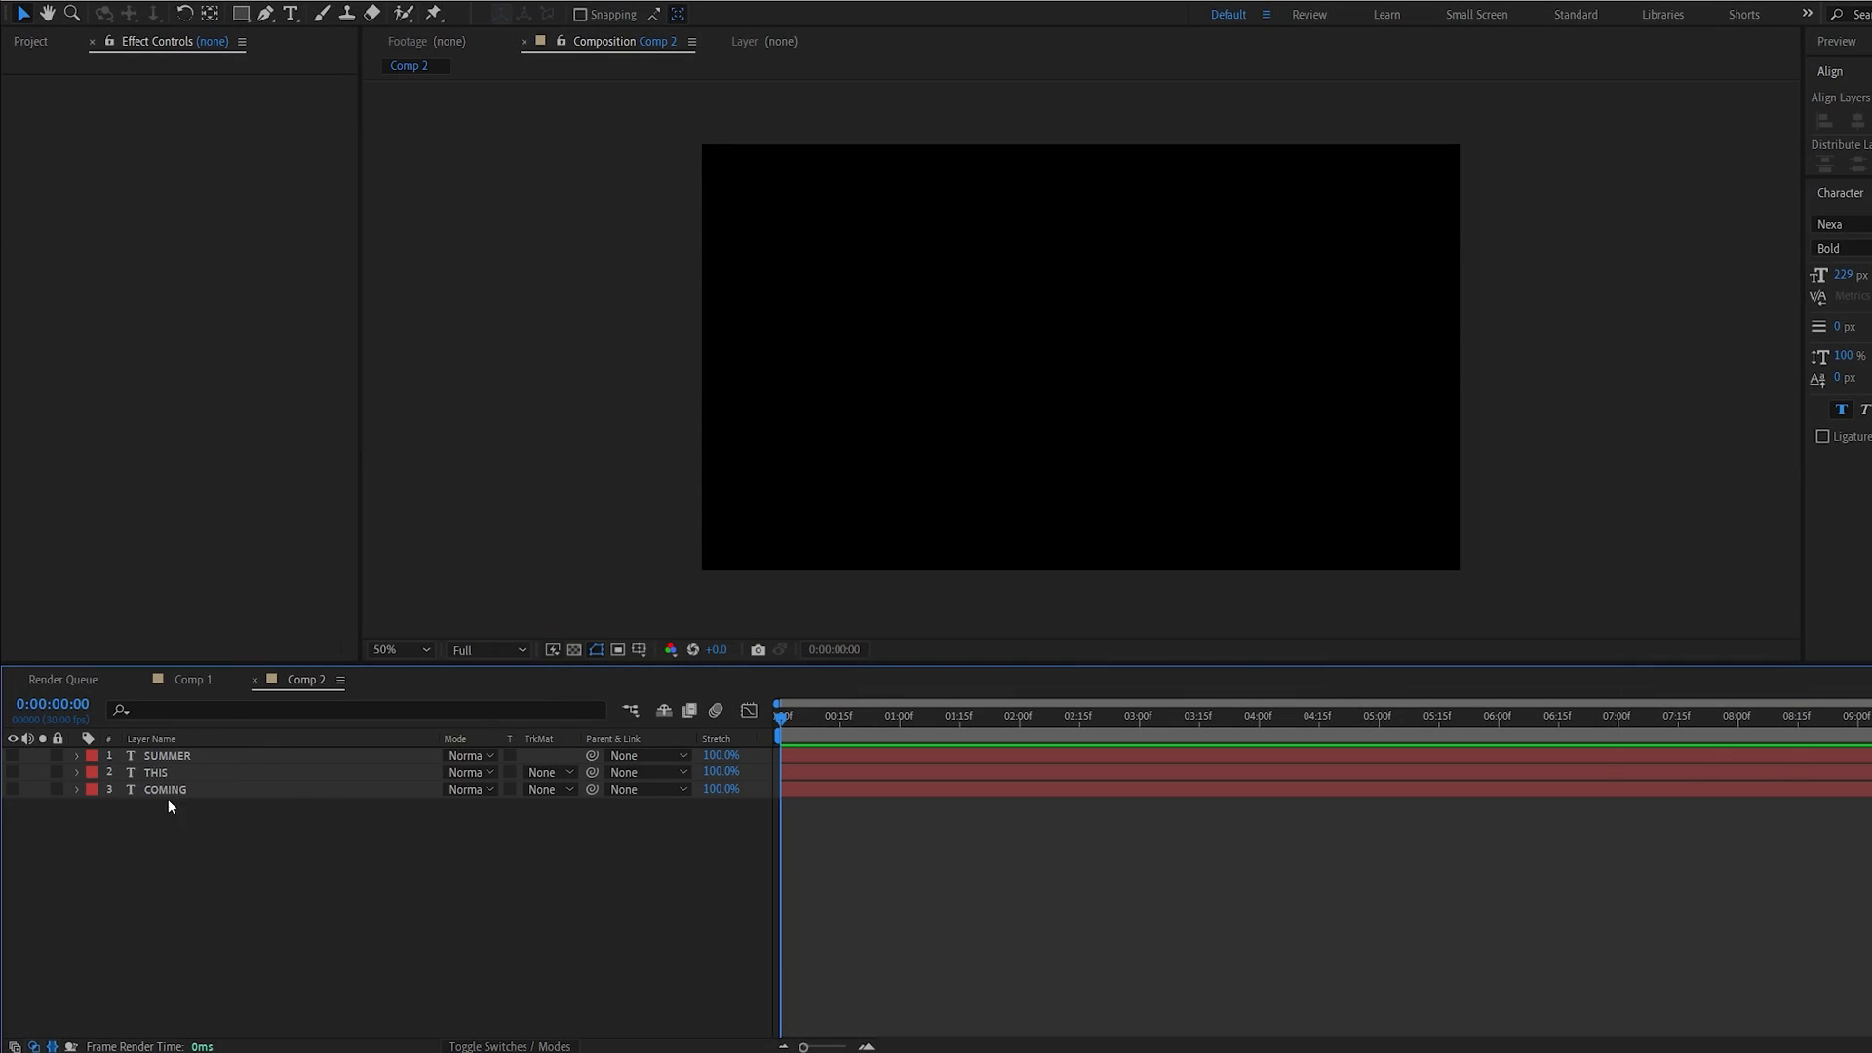
{"action": "mouse_move", "coordinate": [16, 799]}
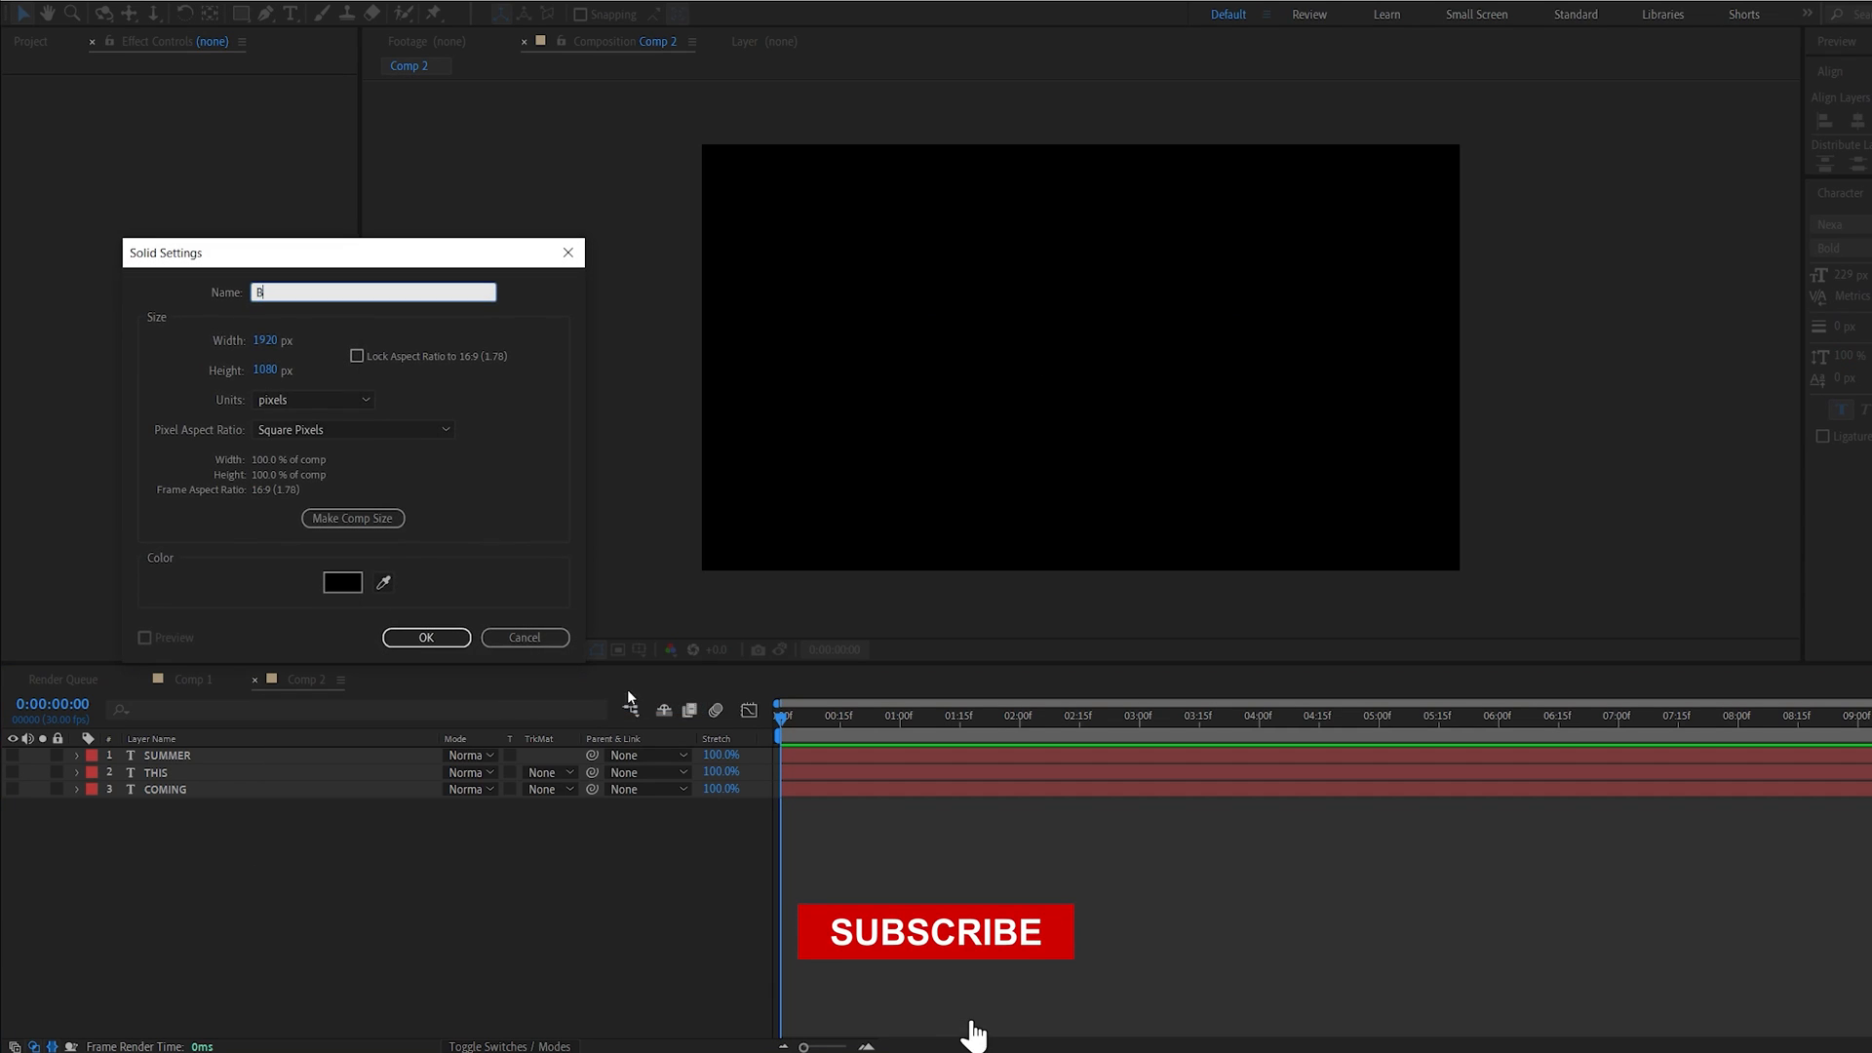
- Create the black BG solid, then start a second solid named Element
{"action": "left_click", "coordinate": [425, 637]}
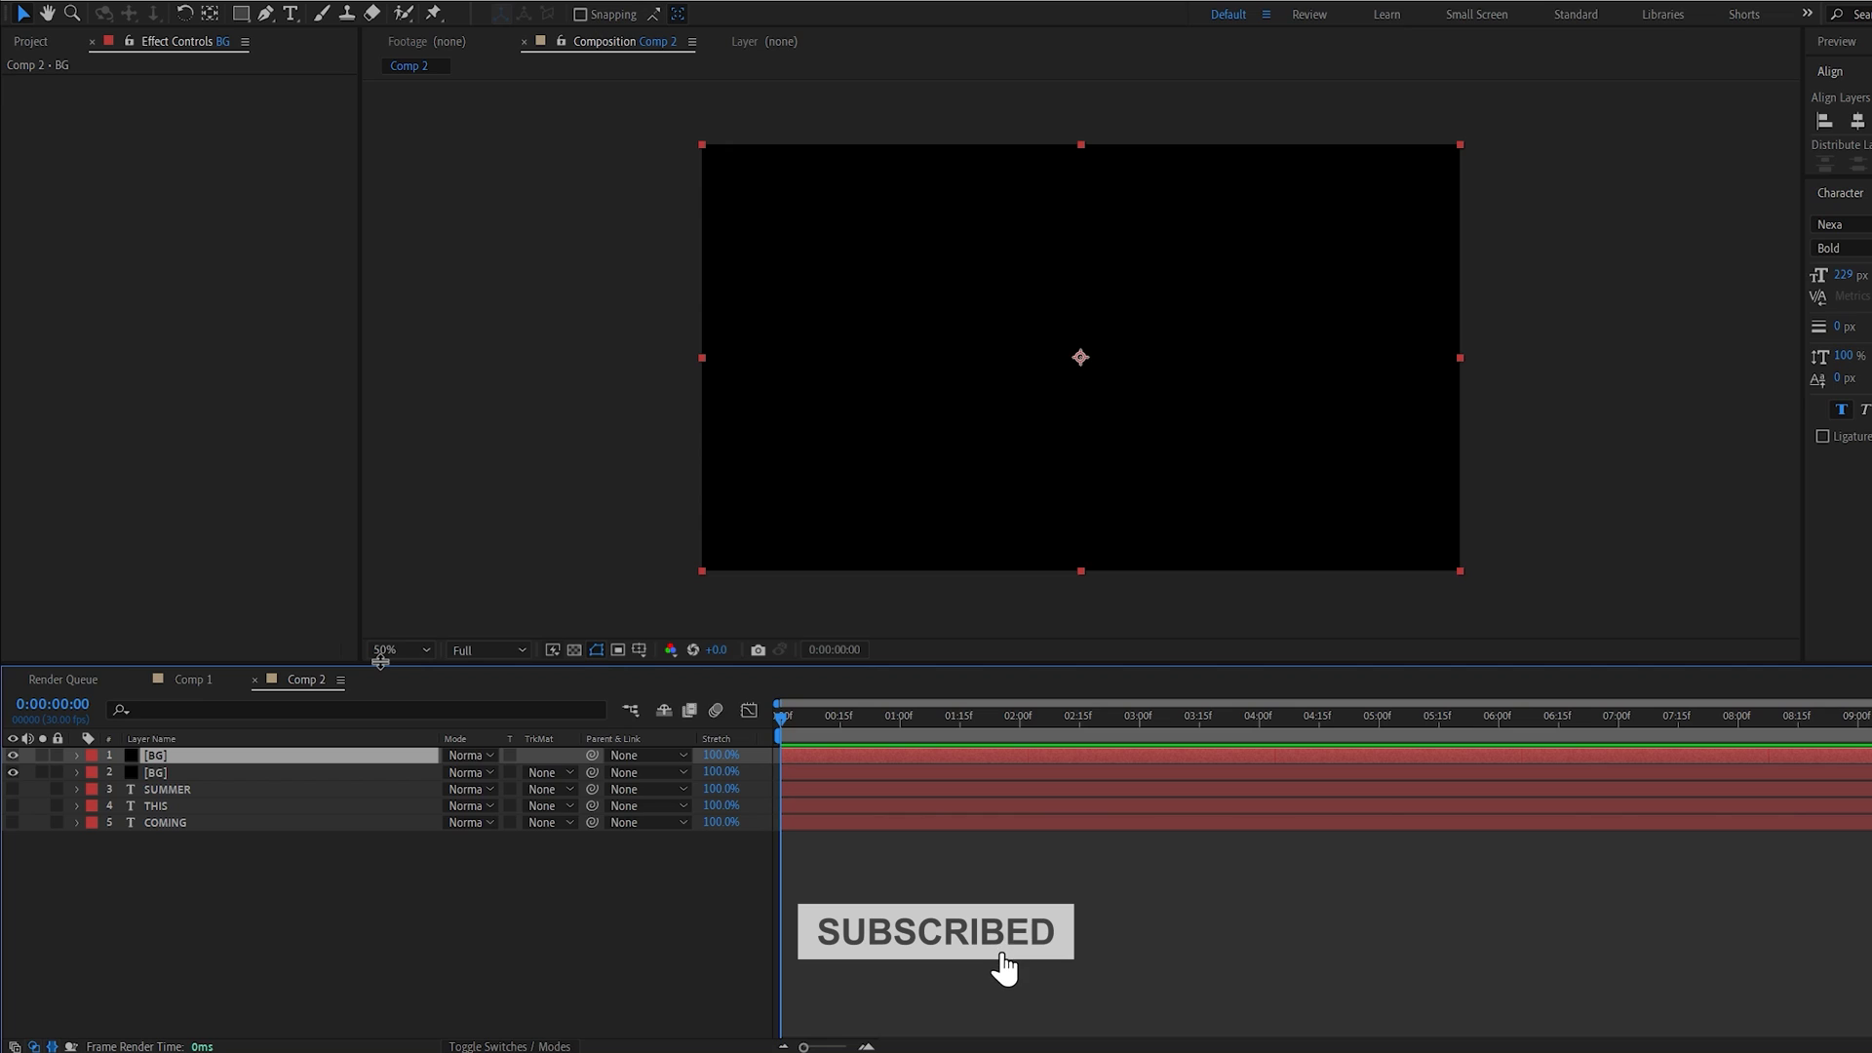
{"action": "type", "text": "Element"}
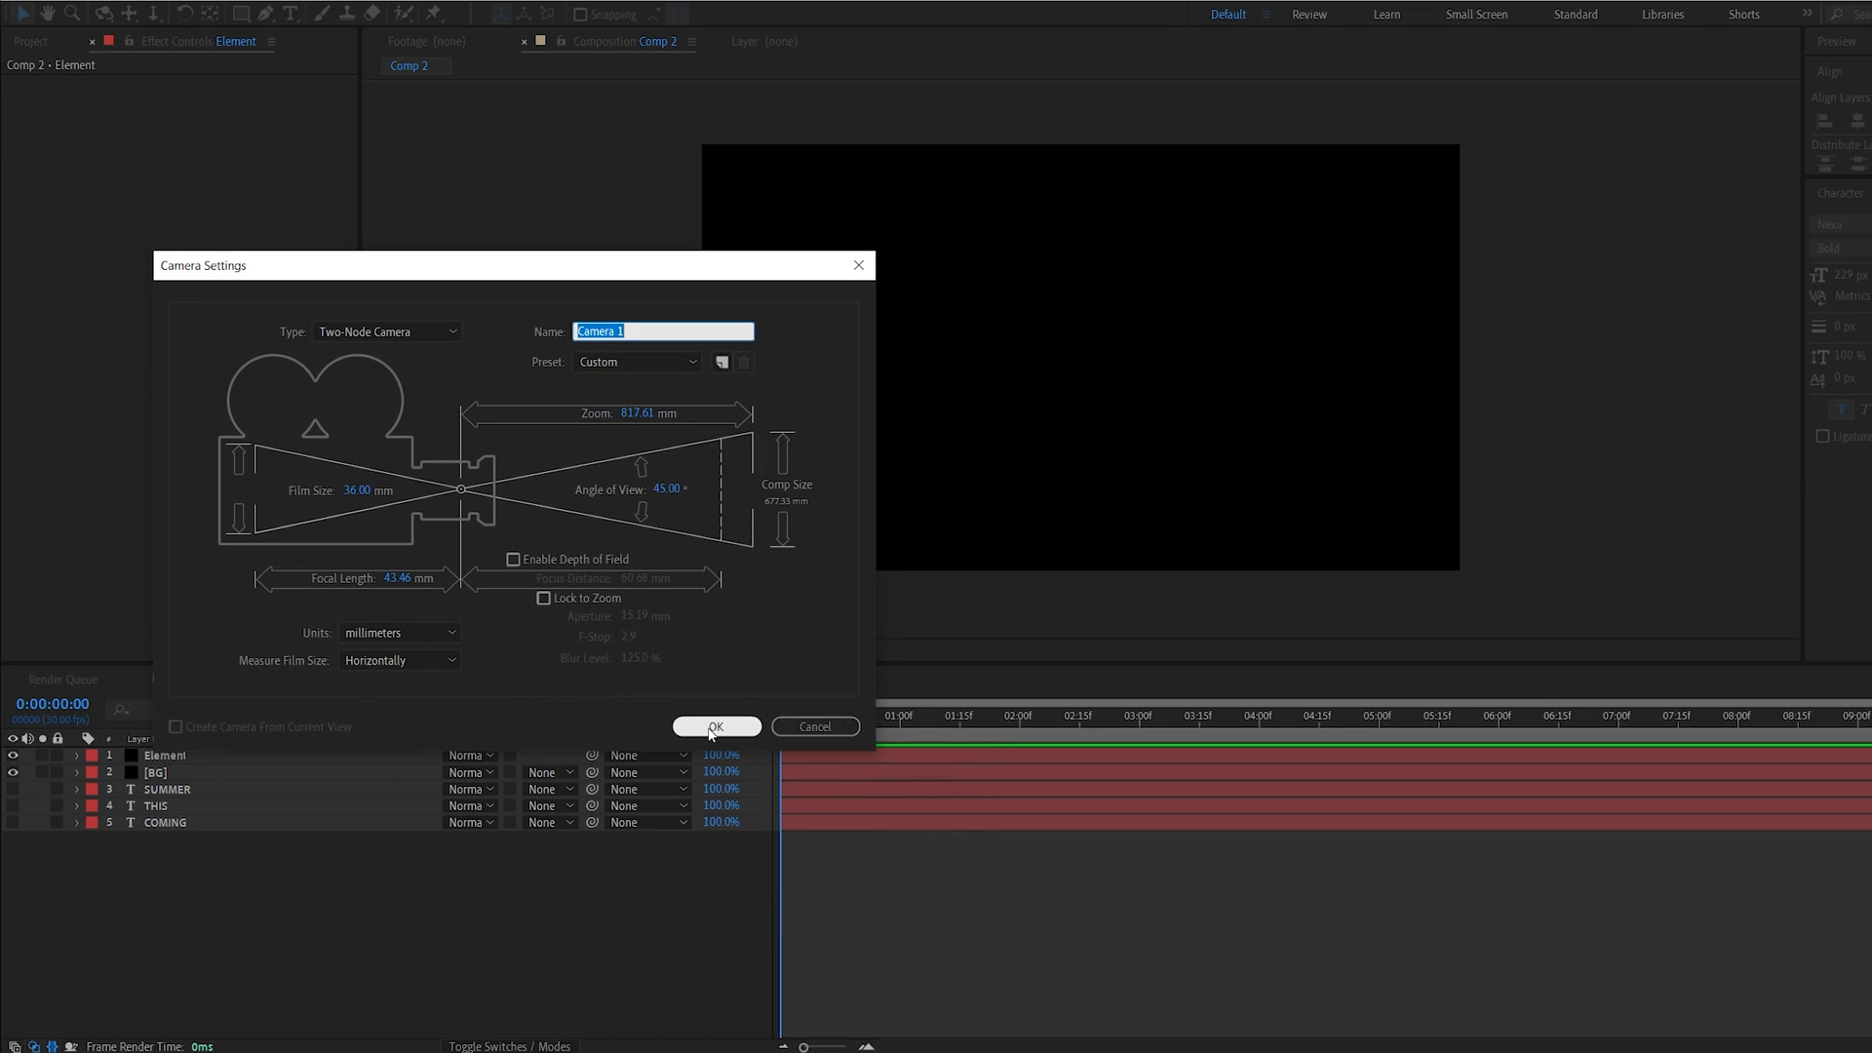
- Add Camera 1 and set Element's Path Layer 1 to COMING and Path Layer 2 to THIS
{"action": "left_click", "coordinate": [715, 728]}
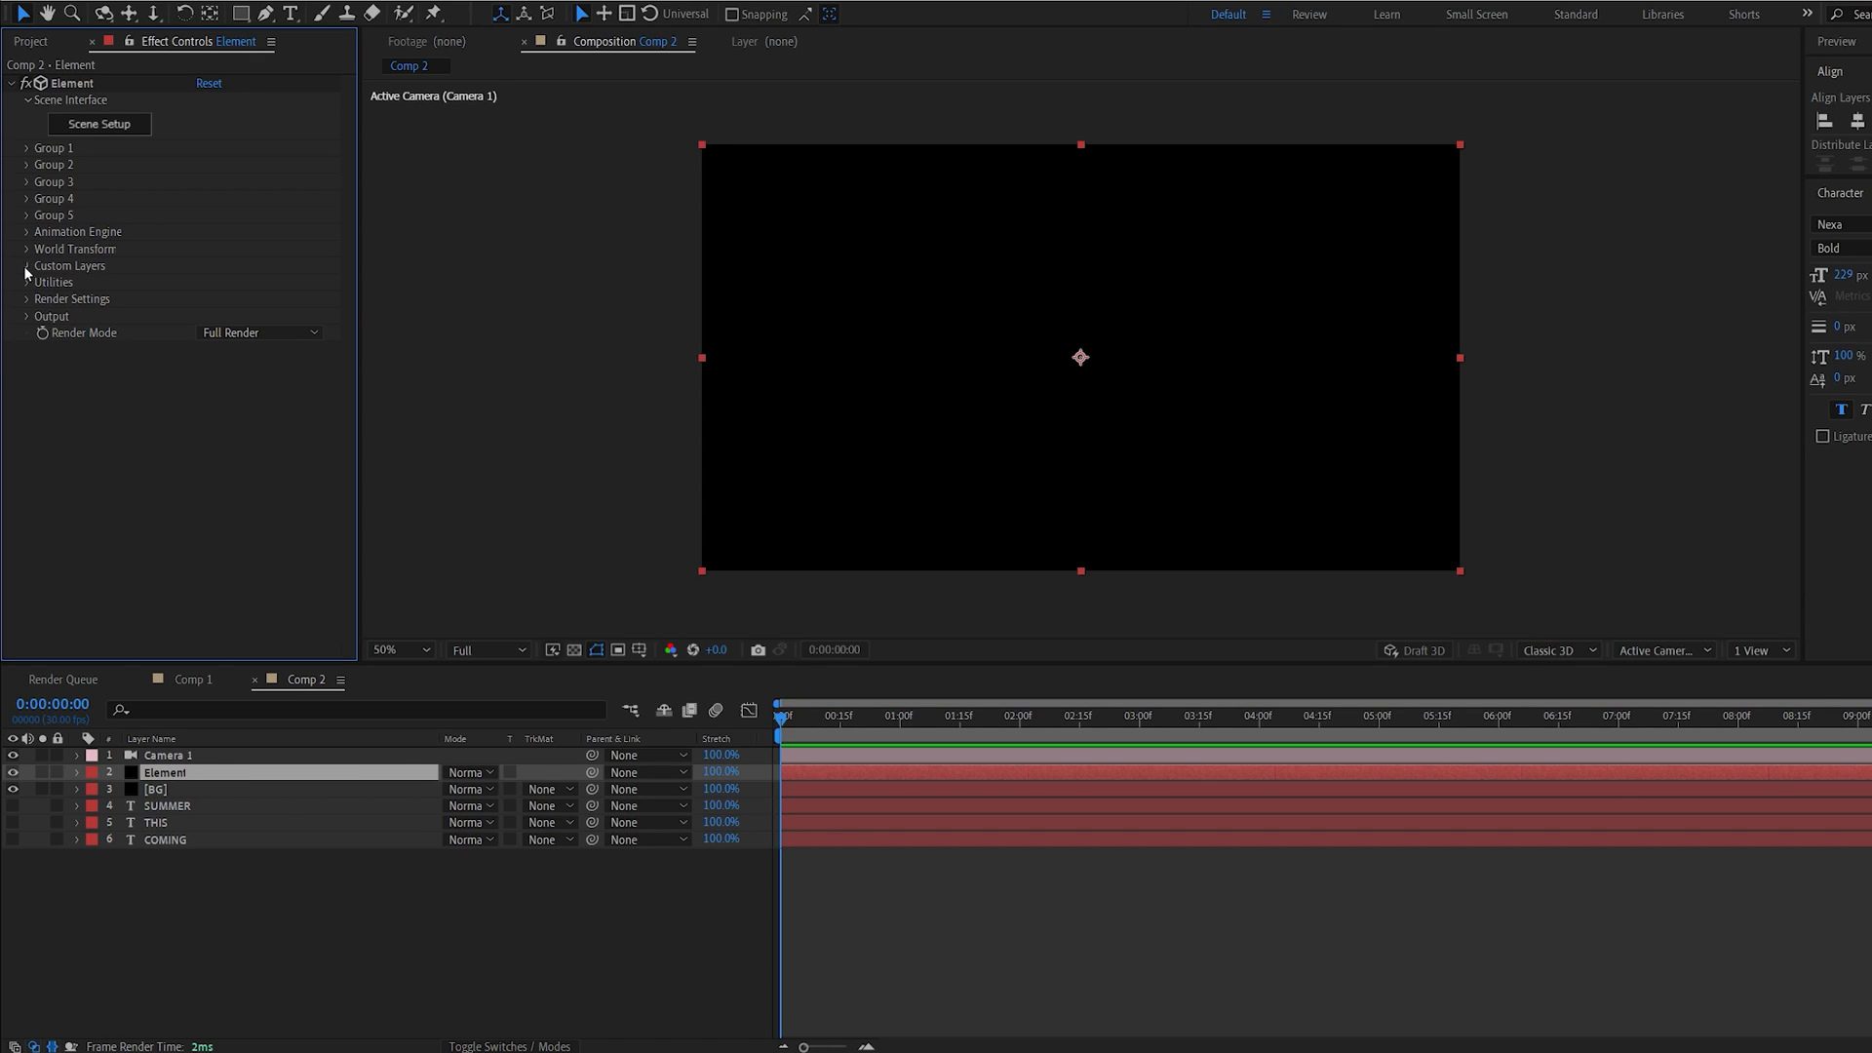
{"action": "left_click", "coordinate": [27, 265]}
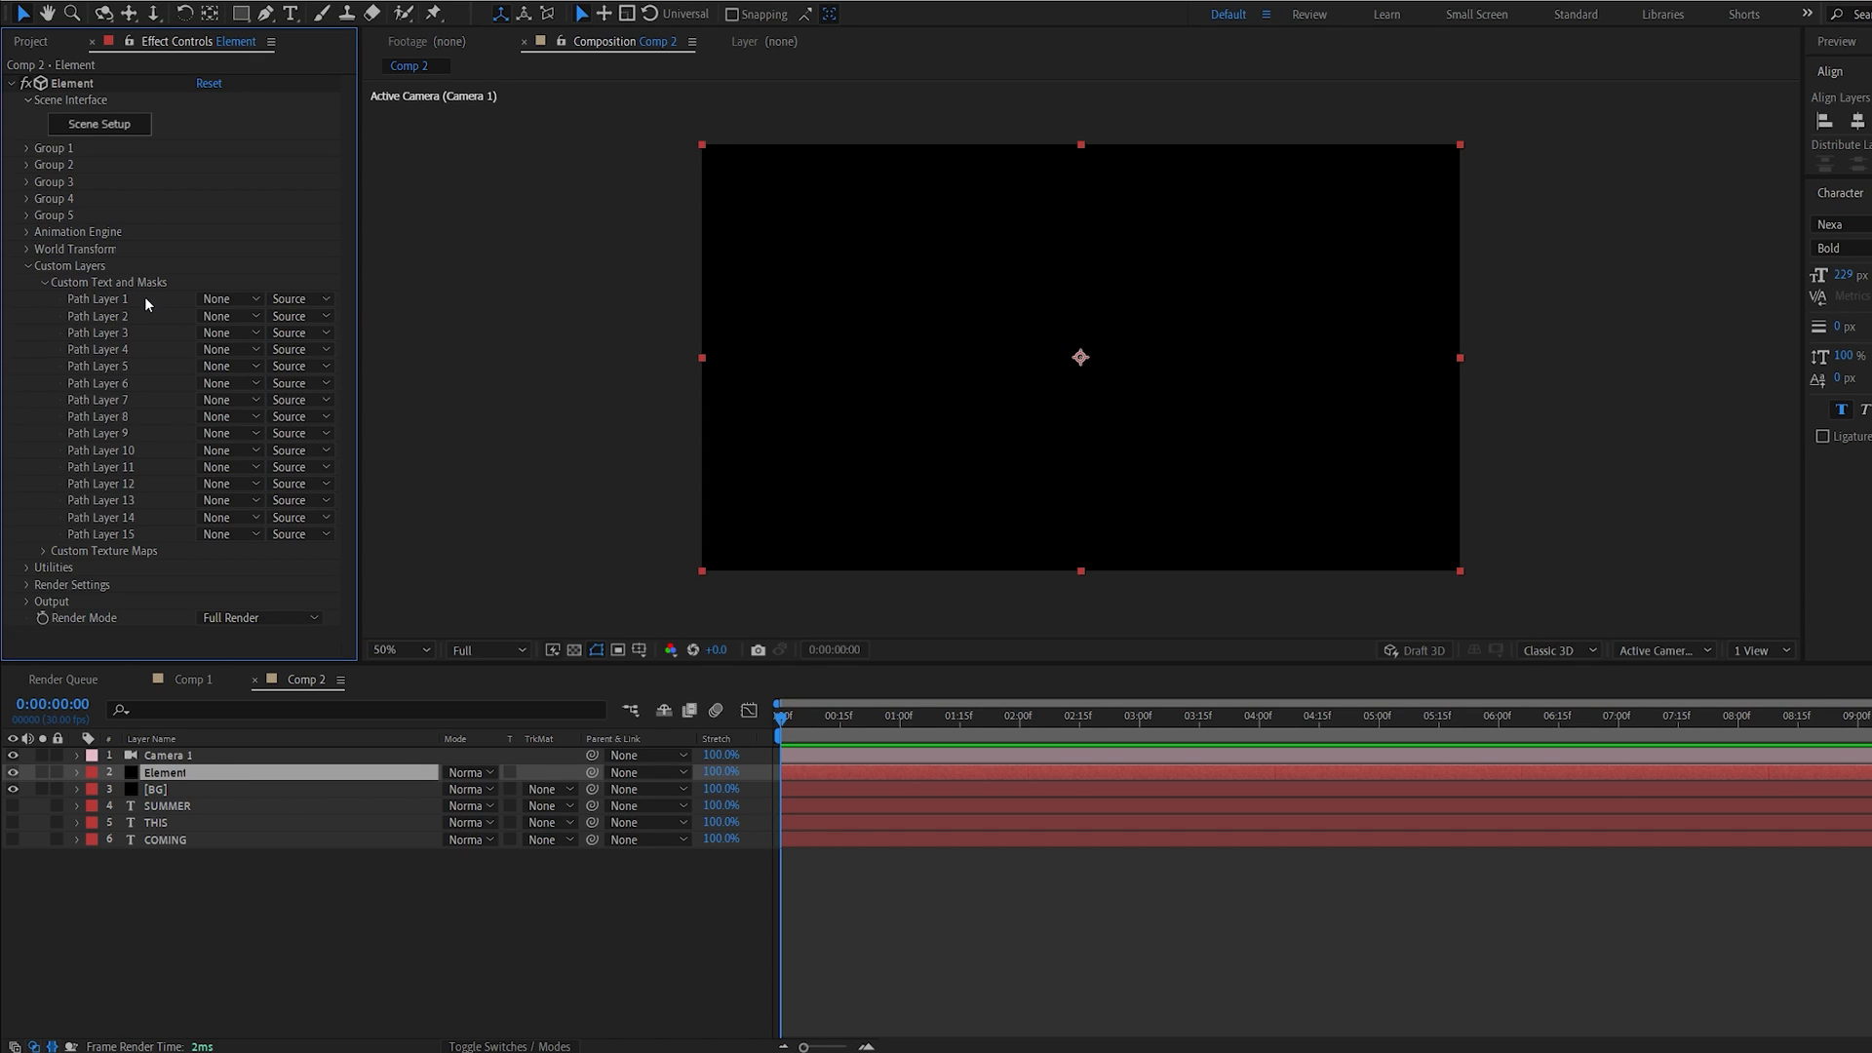
{"action": "left_click", "coordinate": [227, 298]}
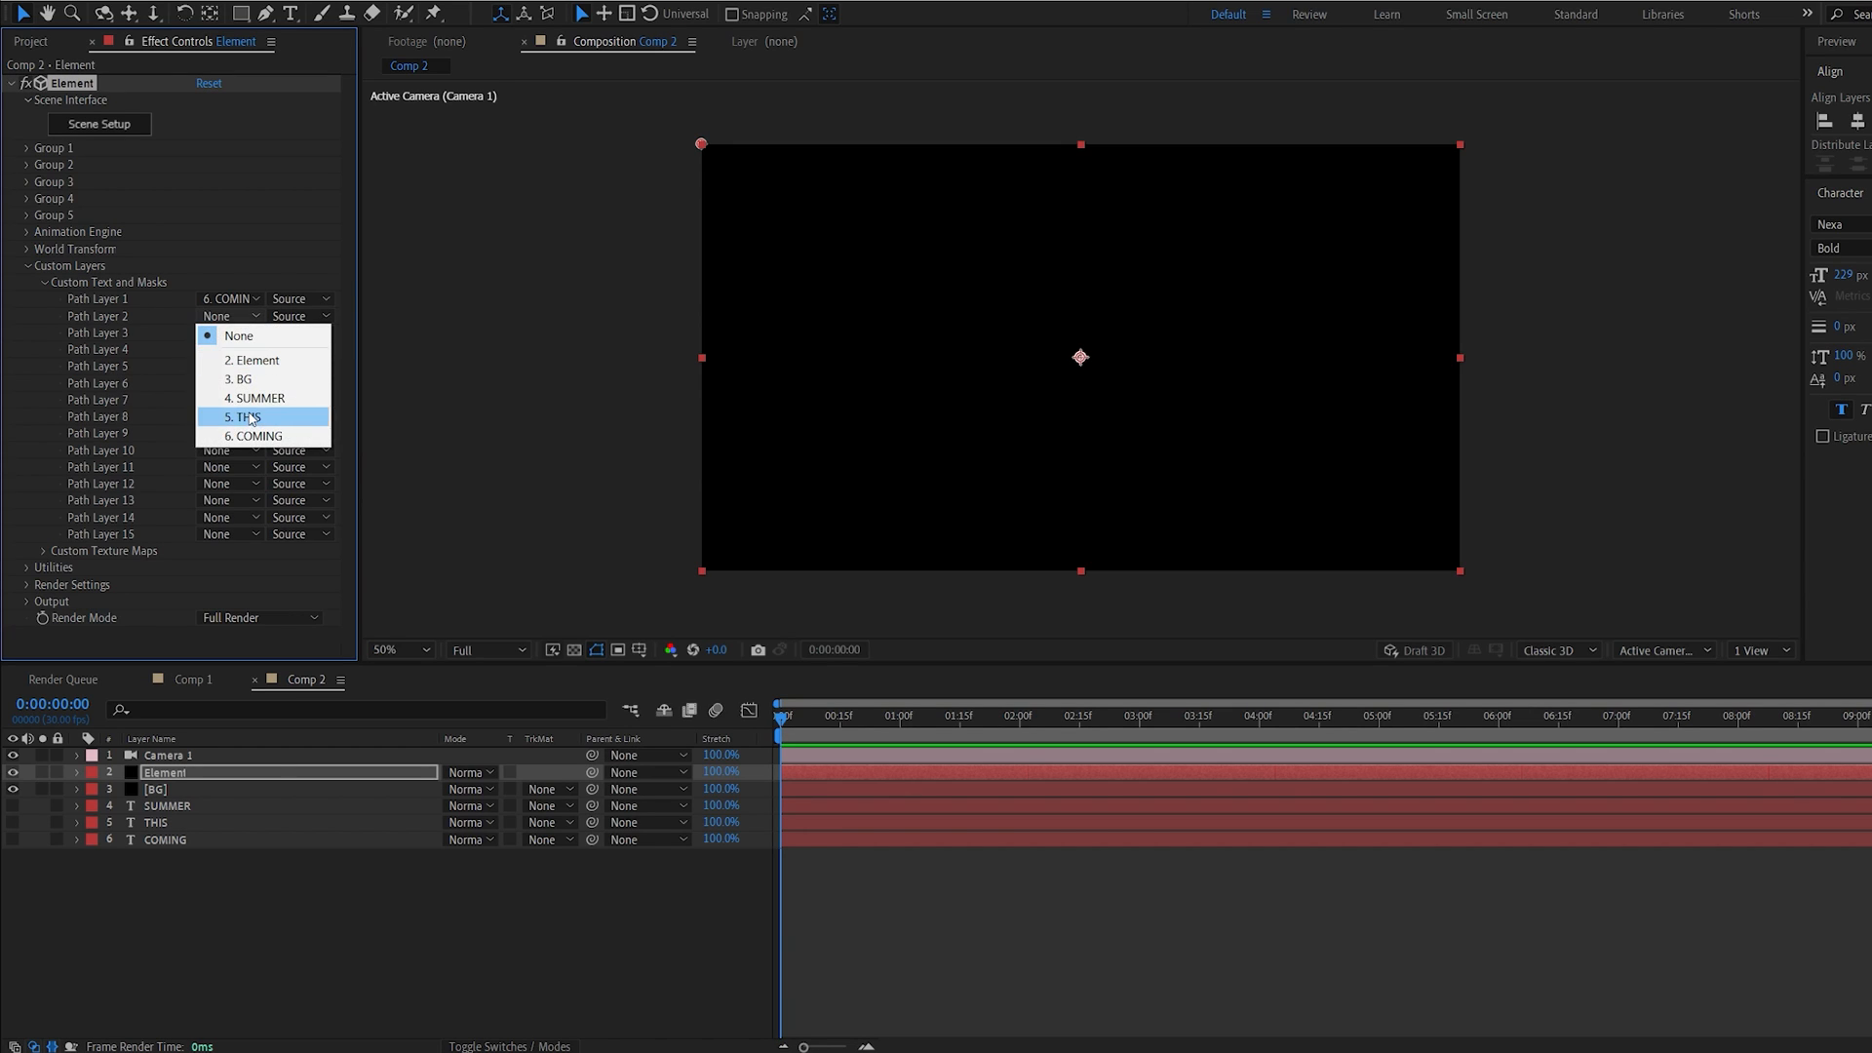
{"action": "left_click", "coordinate": [243, 416]}
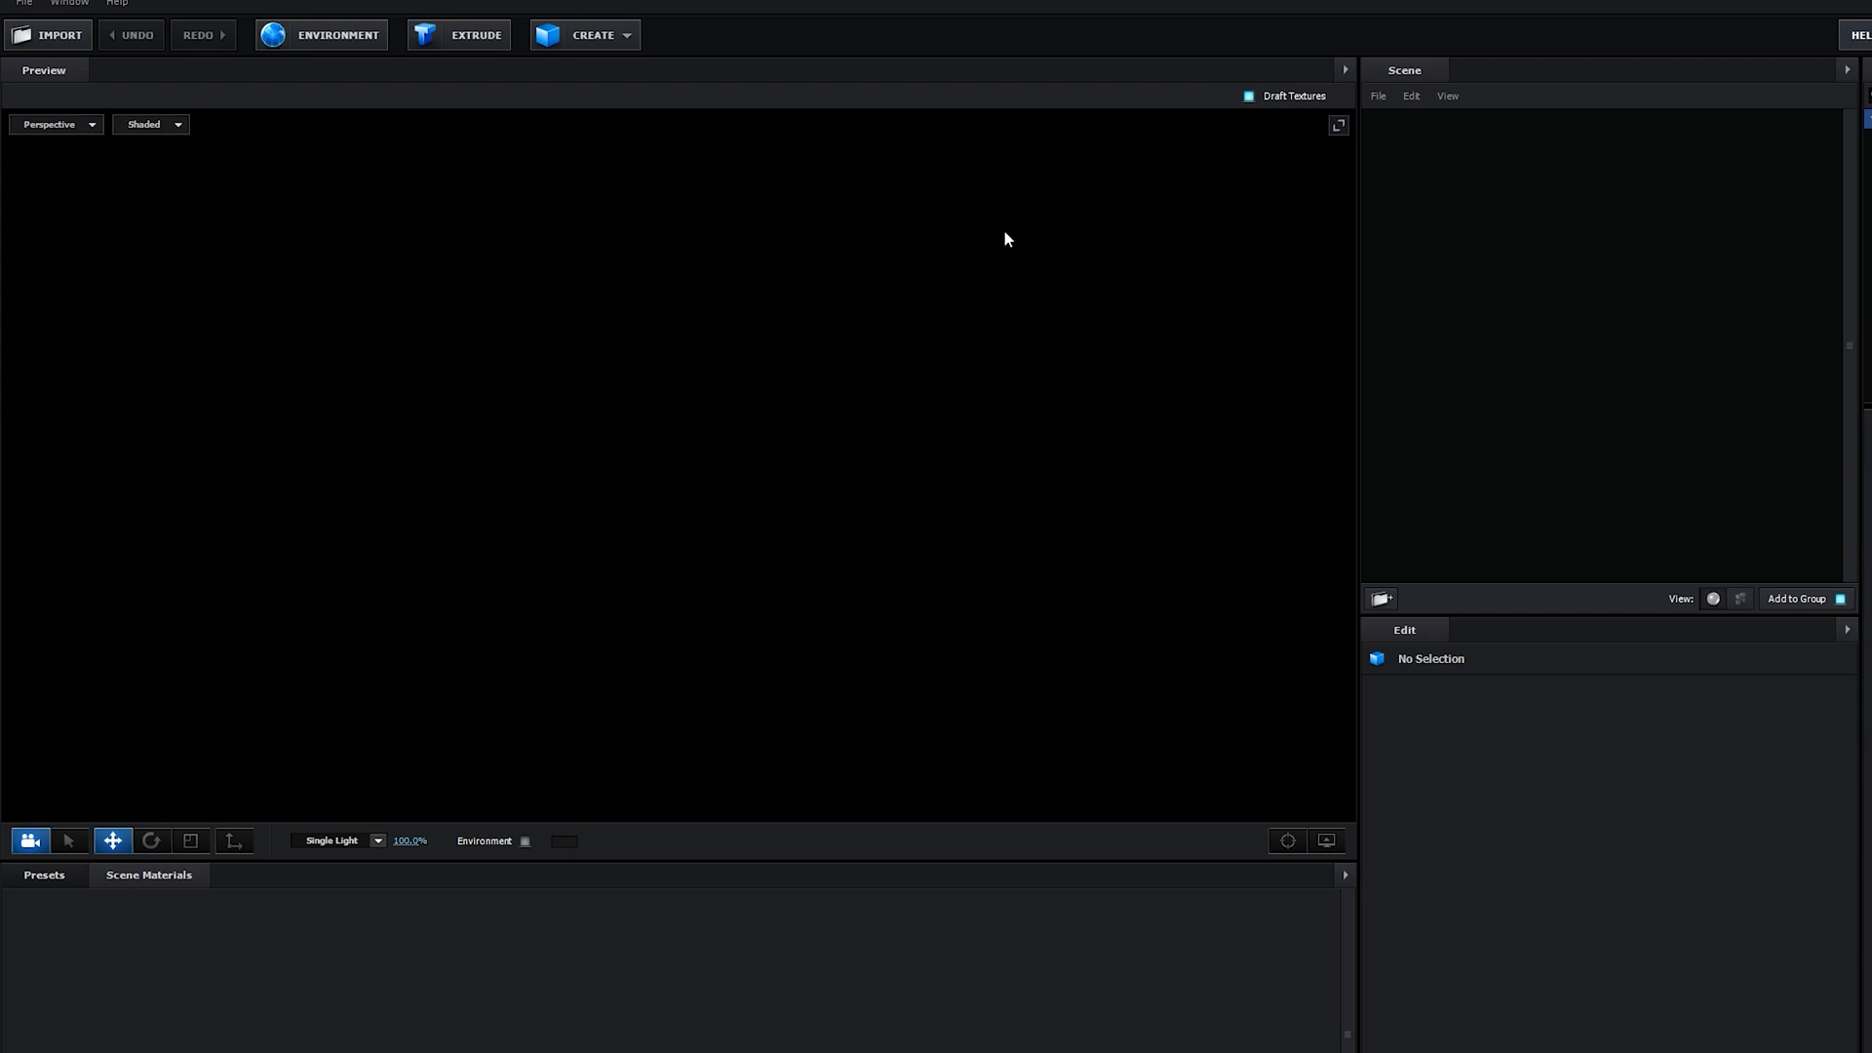
- Extrude COMING into a 3D model and assign it to Auxiliary Animation Channel 1
{"action": "left_click", "coordinate": [458, 33]}
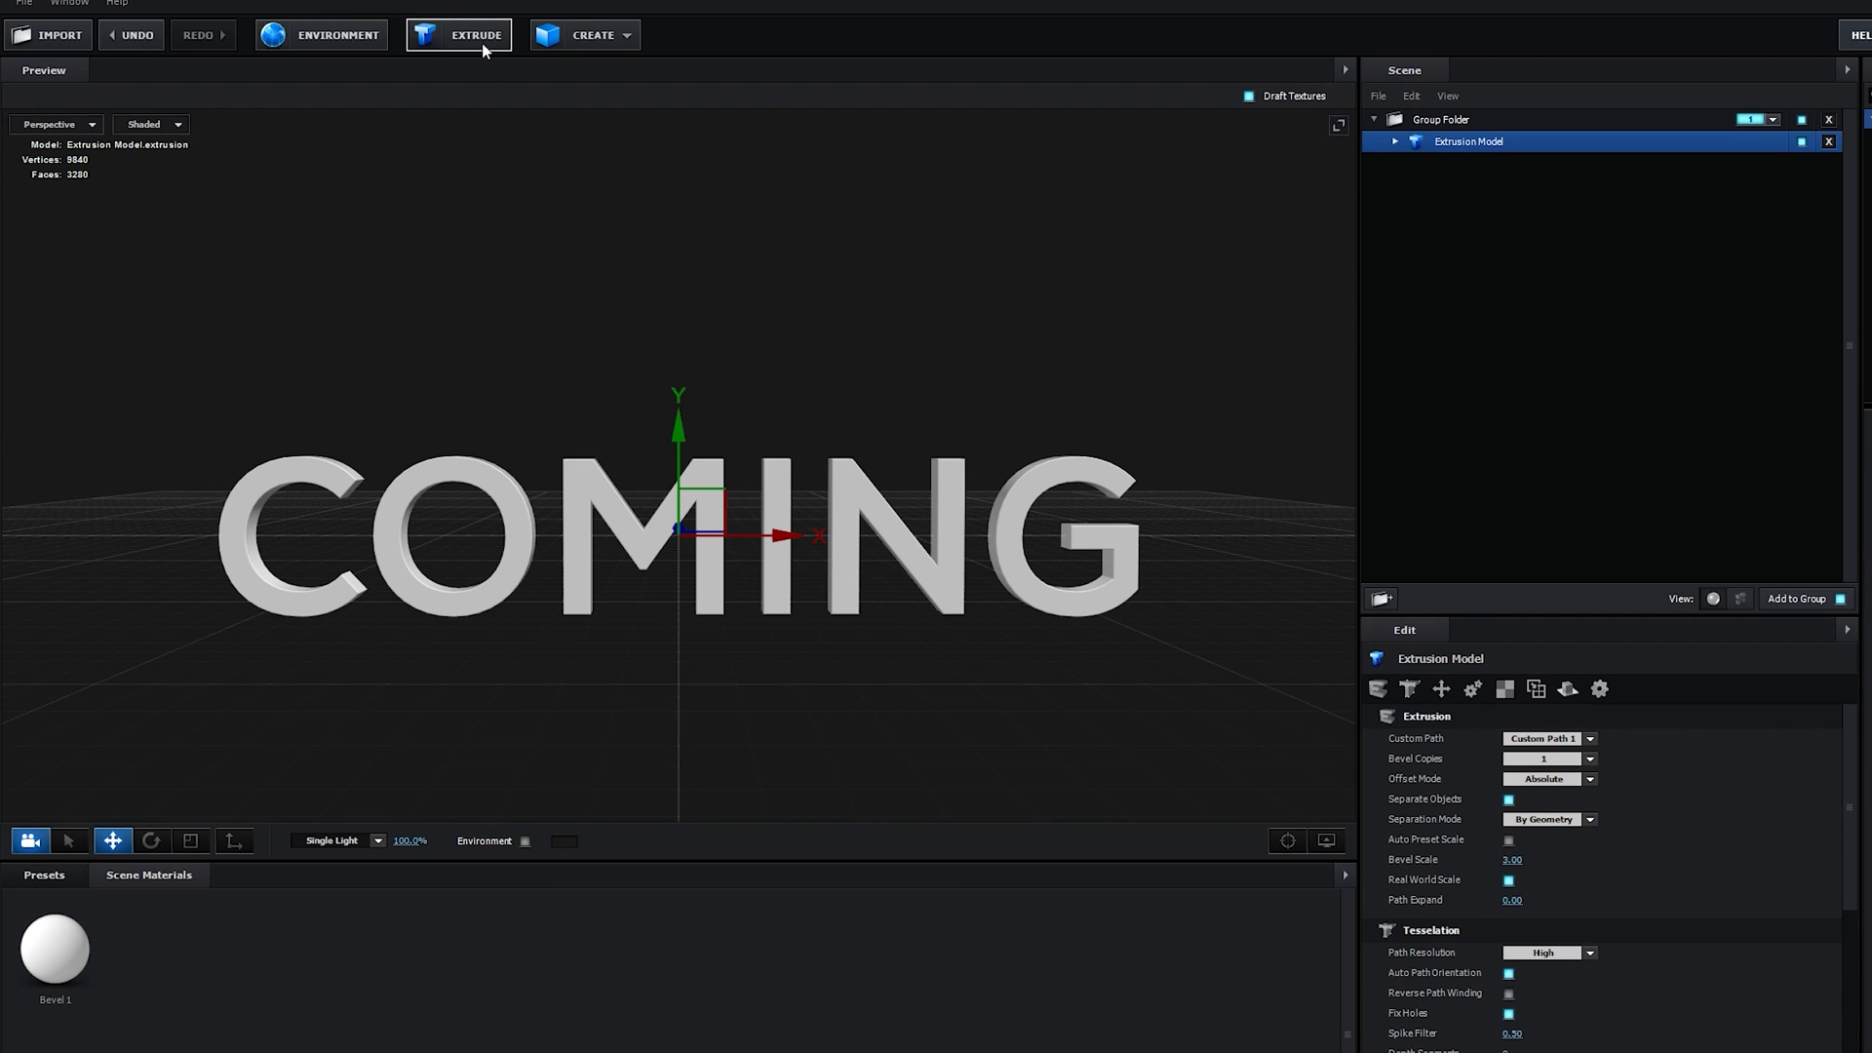
{"action": "left_click", "coordinate": [1441, 119]}
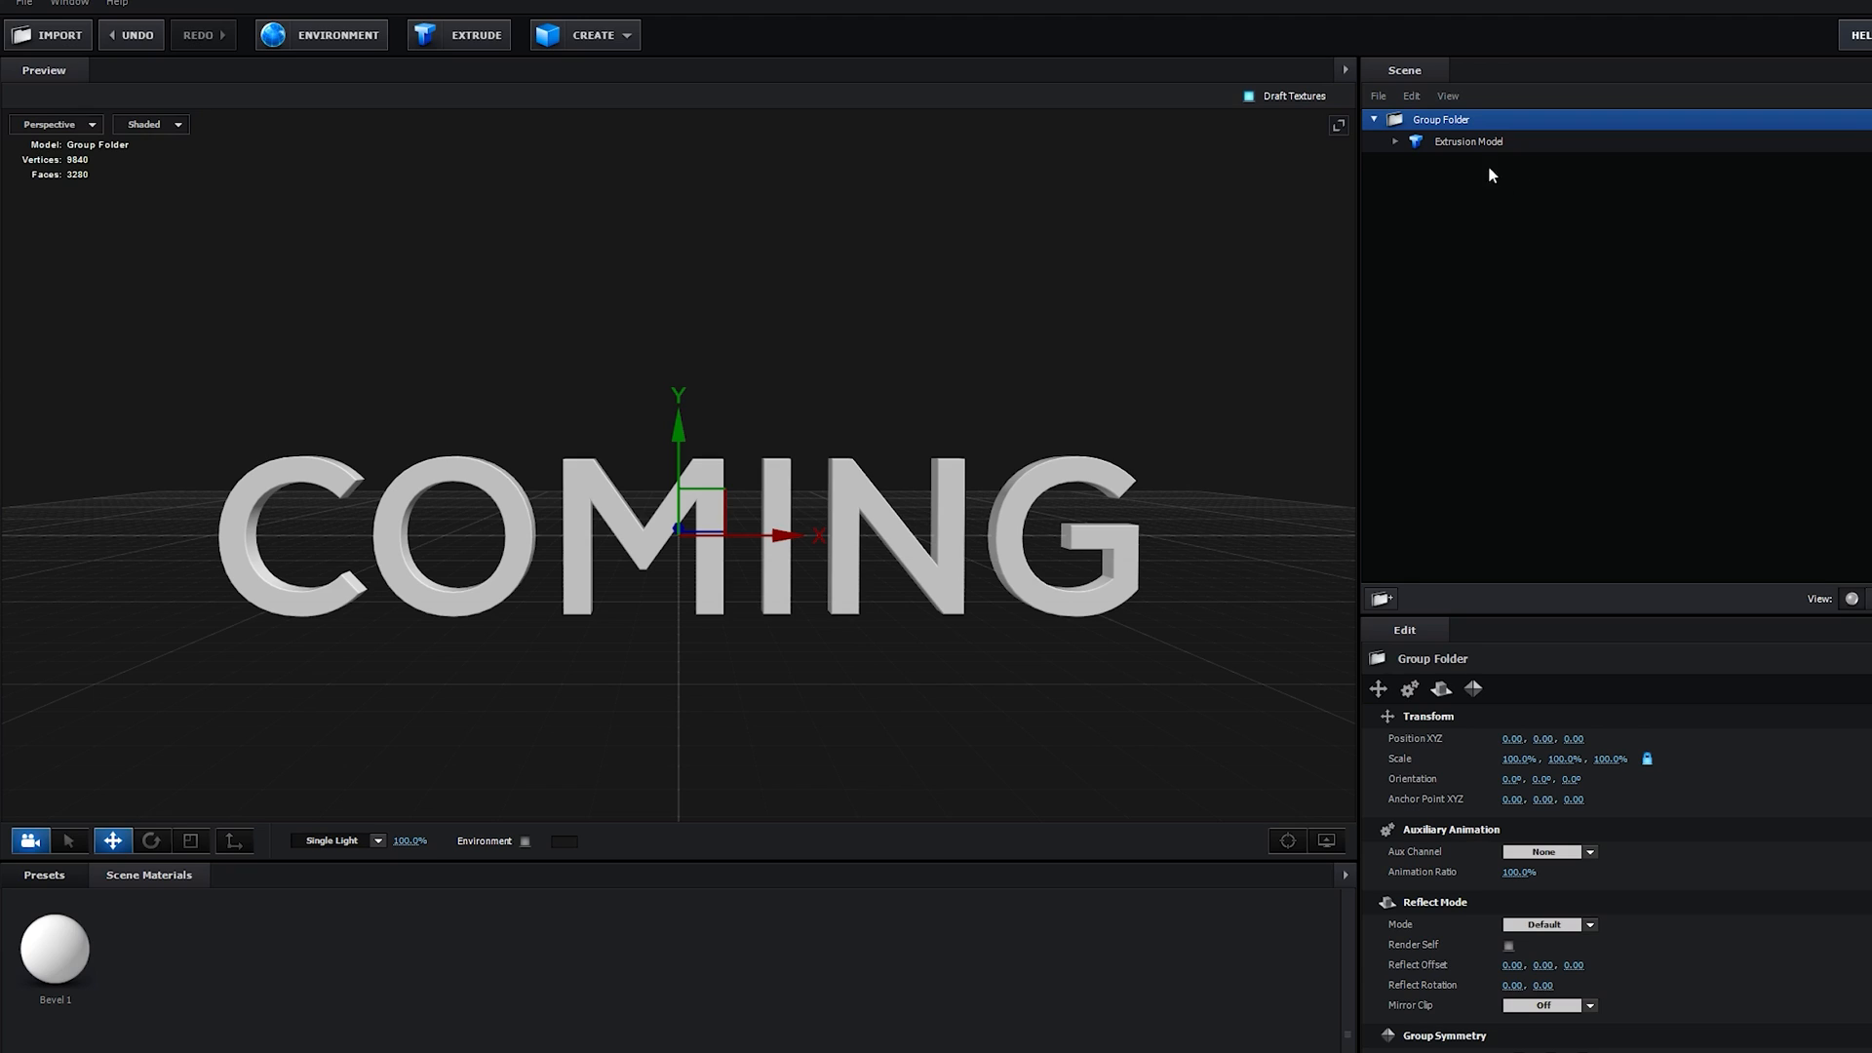
{"action": "left_click", "coordinate": [1467, 140]}
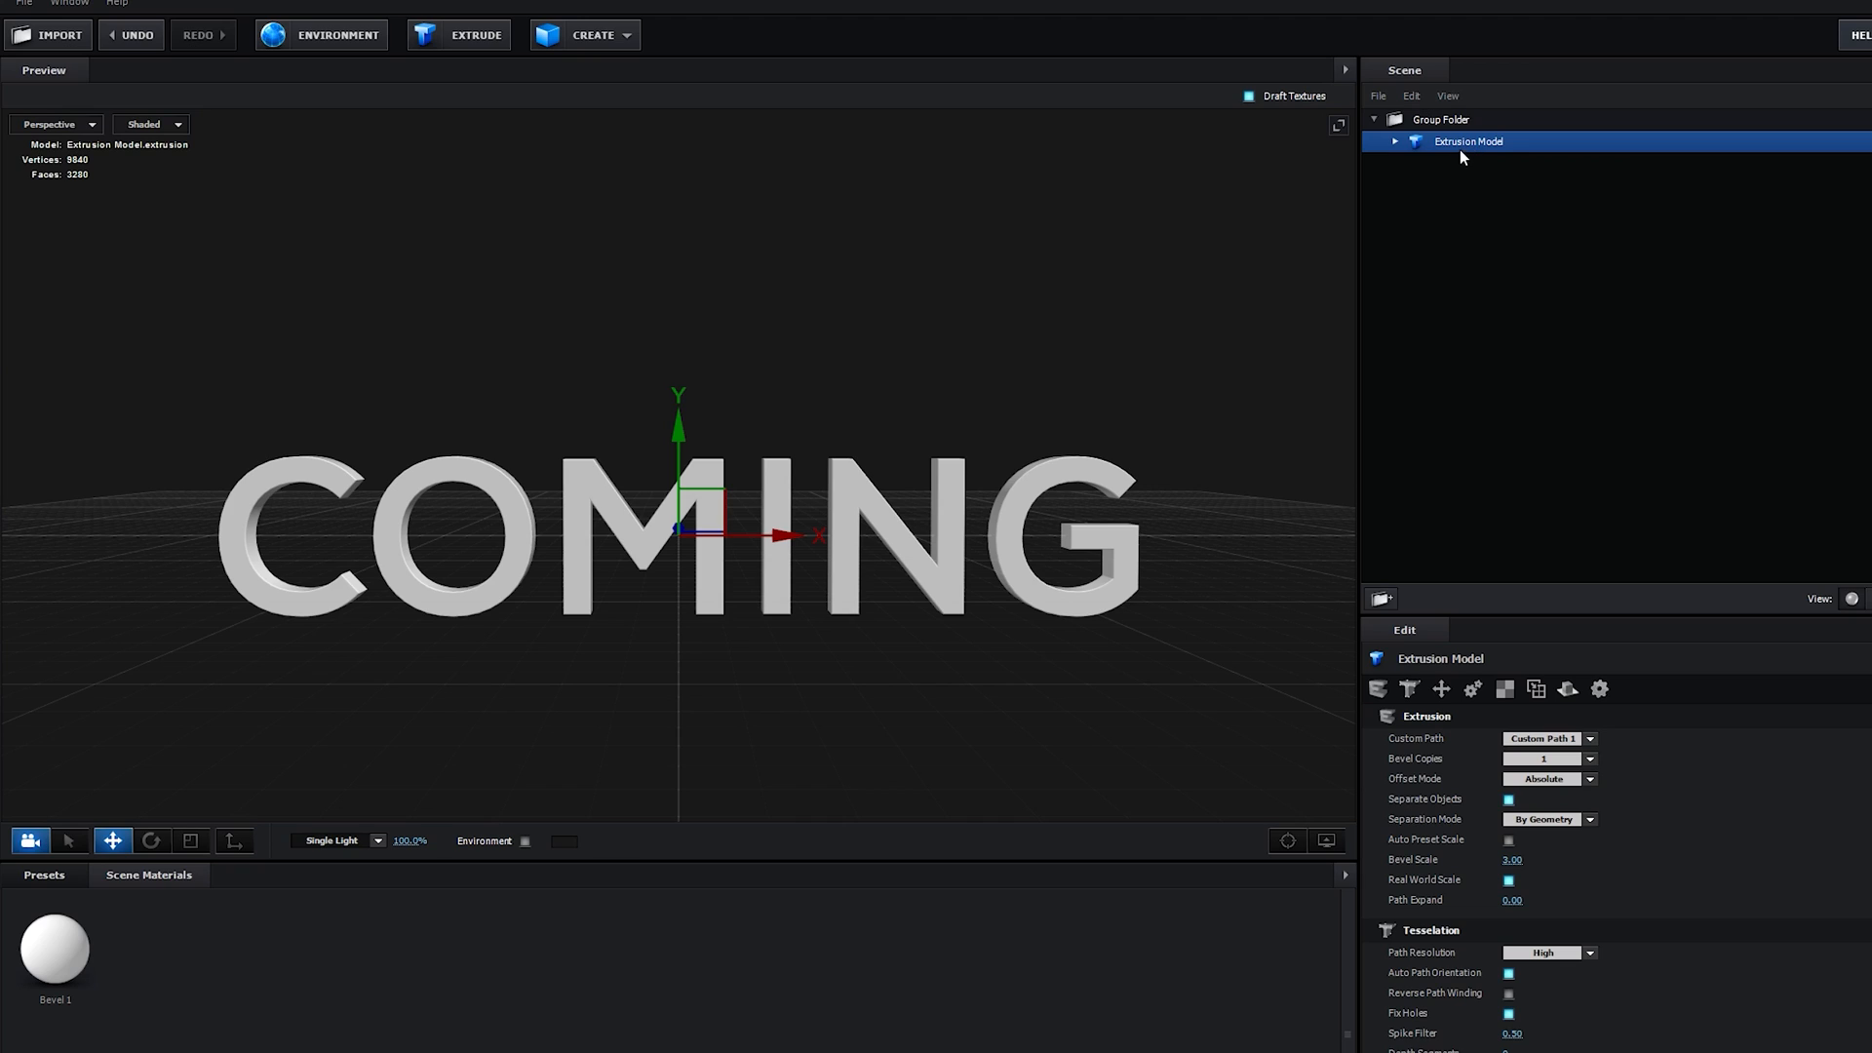
{"action": "right_click", "coordinate": [1467, 140]}
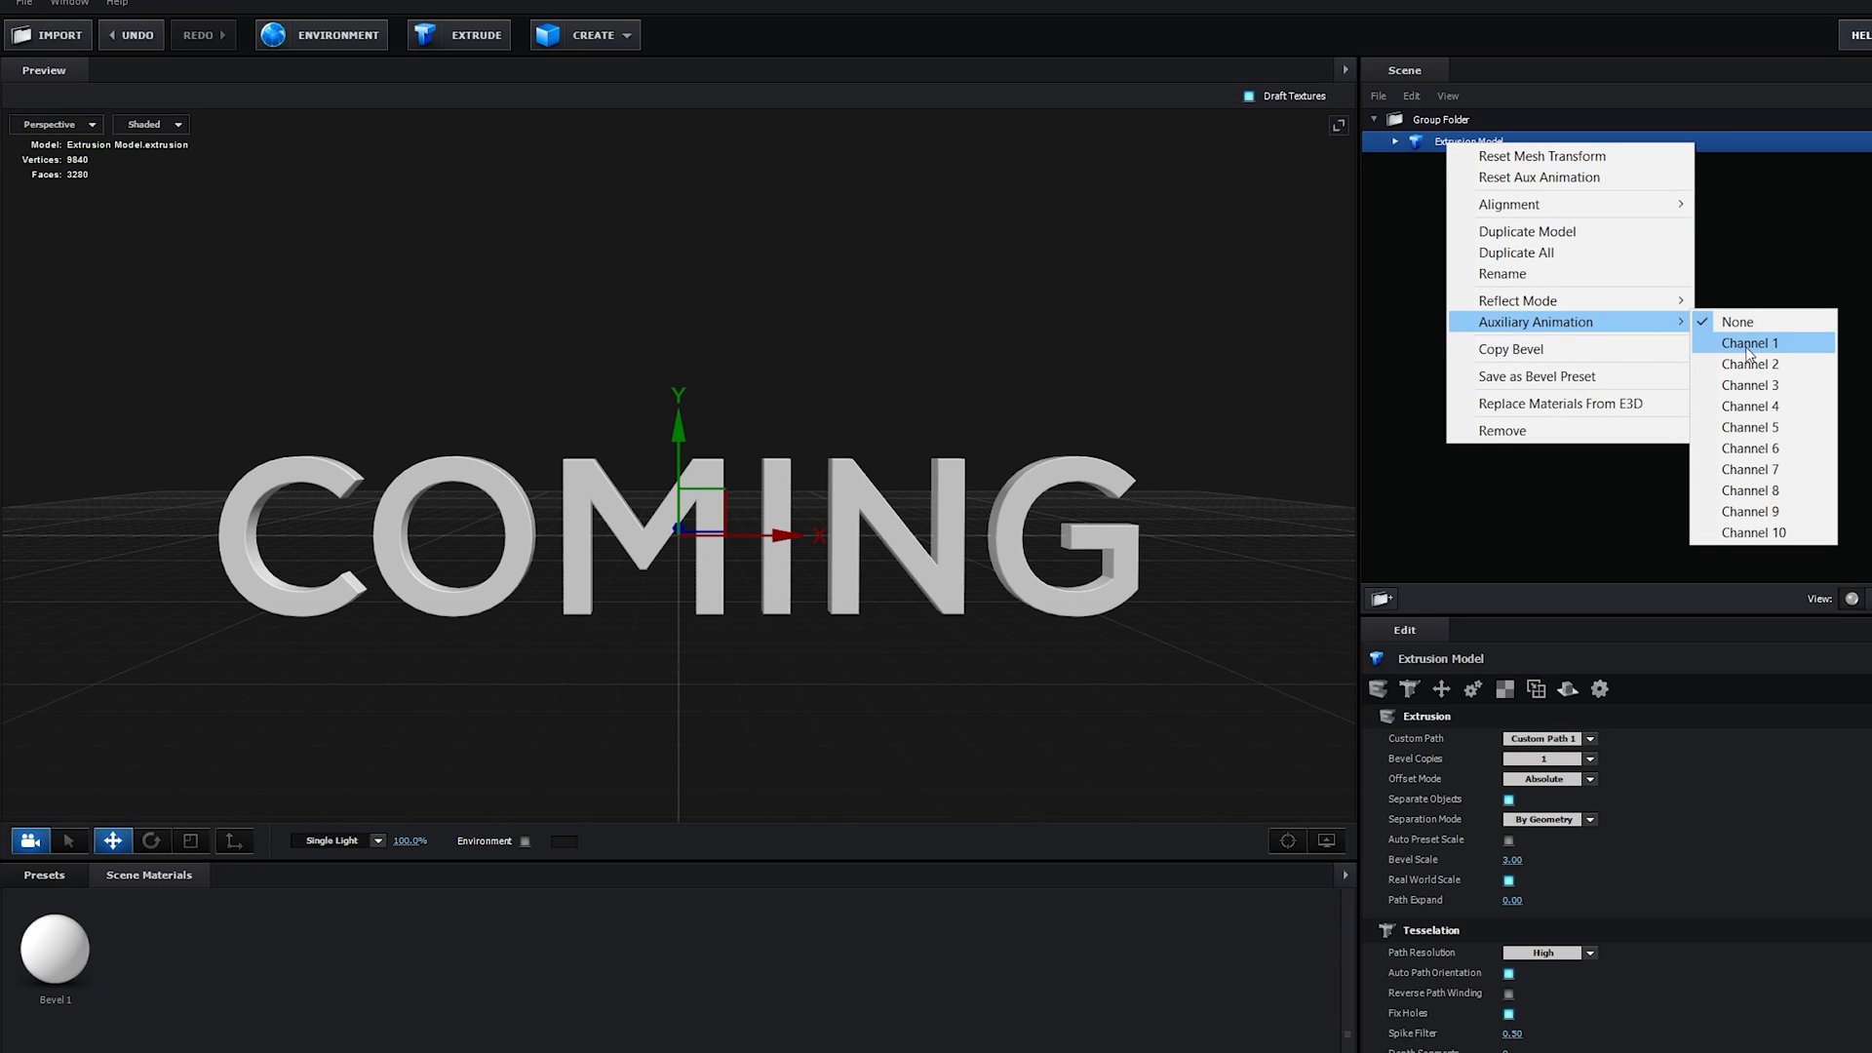
{"action": "left_click", "coordinate": [1746, 342]}
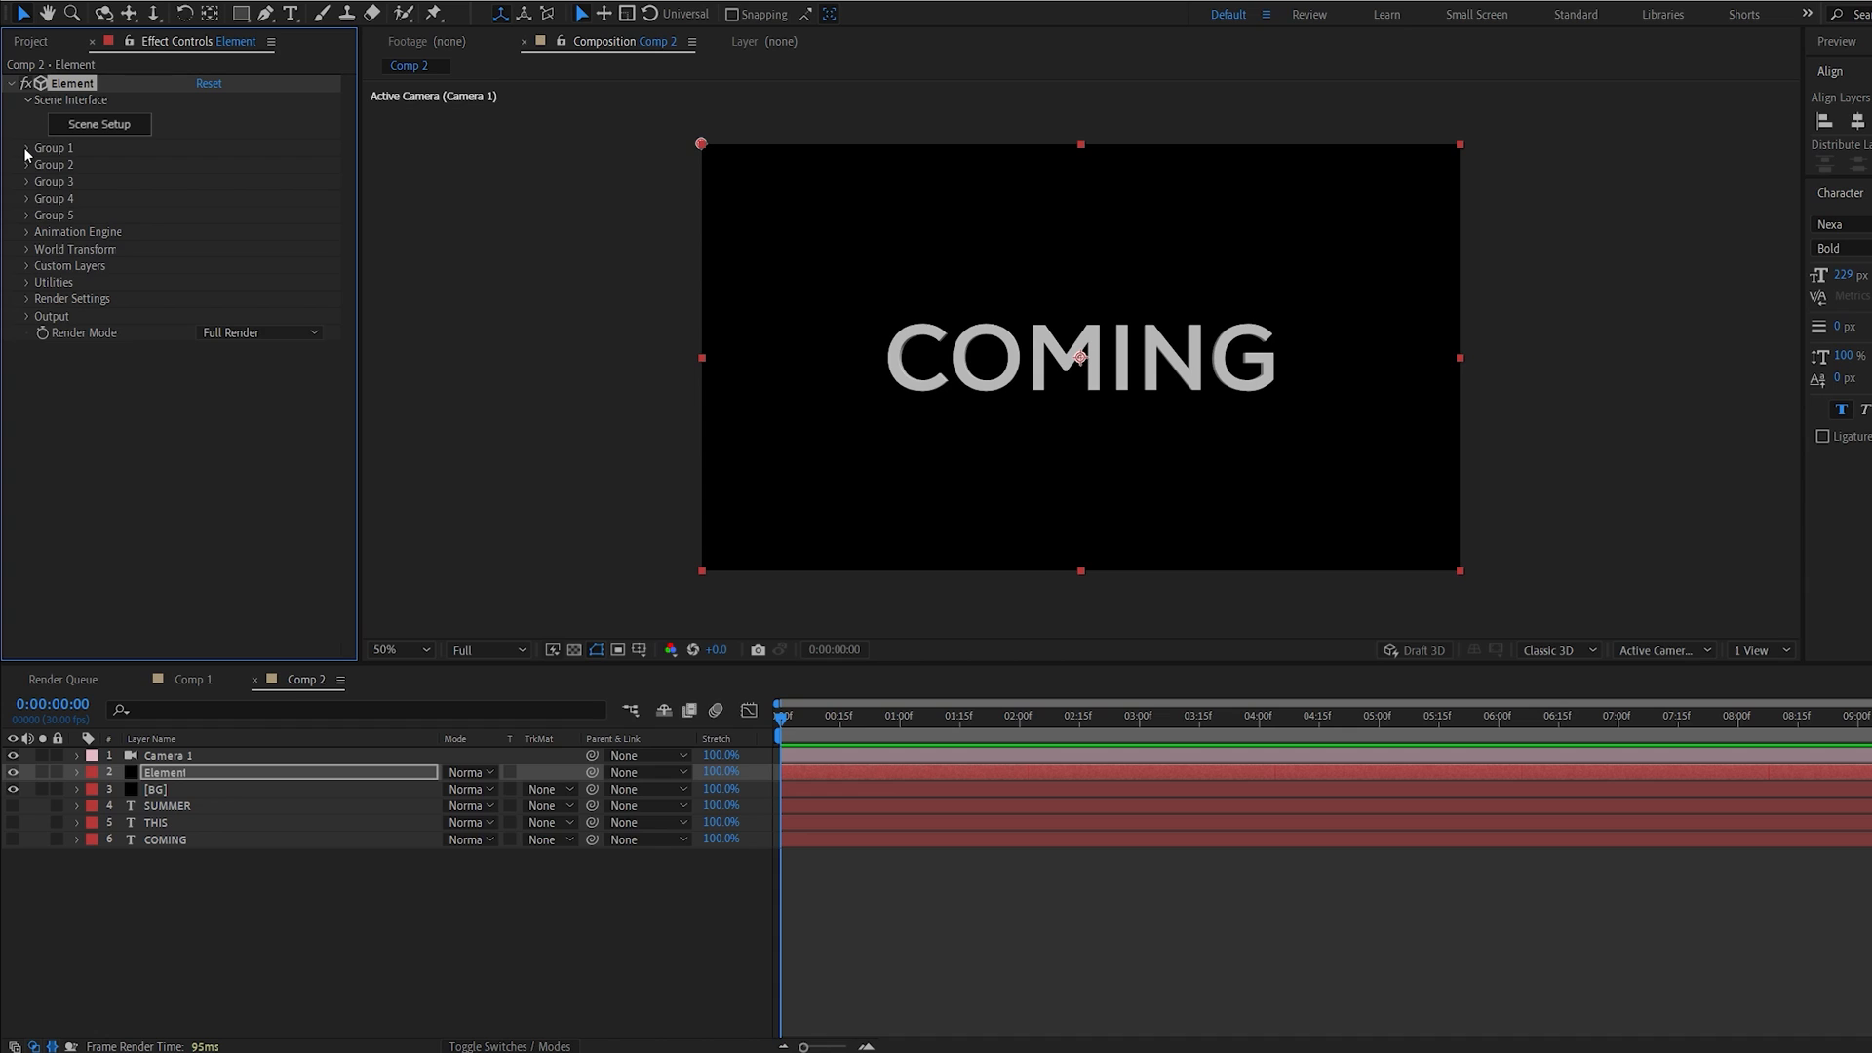
- Expand Group 1 > Aux Channels > Channel 1 to reveal its rotation and opacity controls
{"action": "left_click", "coordinate": [27, 148]}
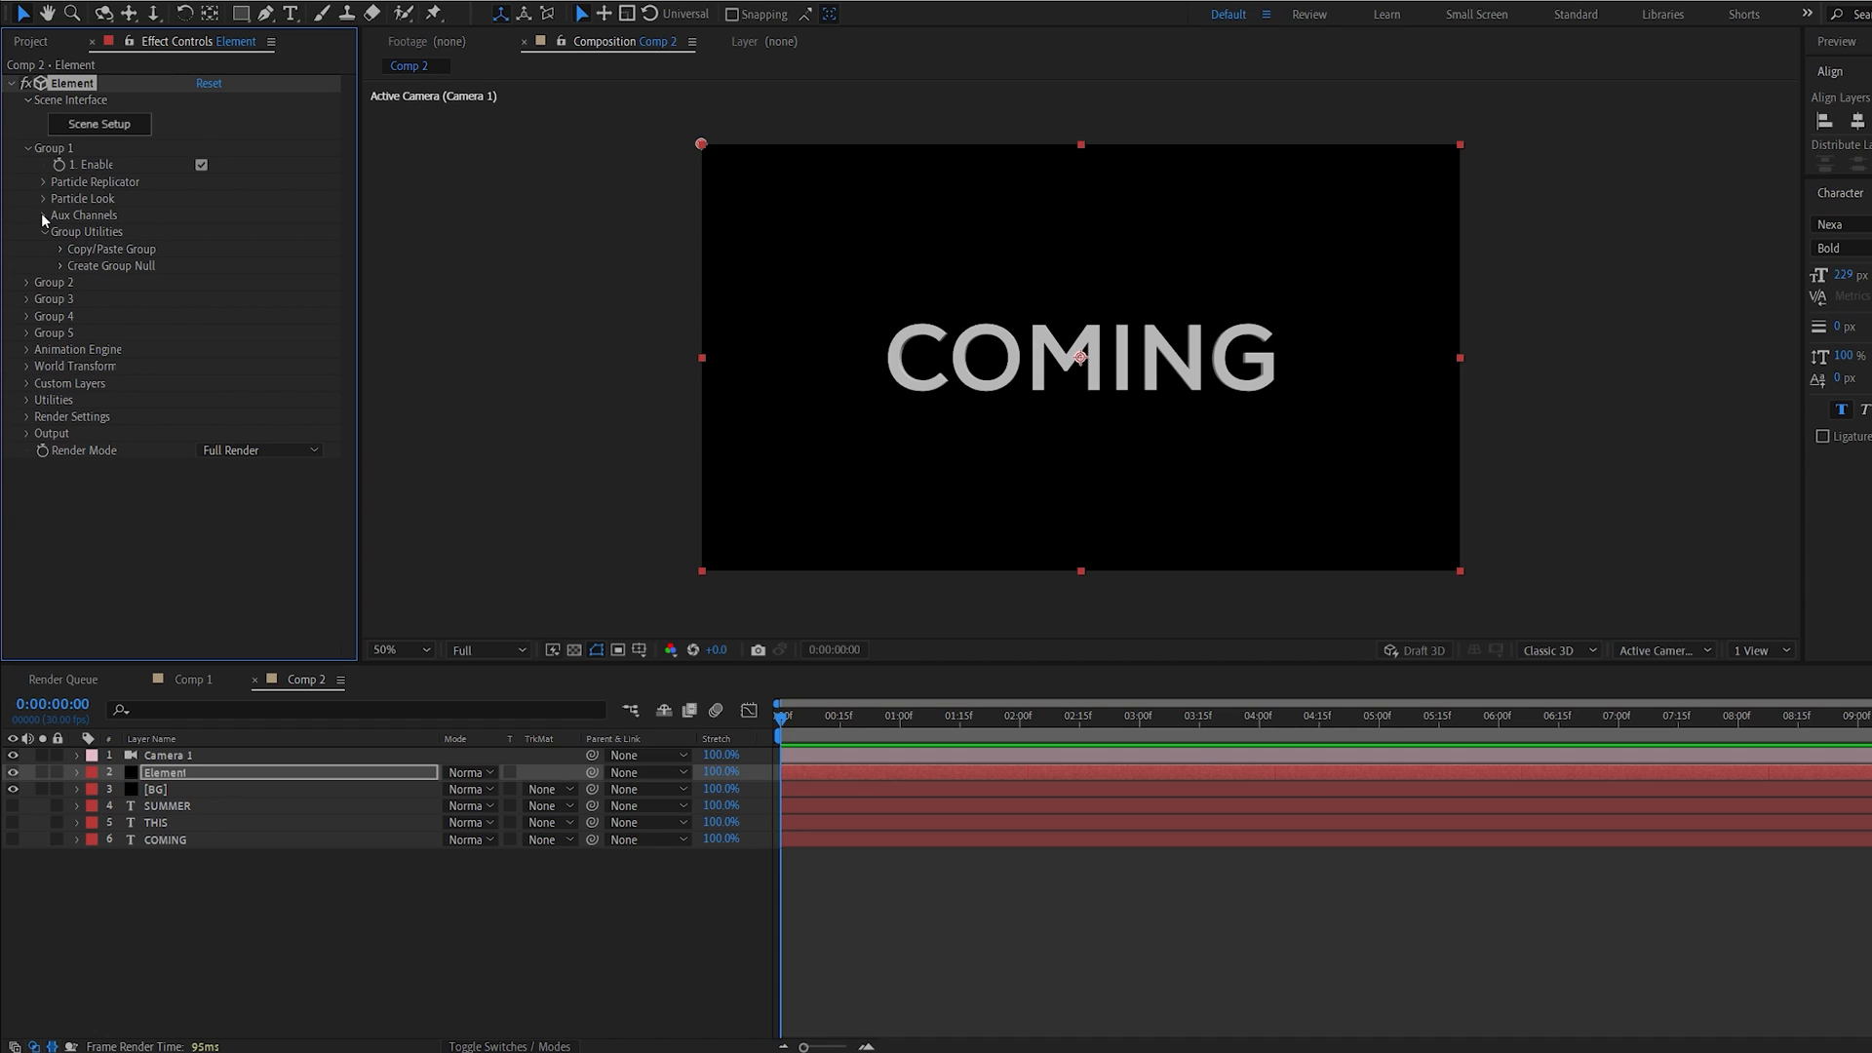
{"action": "left_click", "coordinate": [44, 215]}
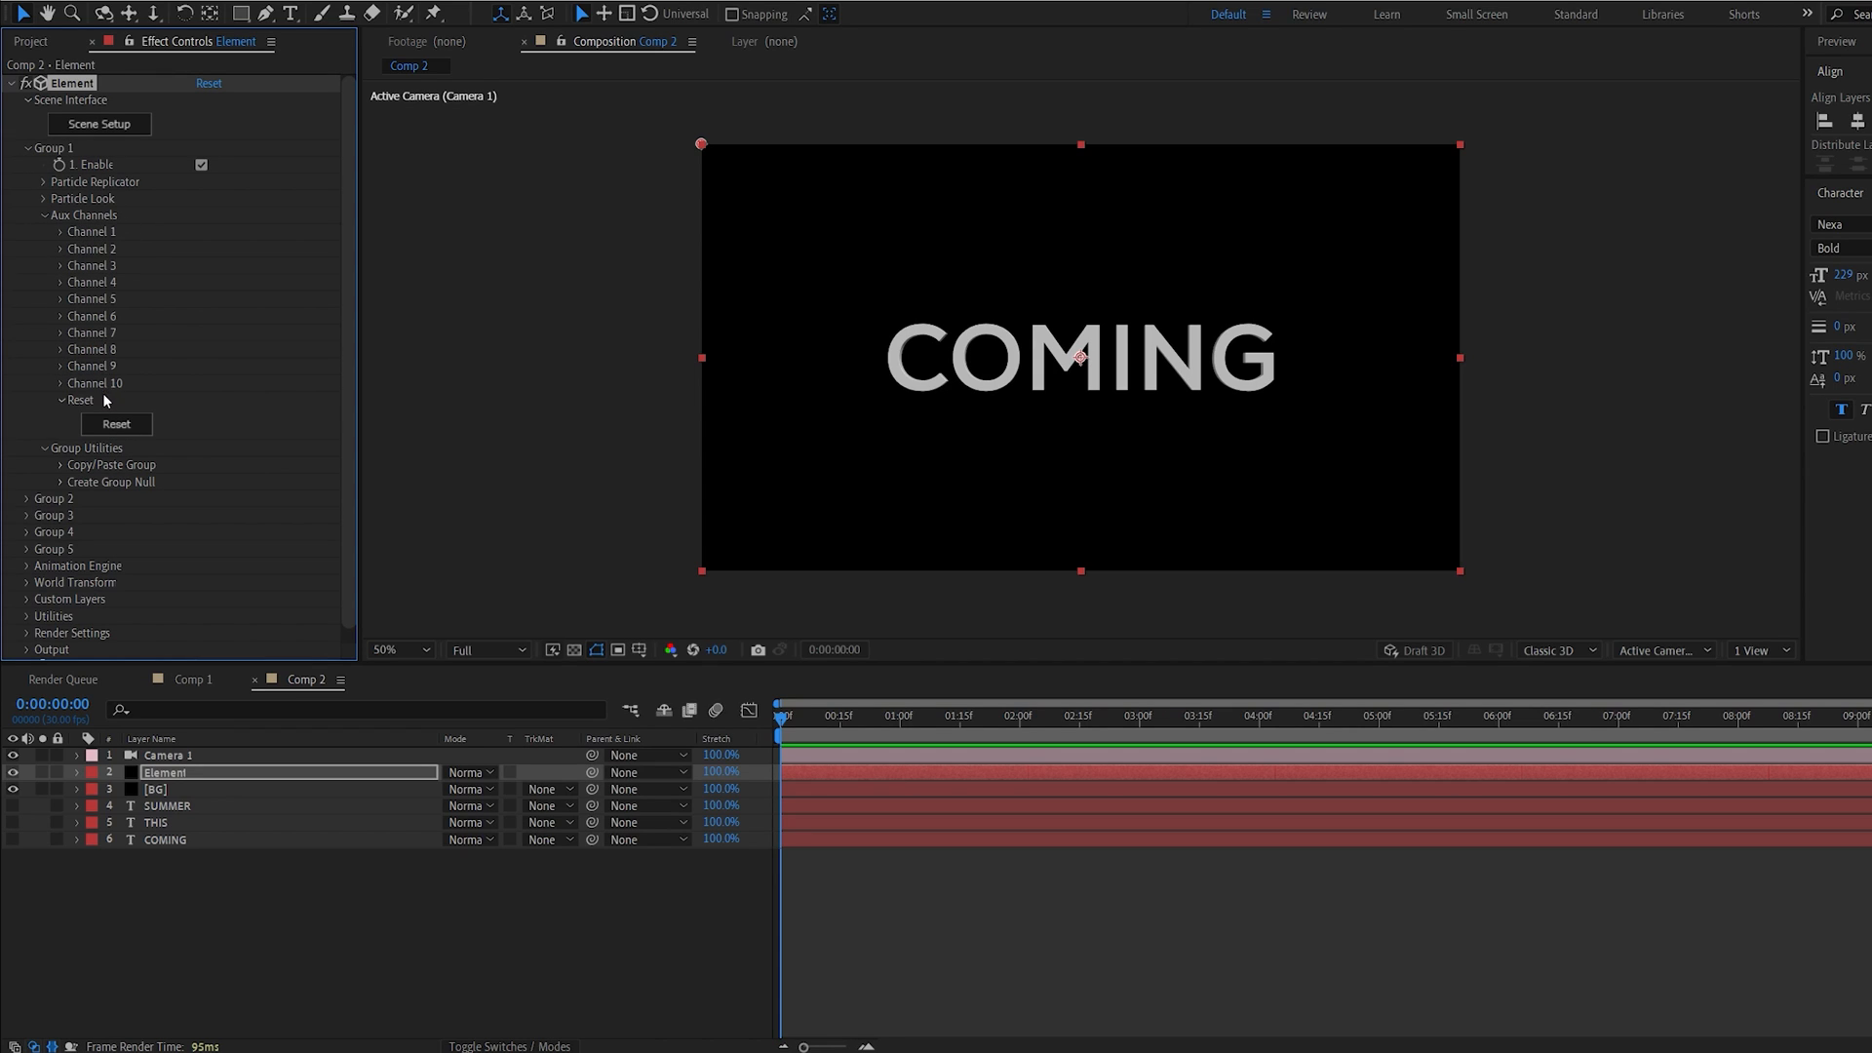
{"action": "mouse_move", "coordinate": [65, 243]}
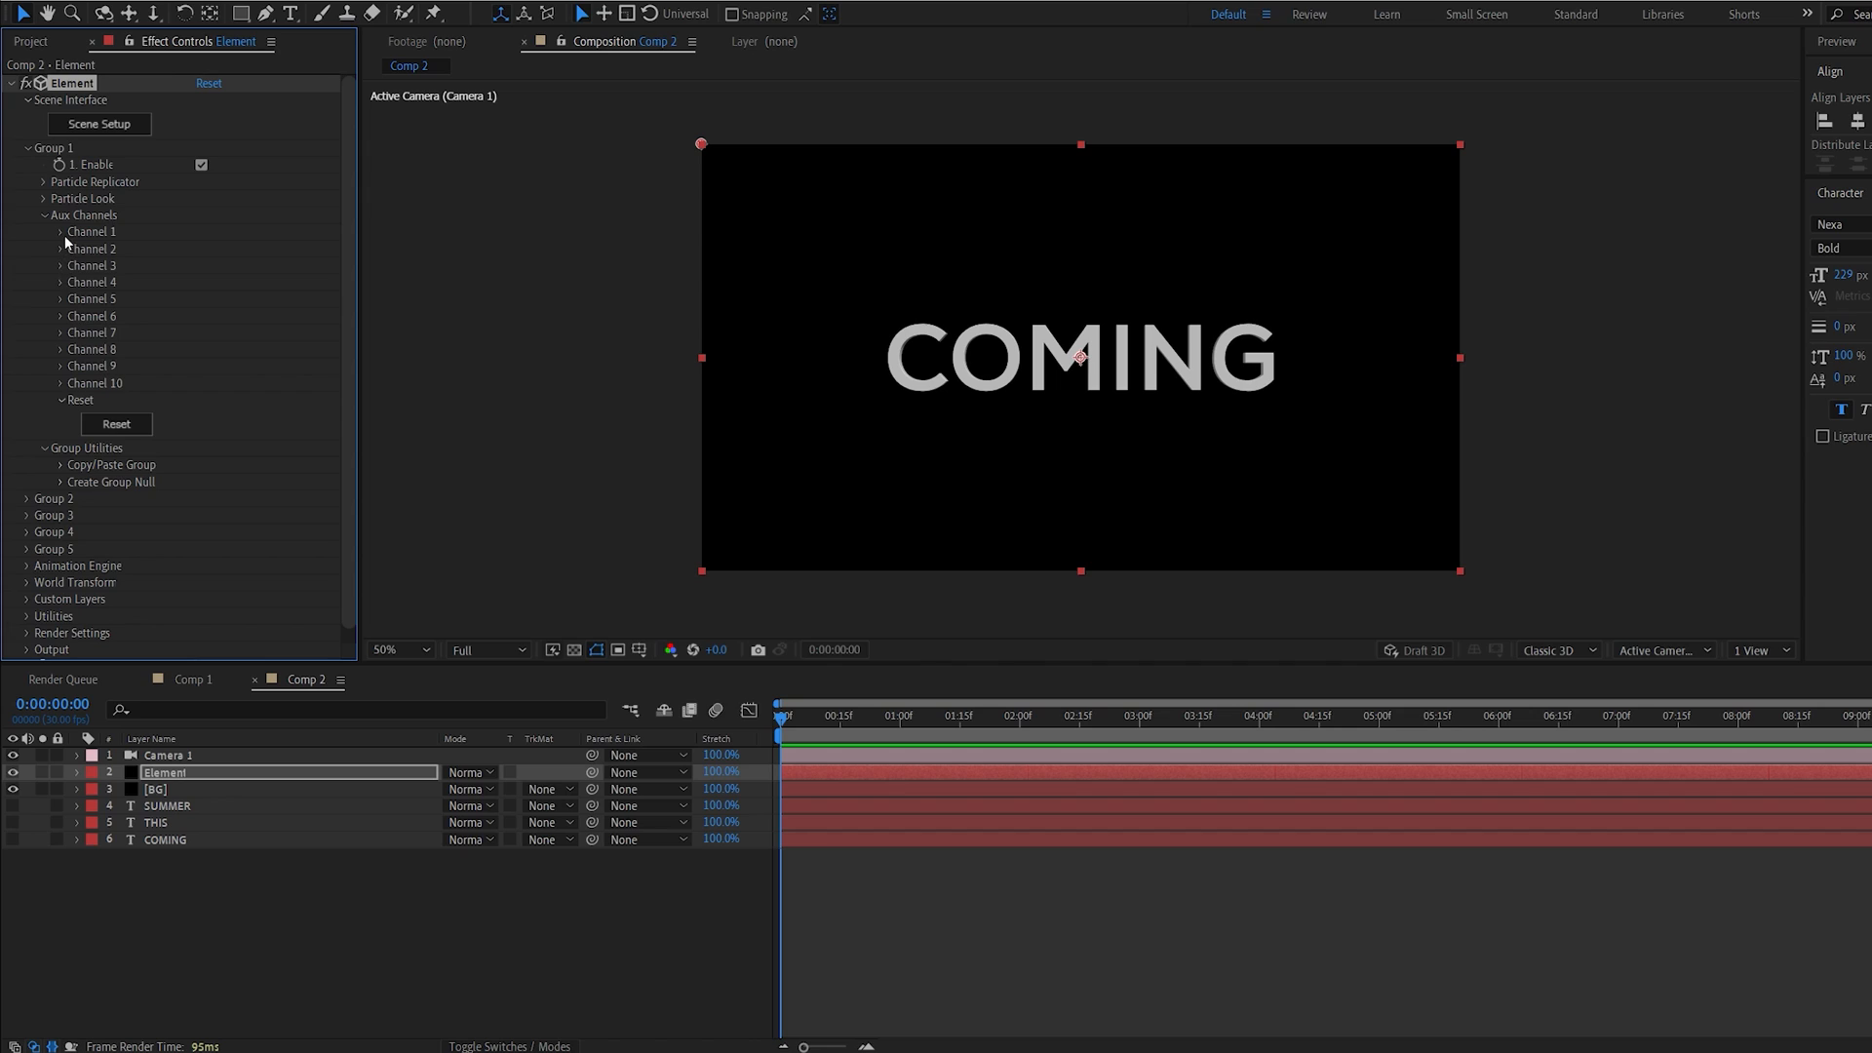
{"action": "mouse_move", "coordinate": [66, 243]}
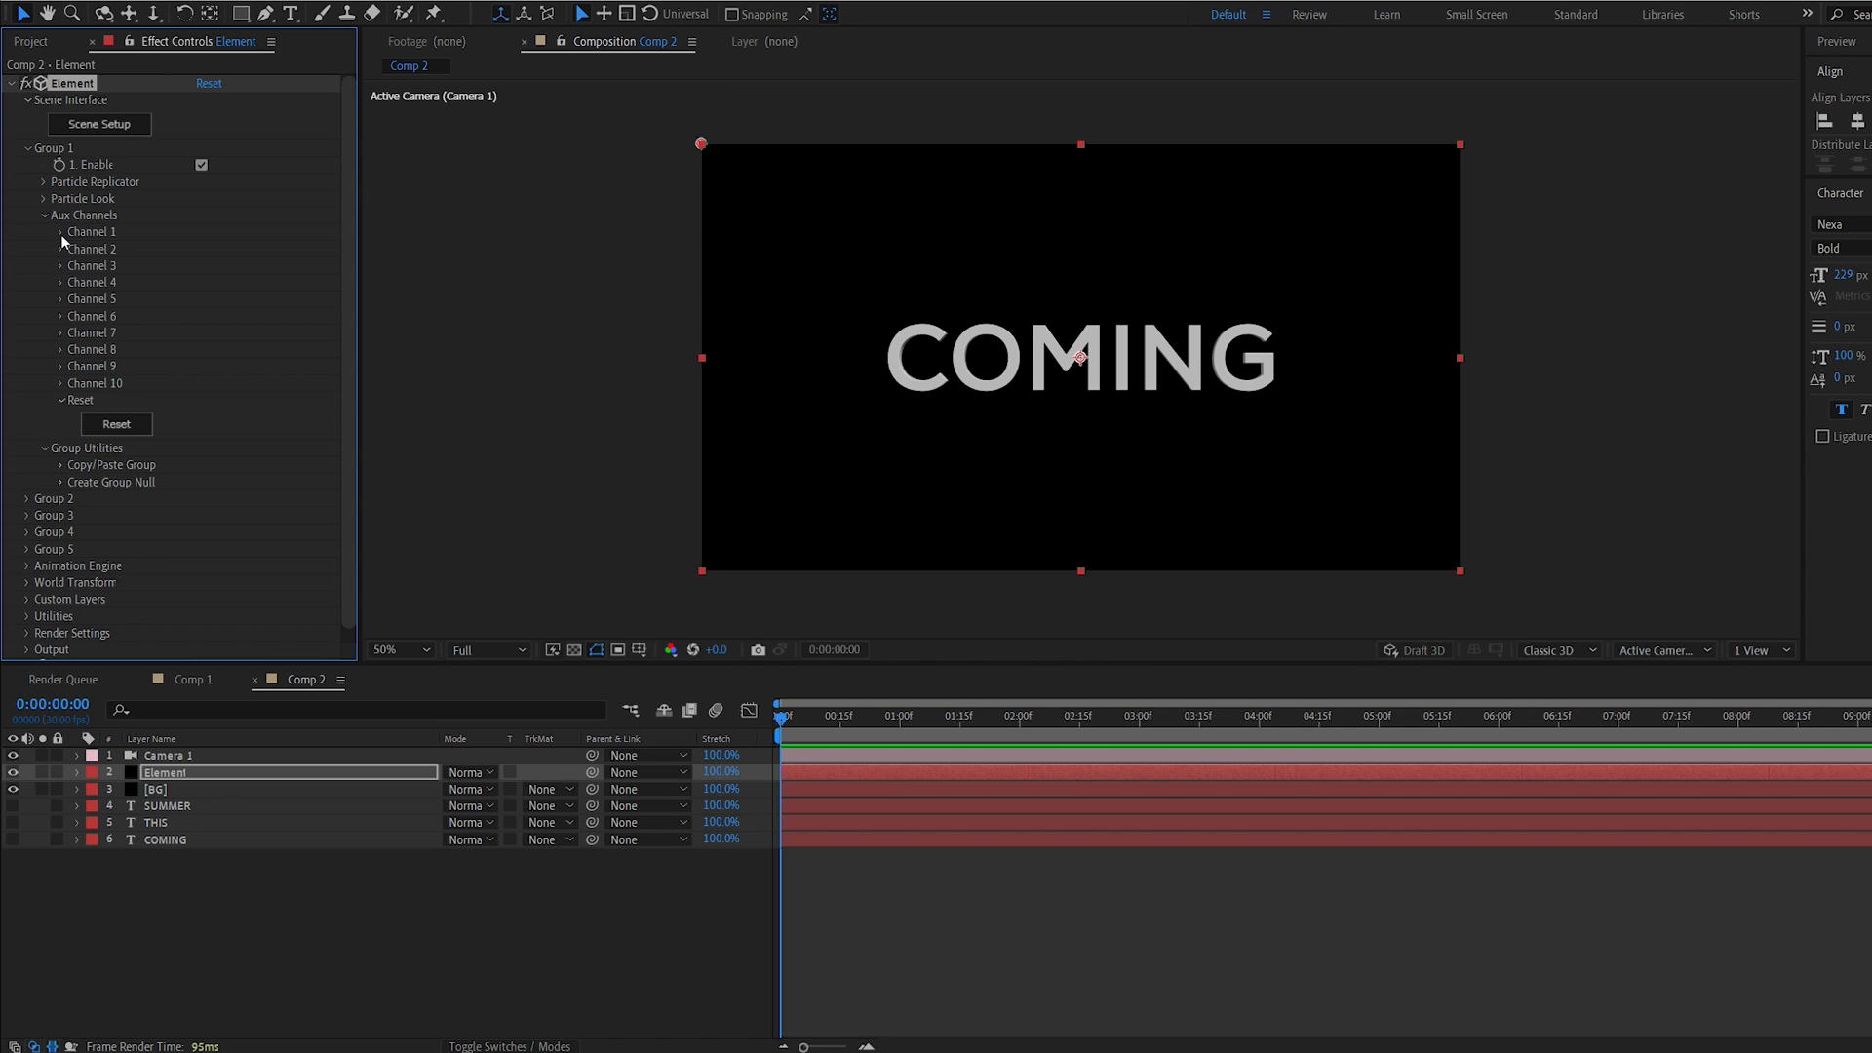
{"action": "left_click", "coordinate": [62, 230]}
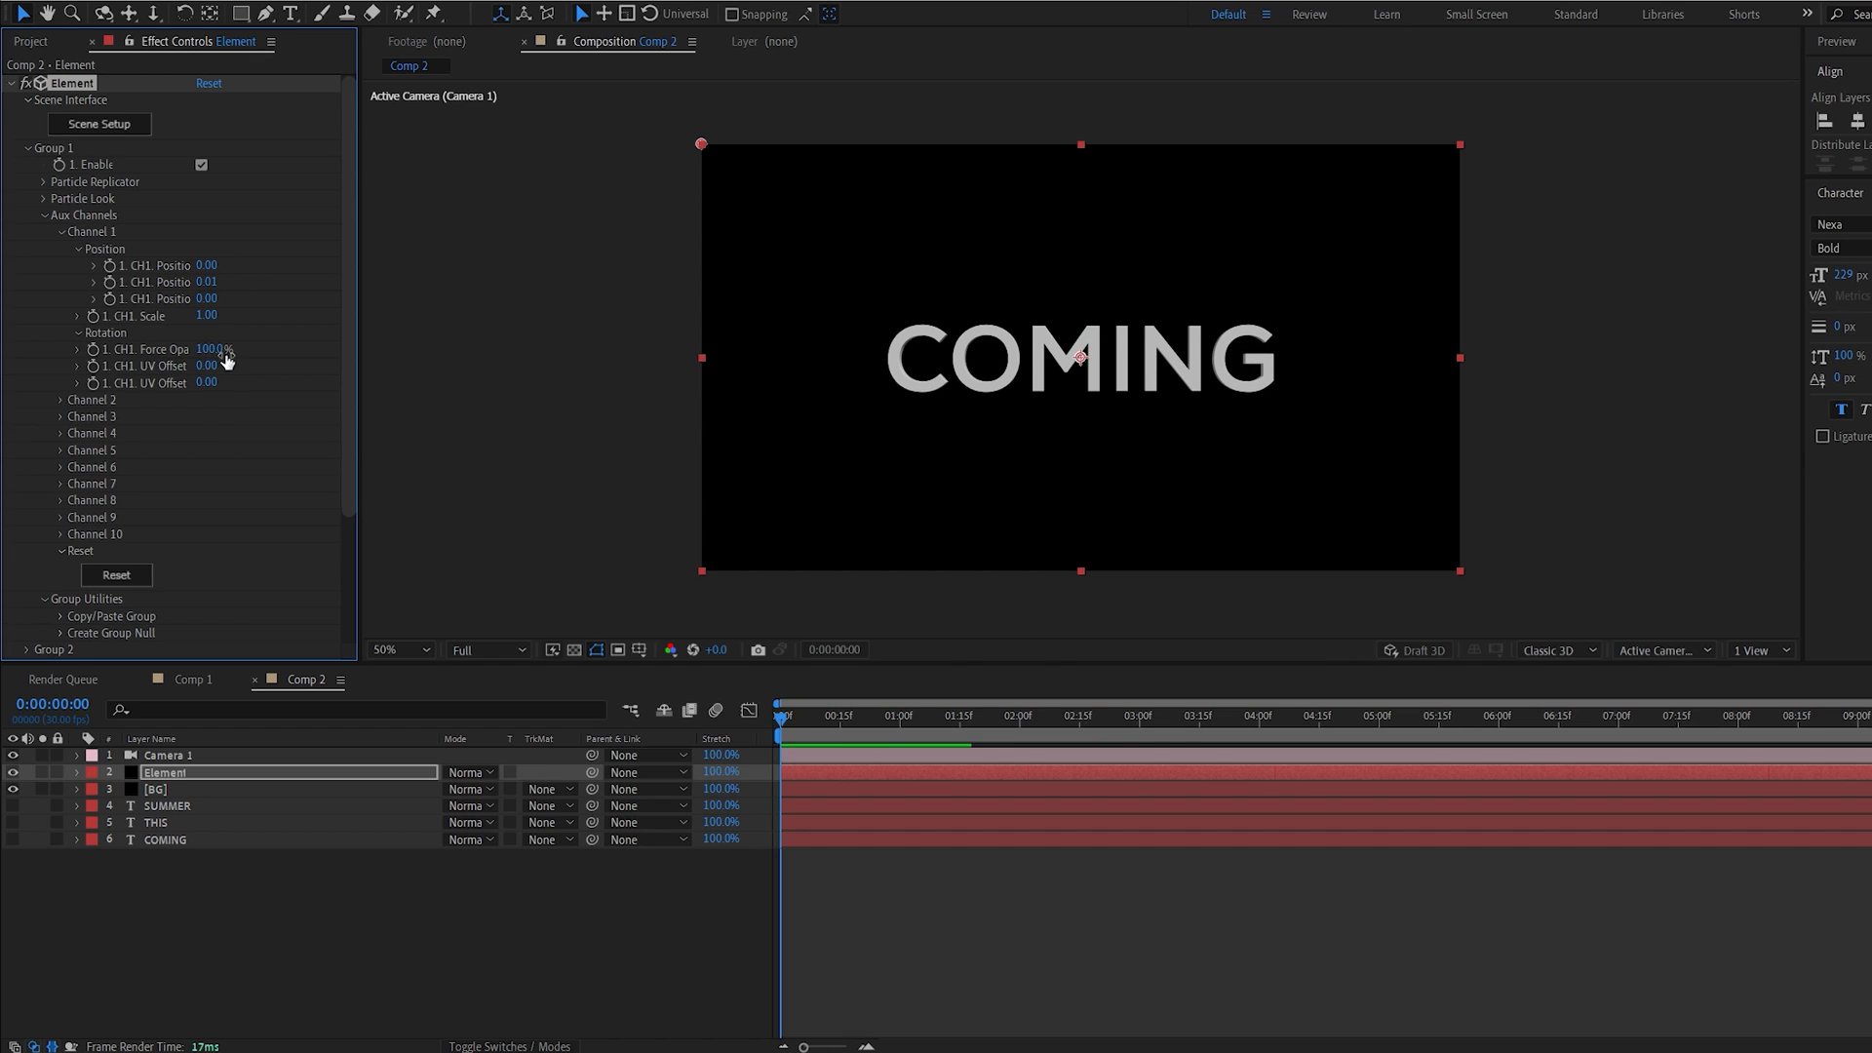
{"action": "scroll", "scroll_direction": "down", "scroll_amount": 3}
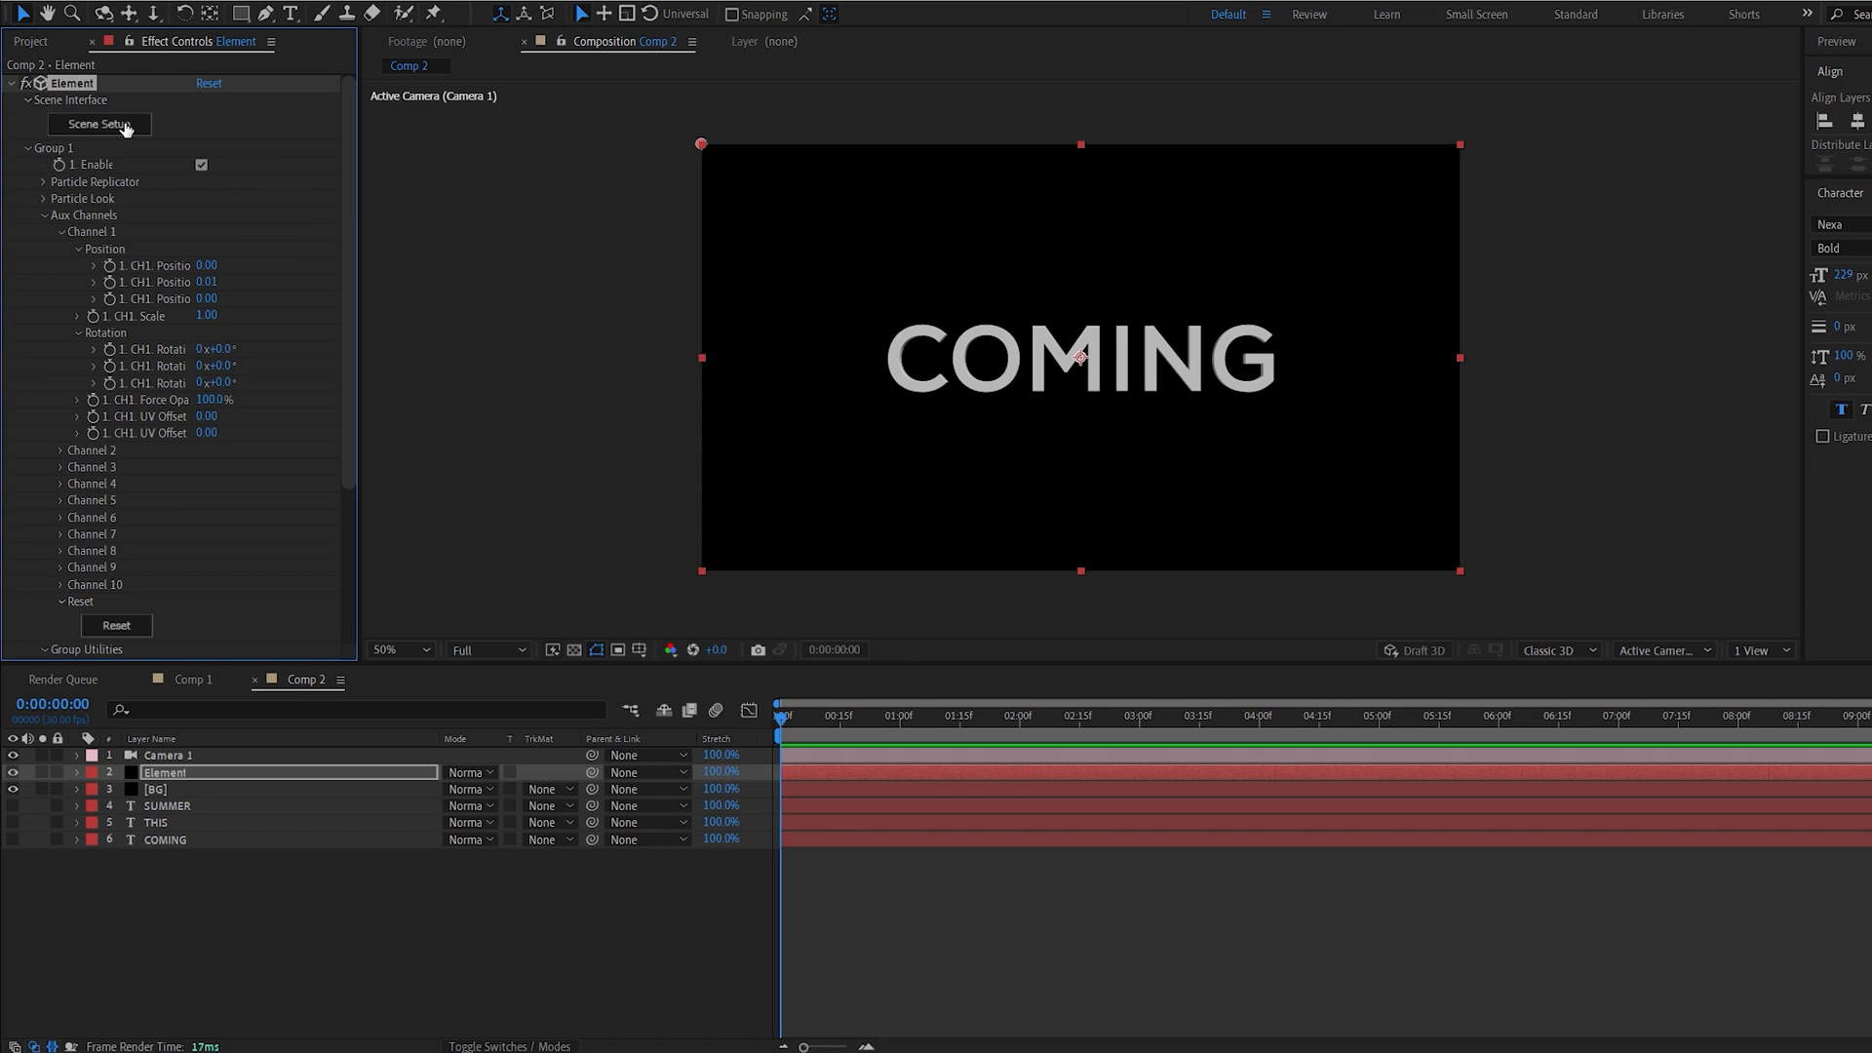
{"action": "mouse_move", "coordinate": [87, 205]}
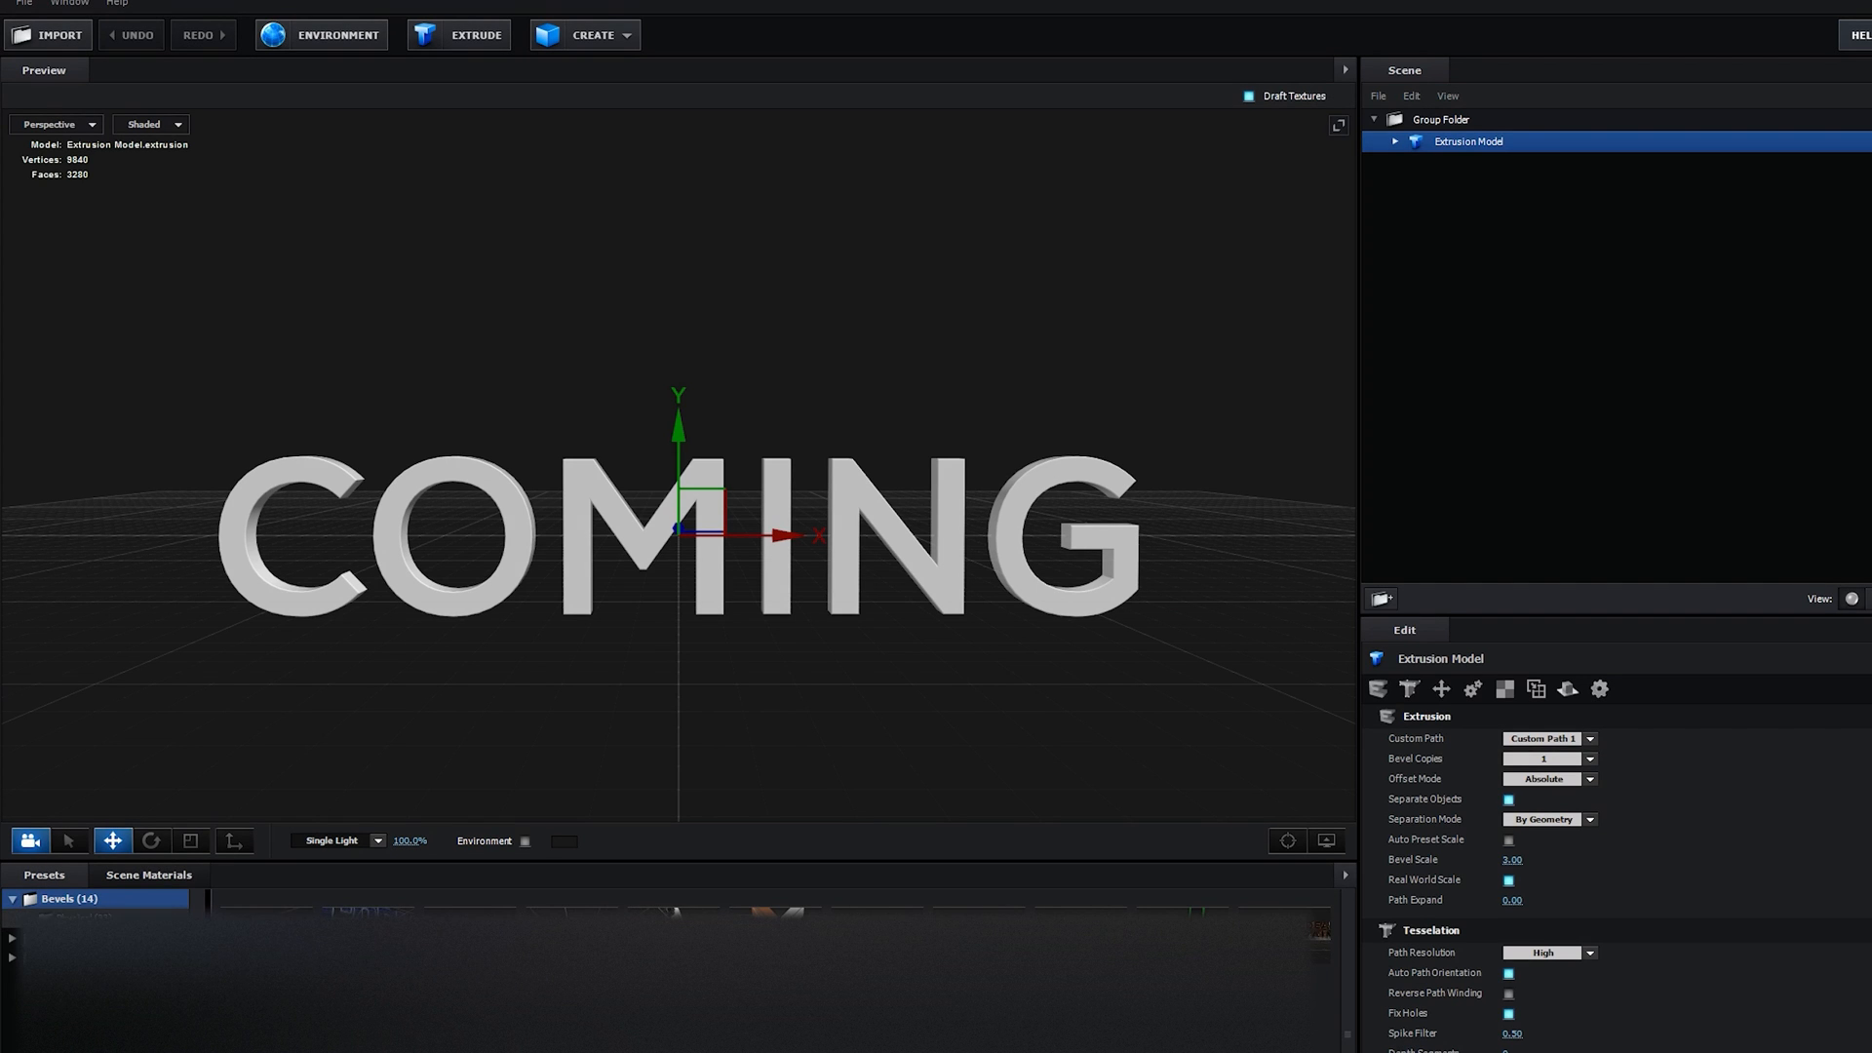
- Apply the gold Caution bevel preset to COMING and duplicate the model
{"action": "left_click", "coordinate": [75, 918]}
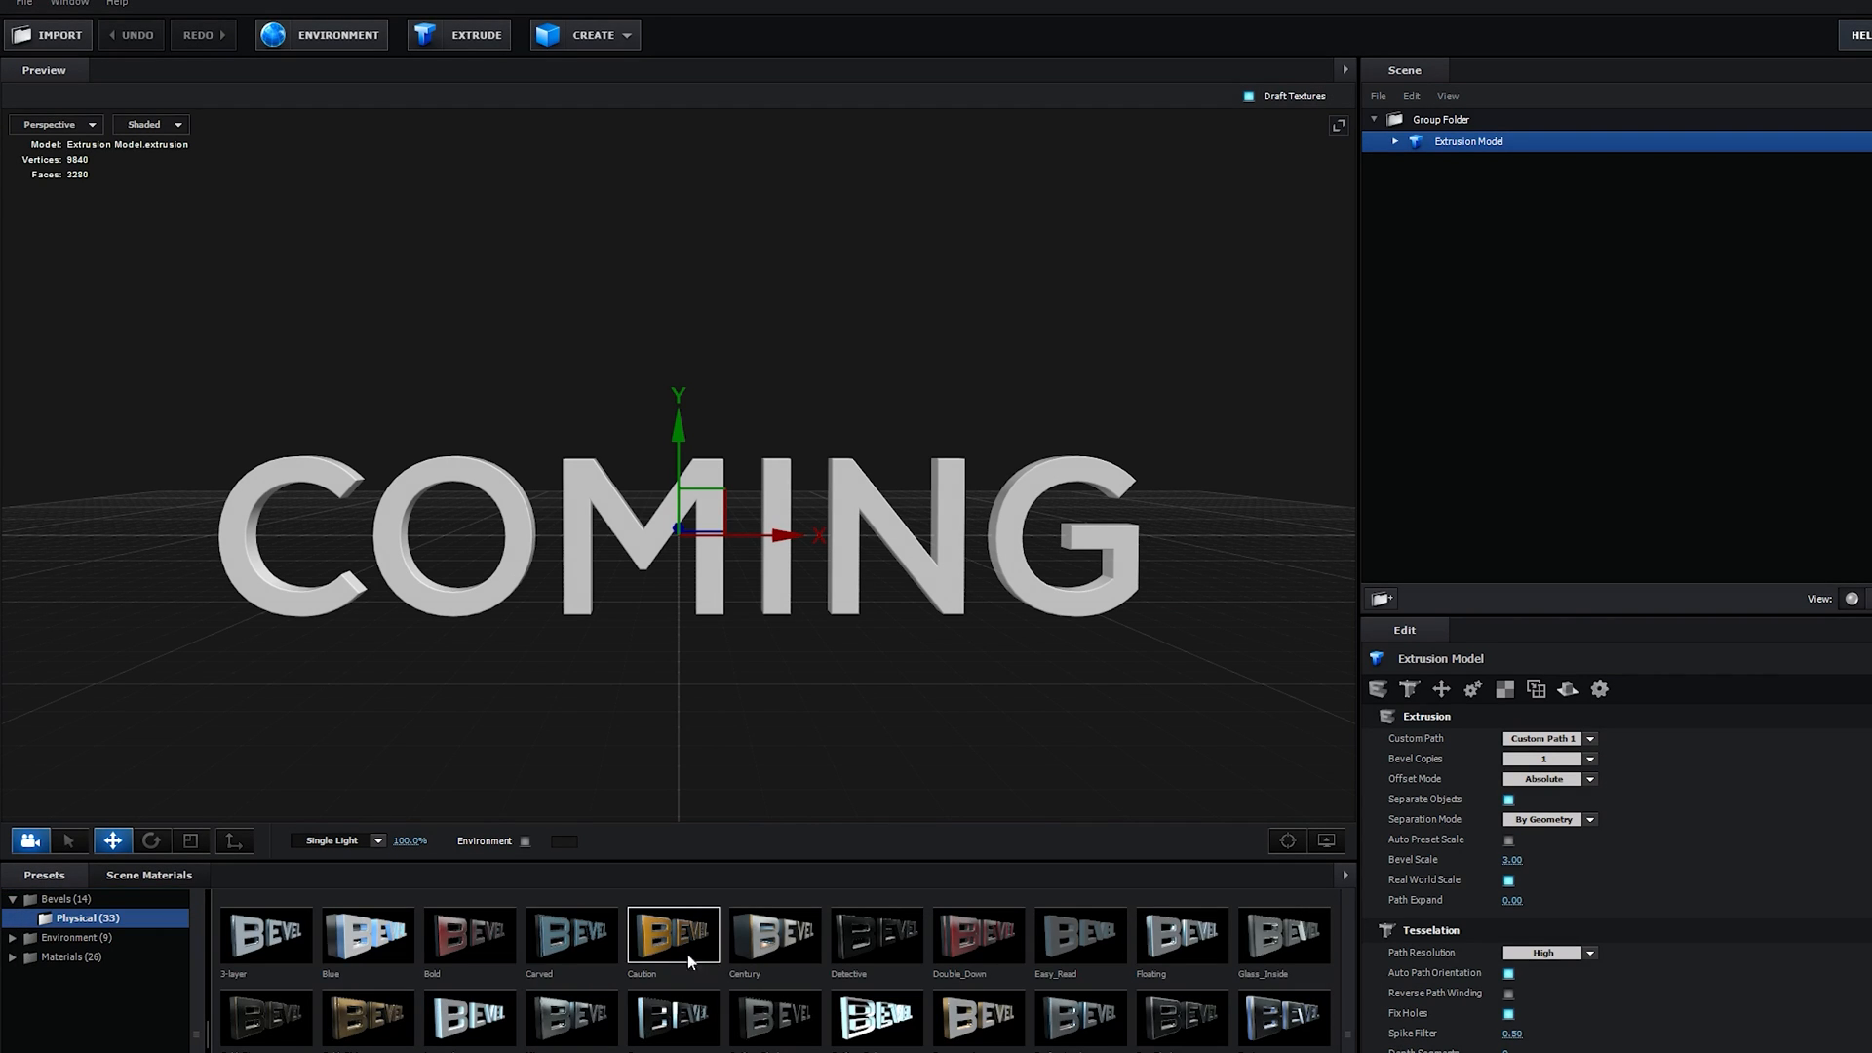
{"action": "left_click", "coordinate": [671, 934]}
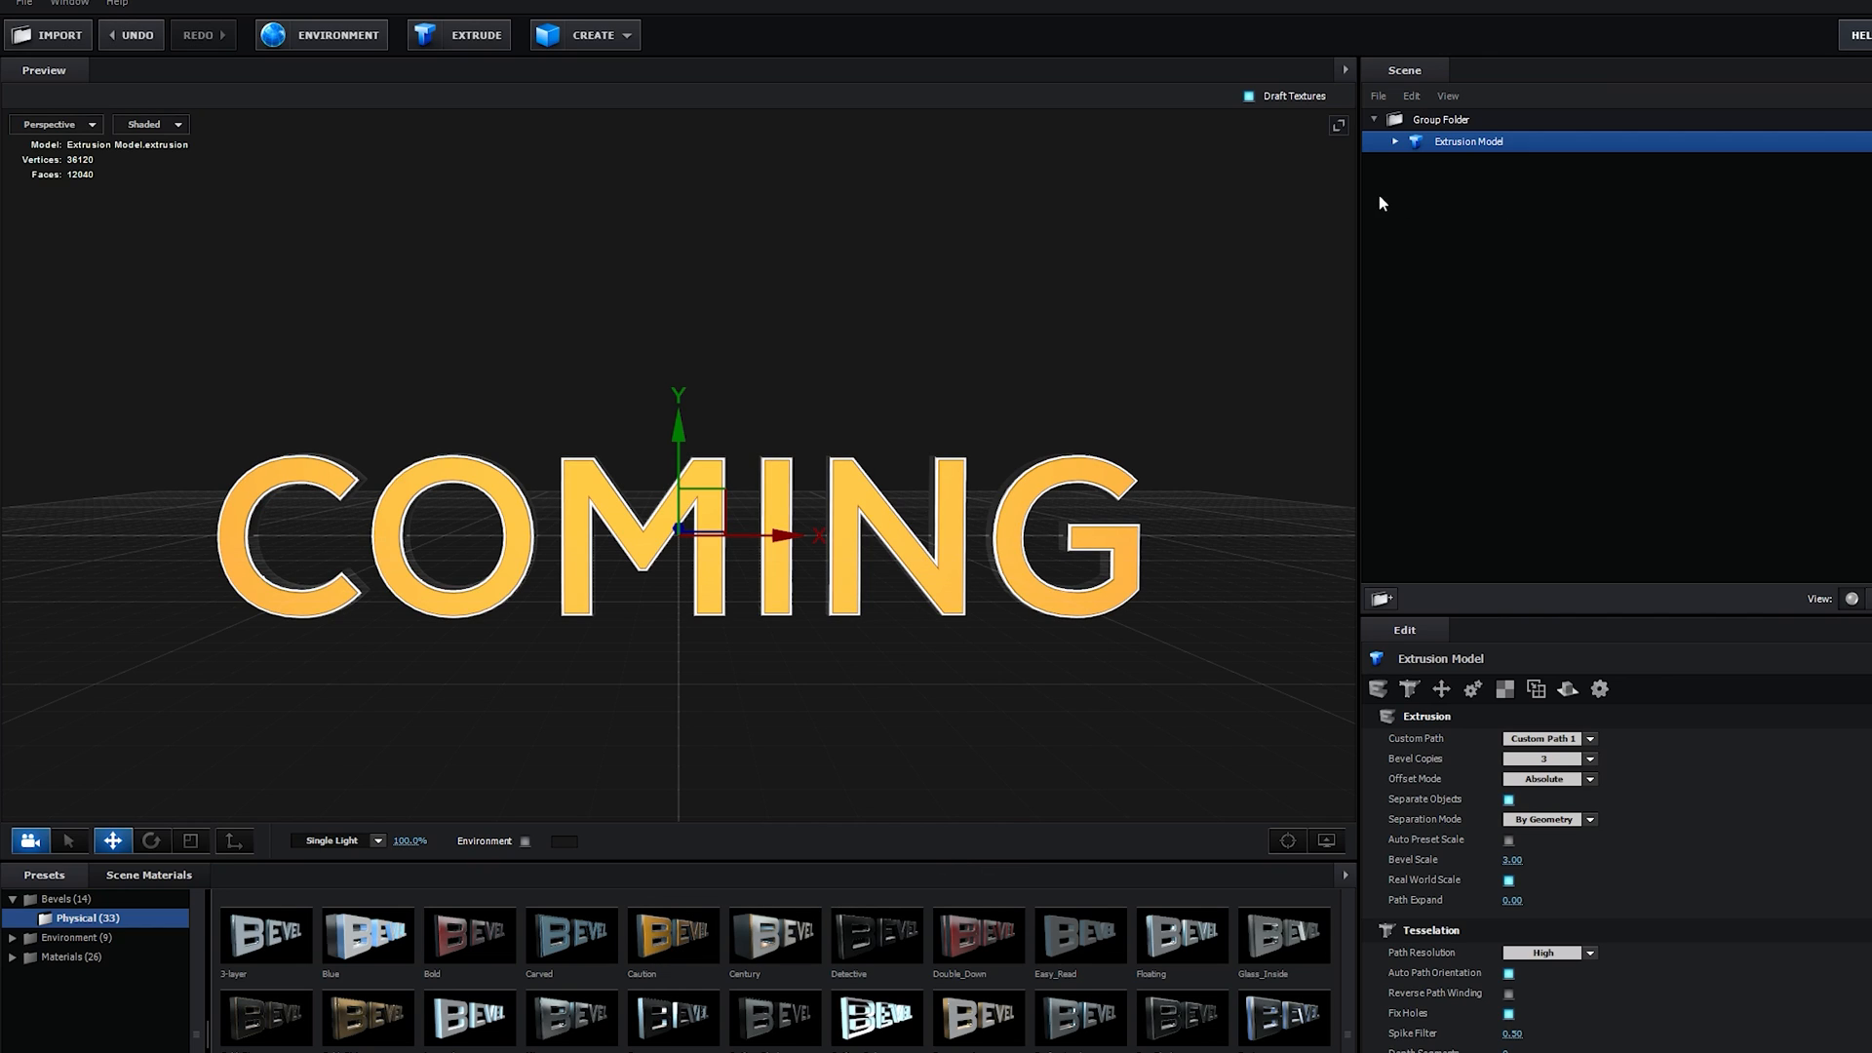
{"action": "right_click", "coordinate": [1469, 141]}
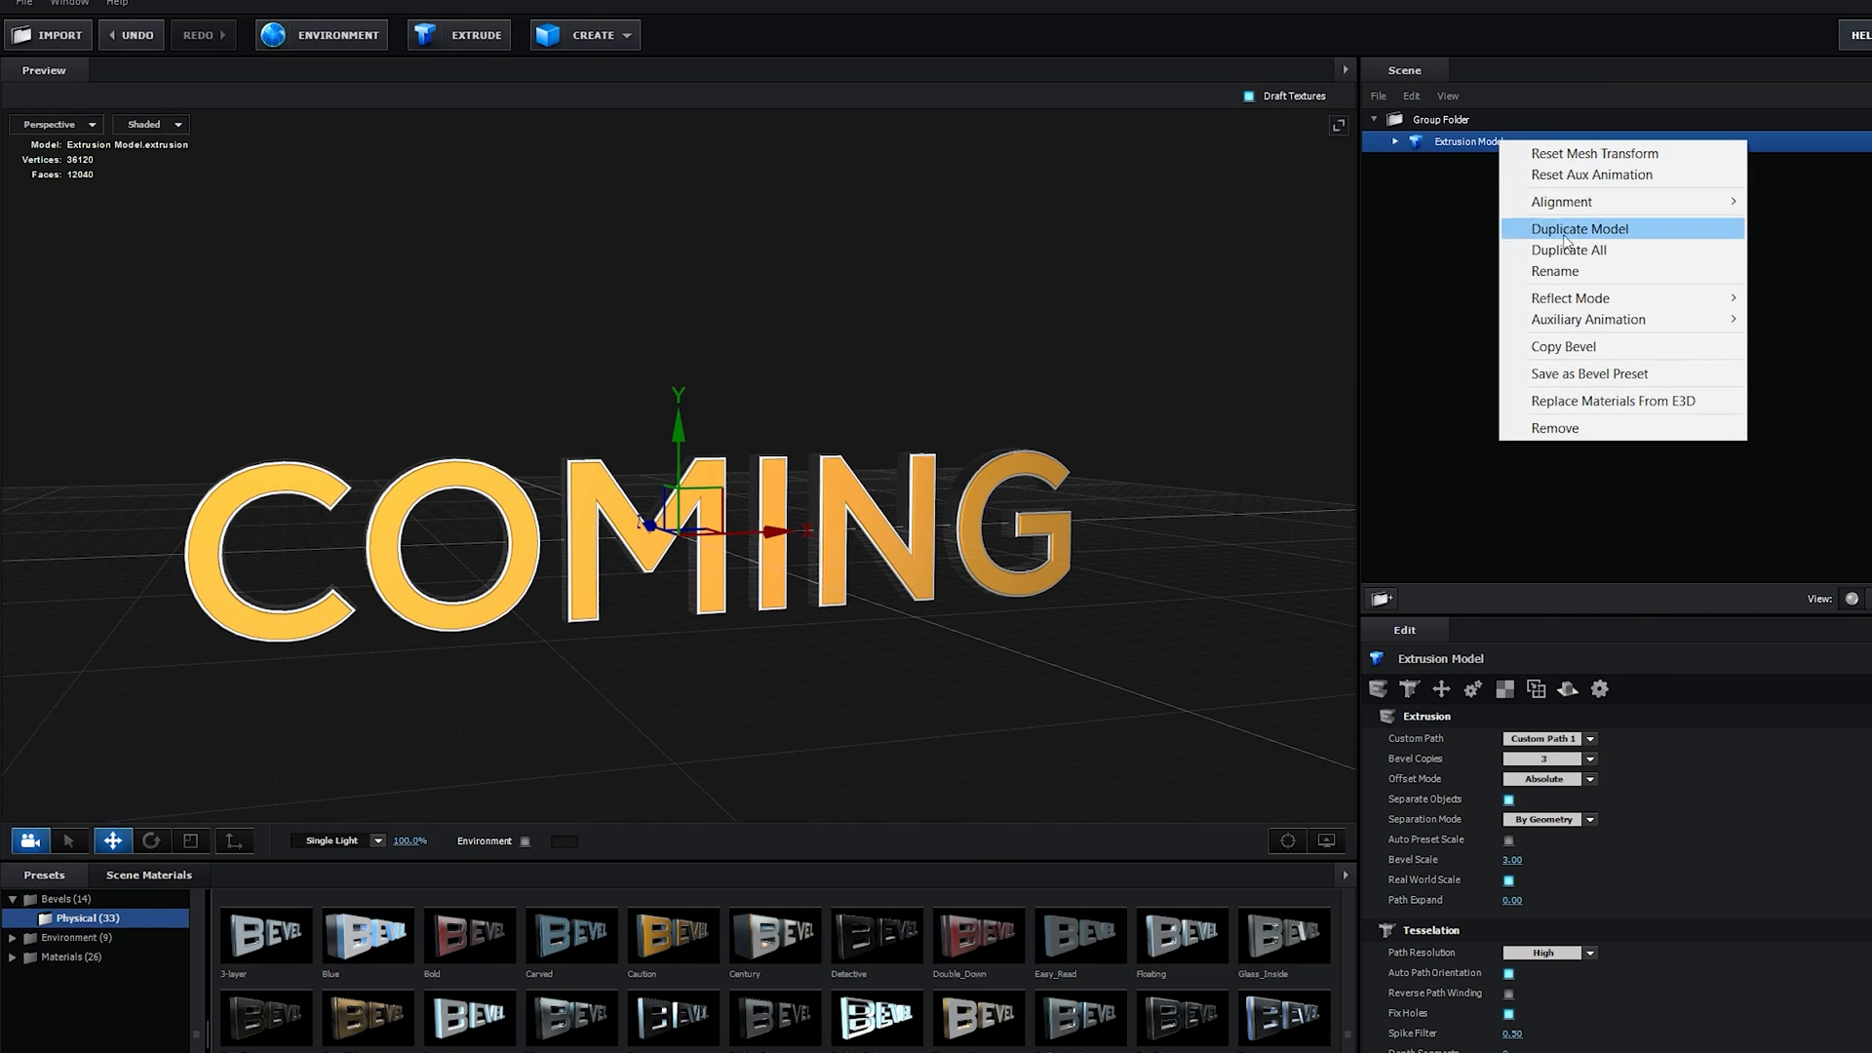
{"action": "left_click", "coordinate": [1578, 228]}
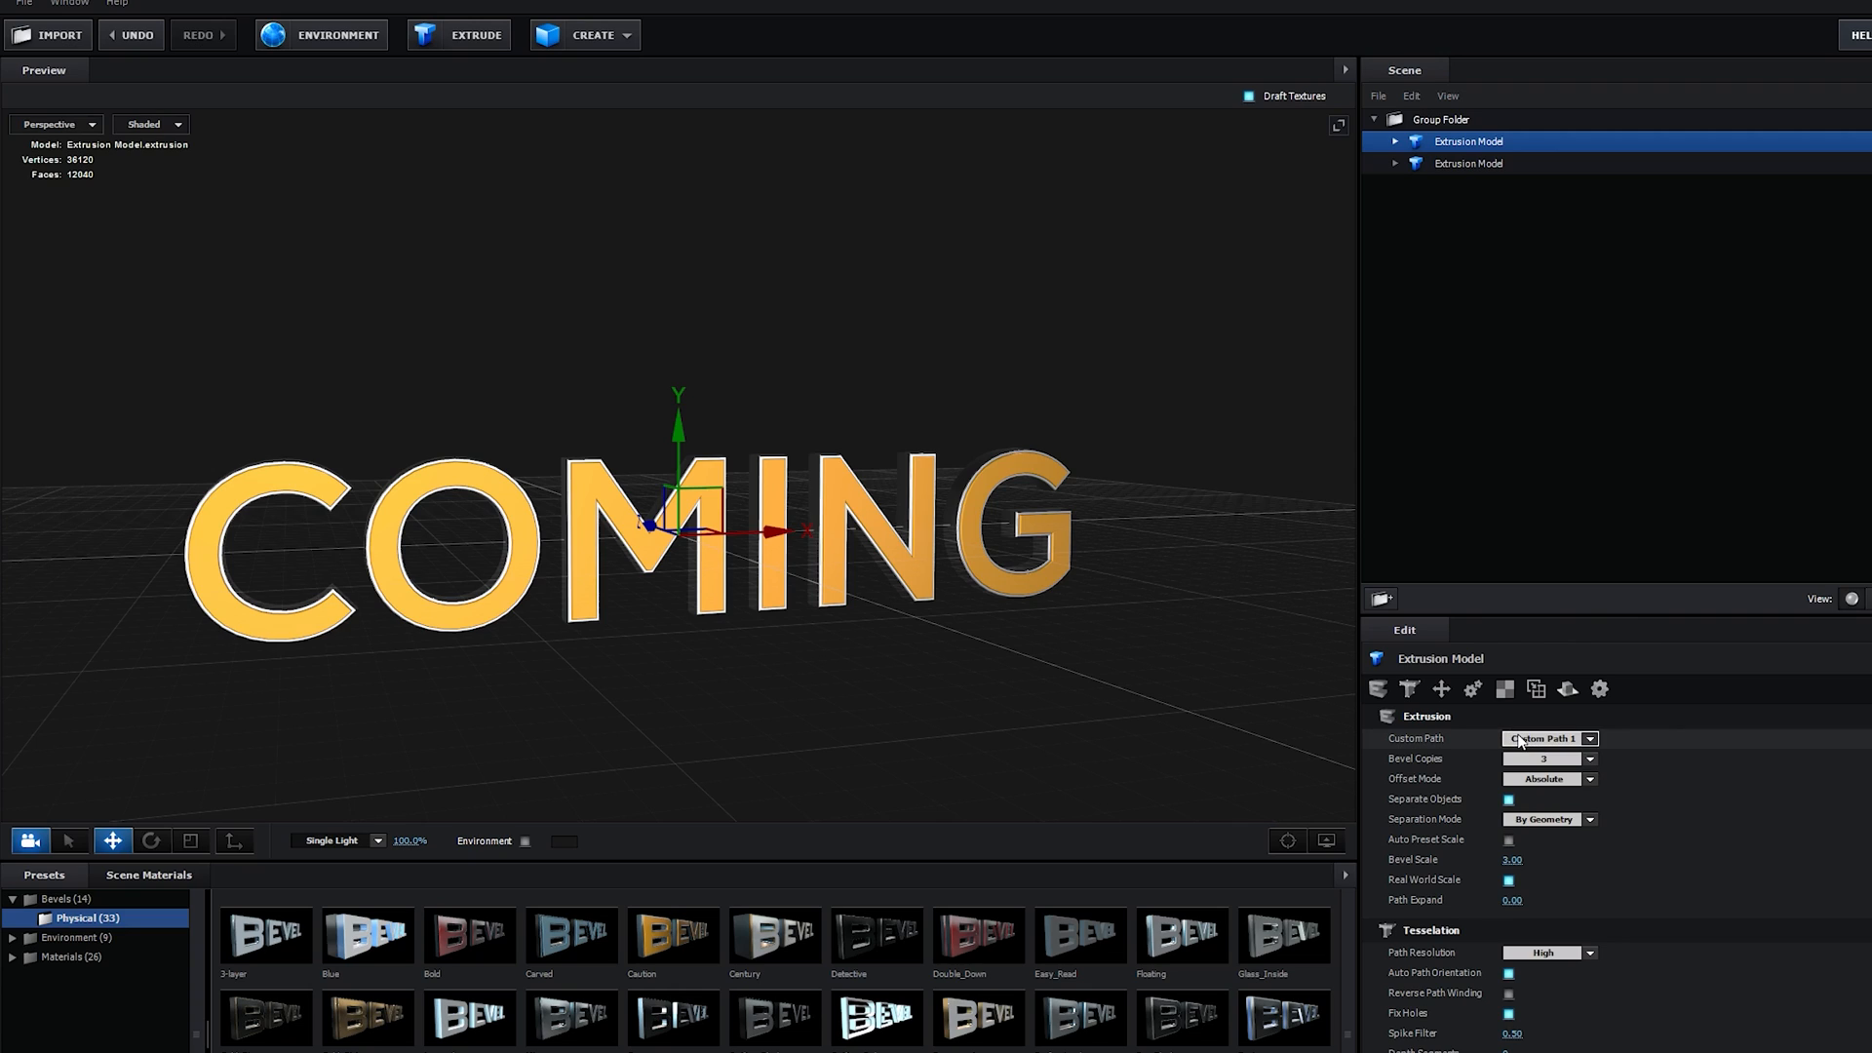
- Switch the copy to the second text path and open the word model's options
{"action": "left_click", "coordinate": [1543, 738]}
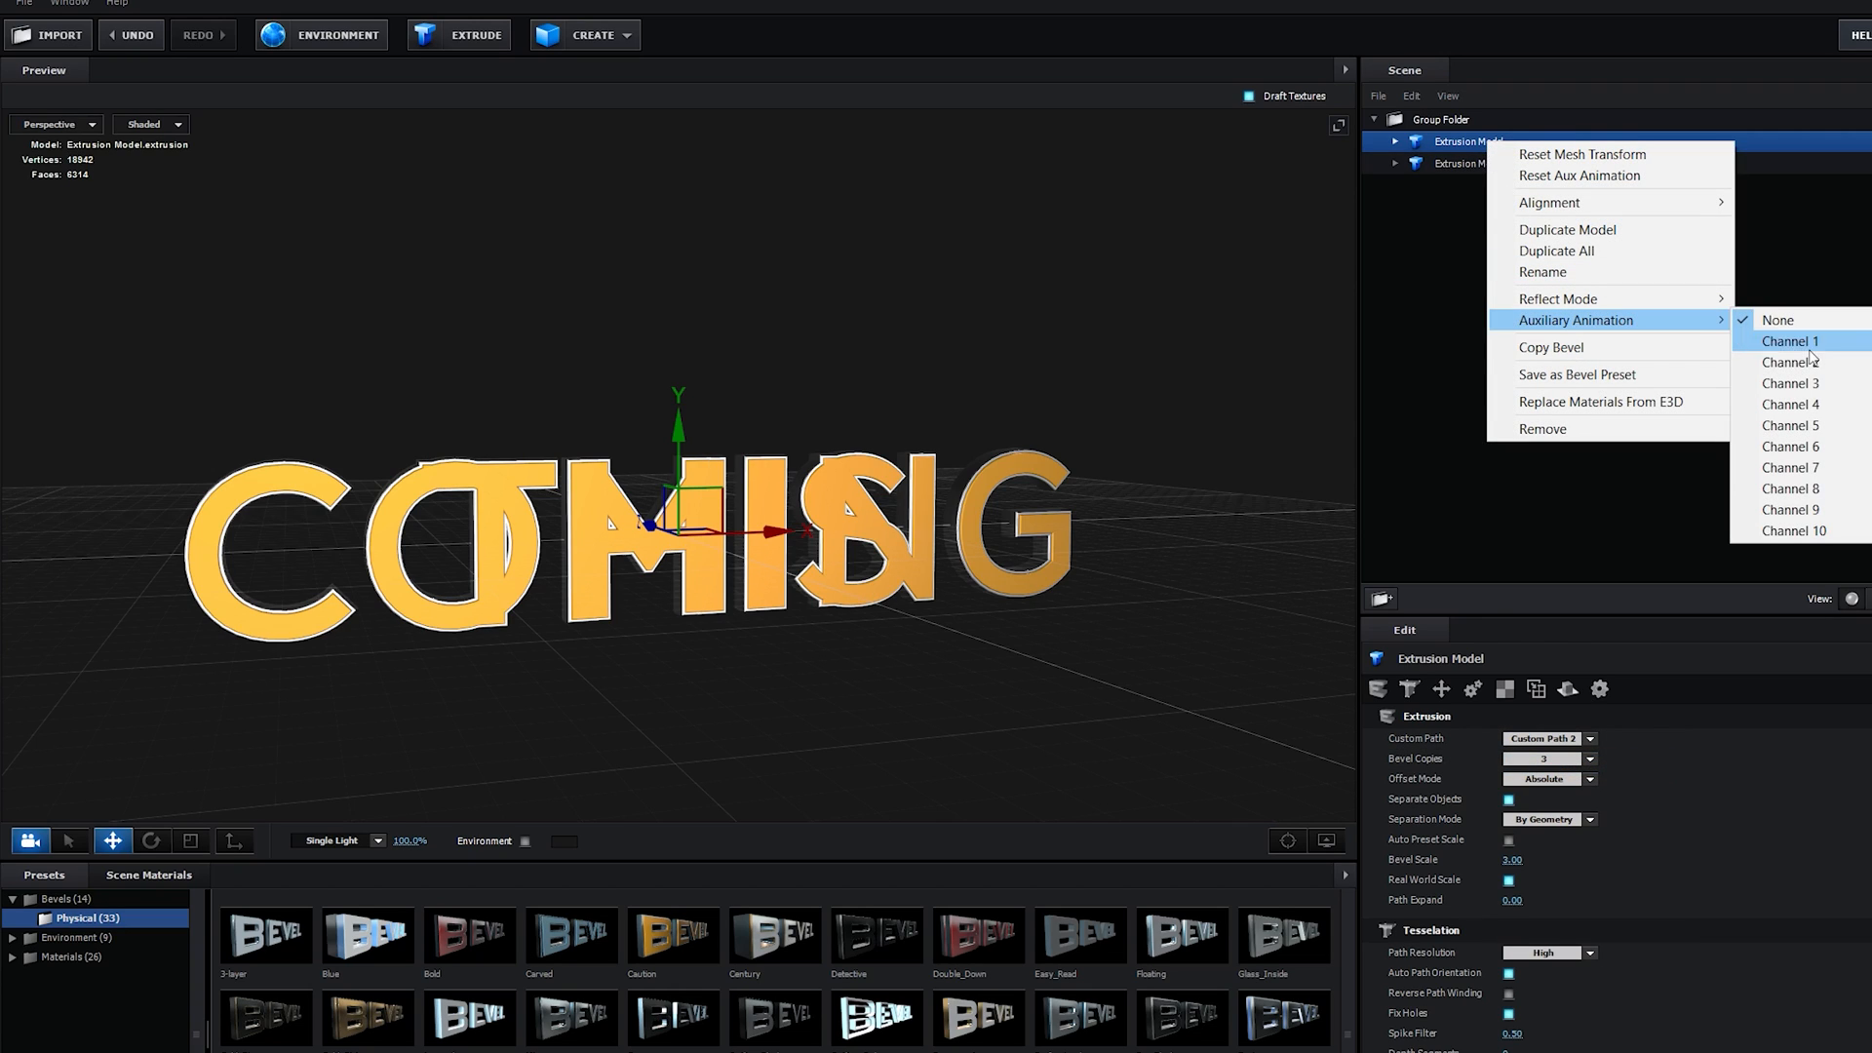
{"action": "left_click", "coordinate": [1787, 340]}
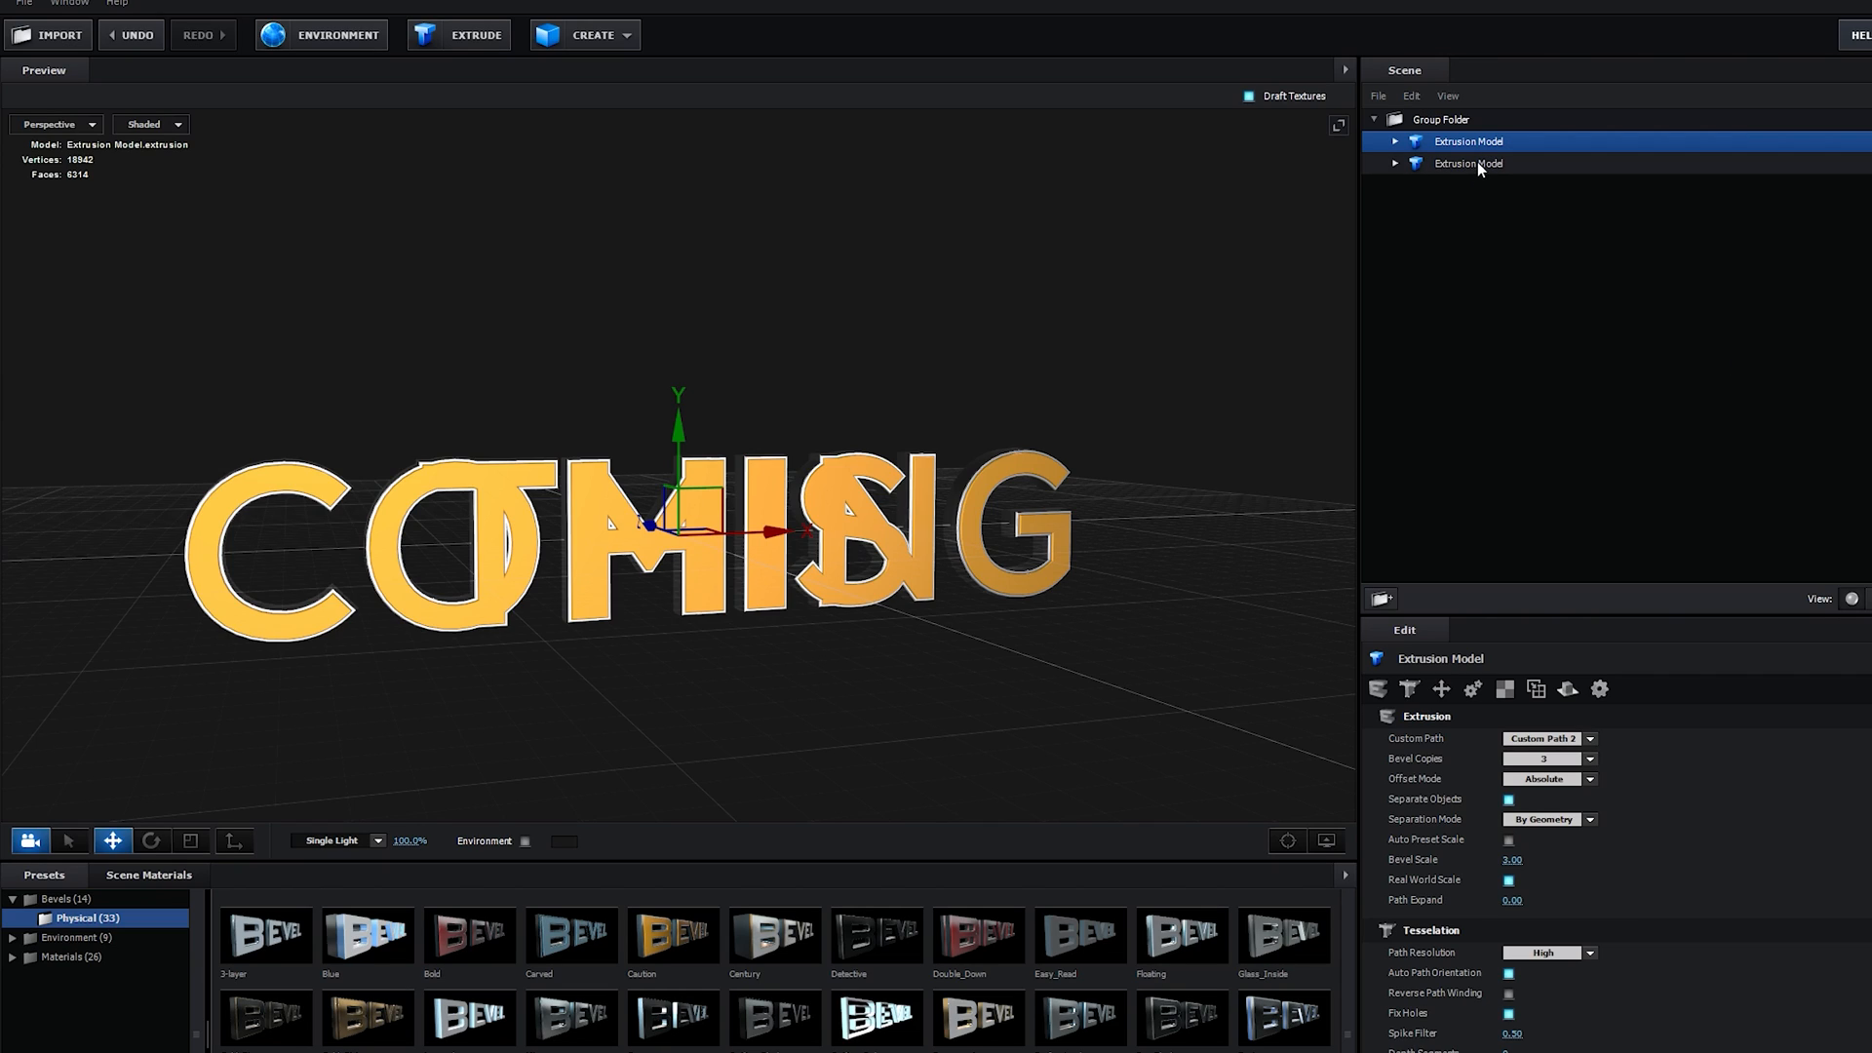
{"action": "right_click", "coordinate": [1466, 163]}
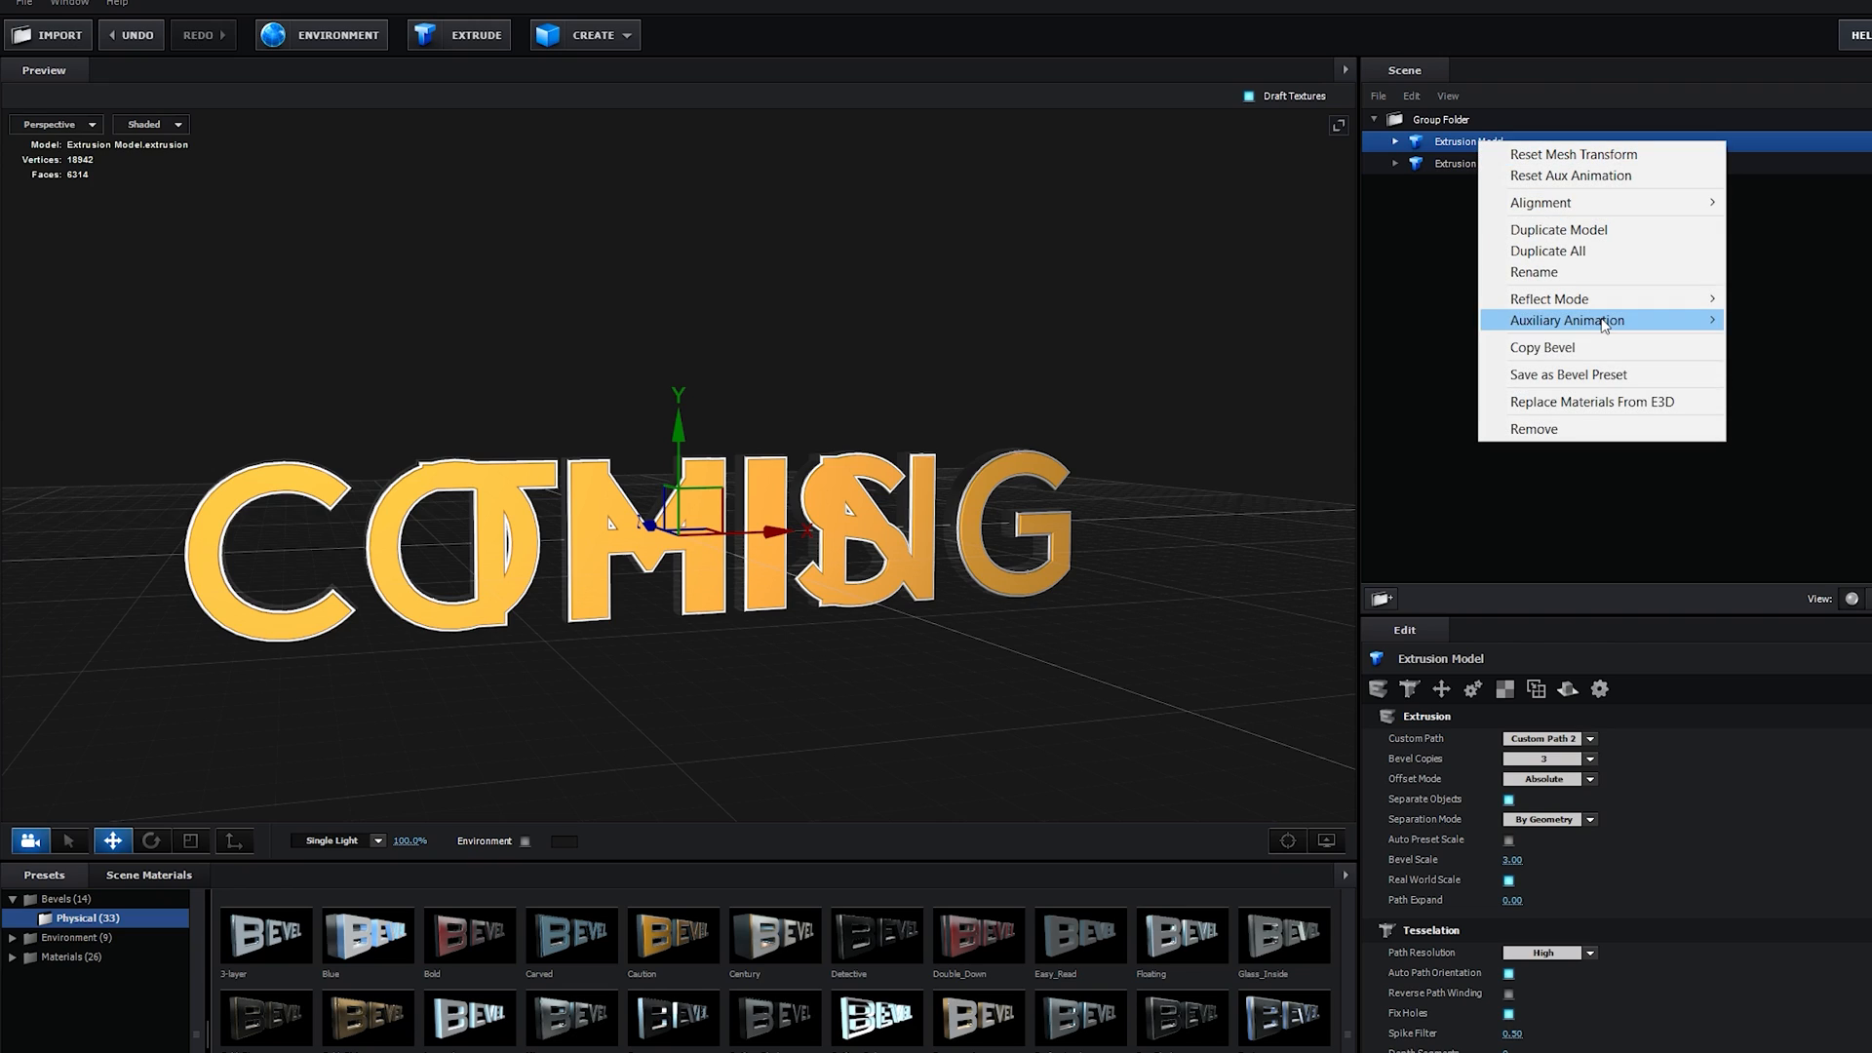
{"action": "mouse_move", "coordinate": [1536, 153]}
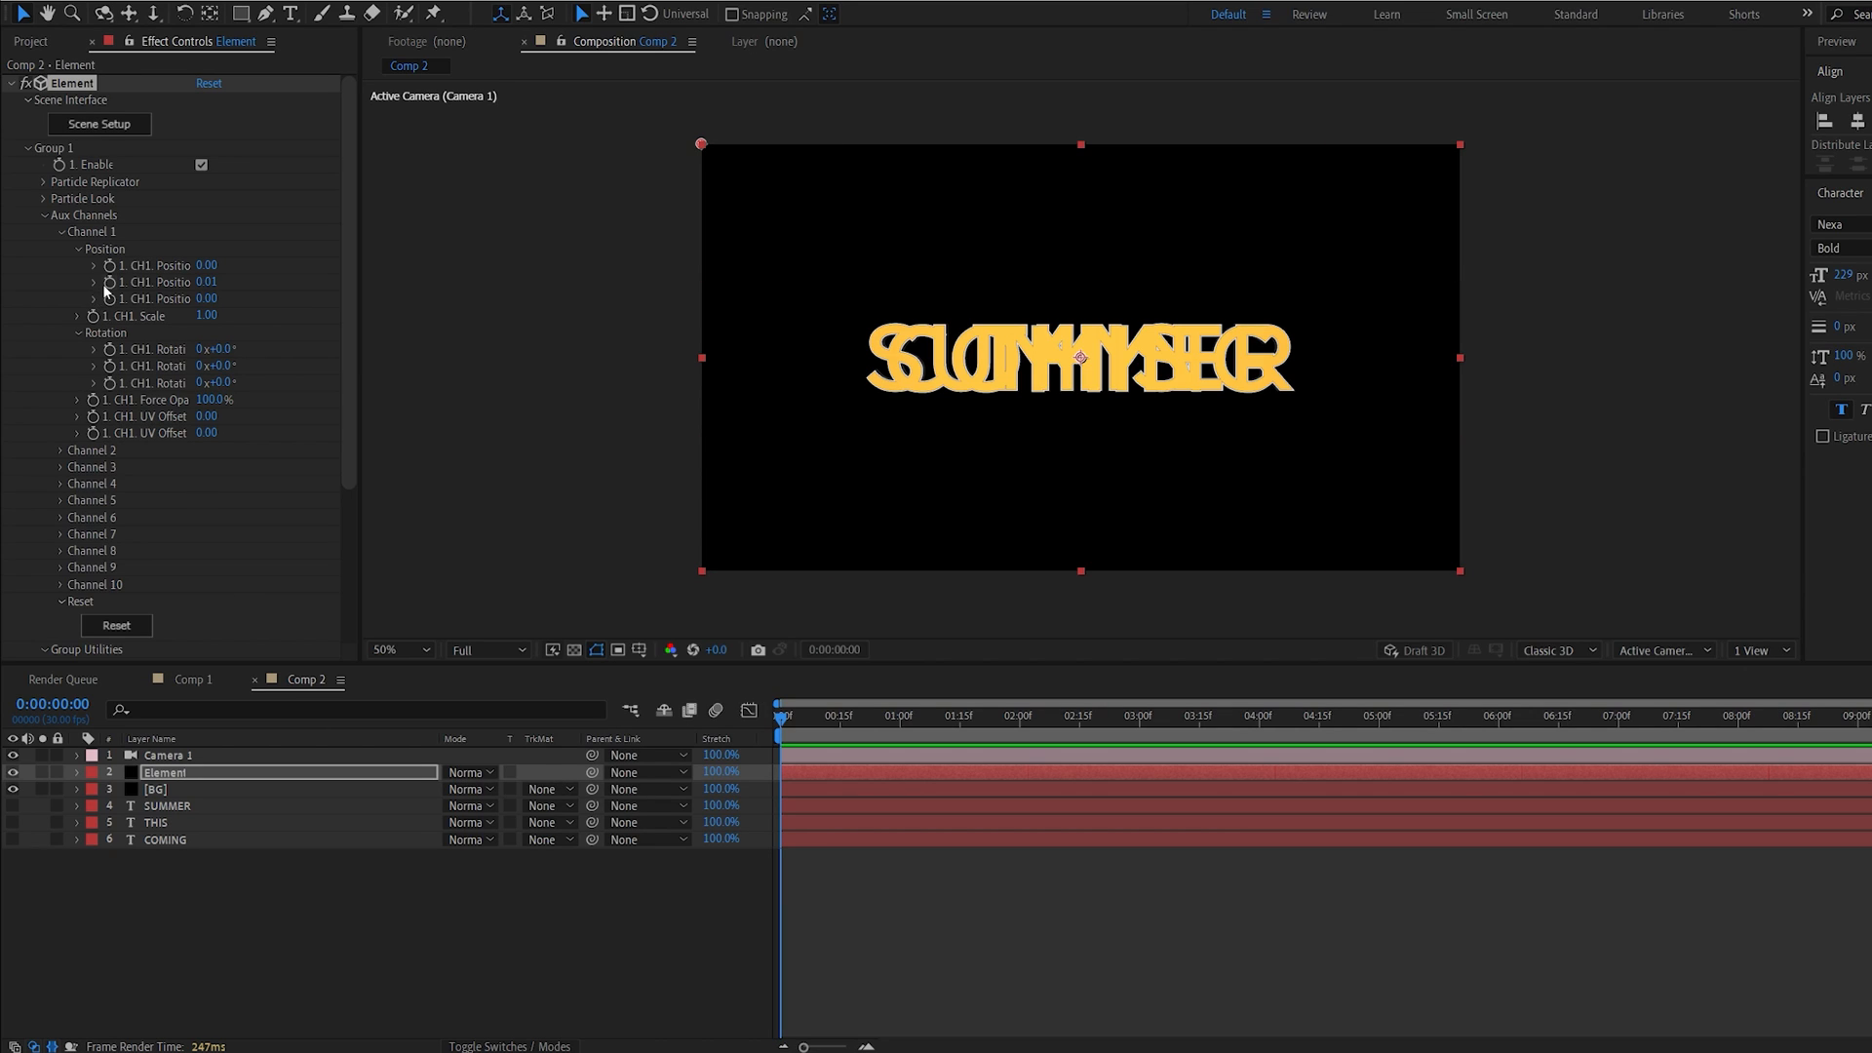
{"action": "mouse_move", "coordinate": [64, 457]}
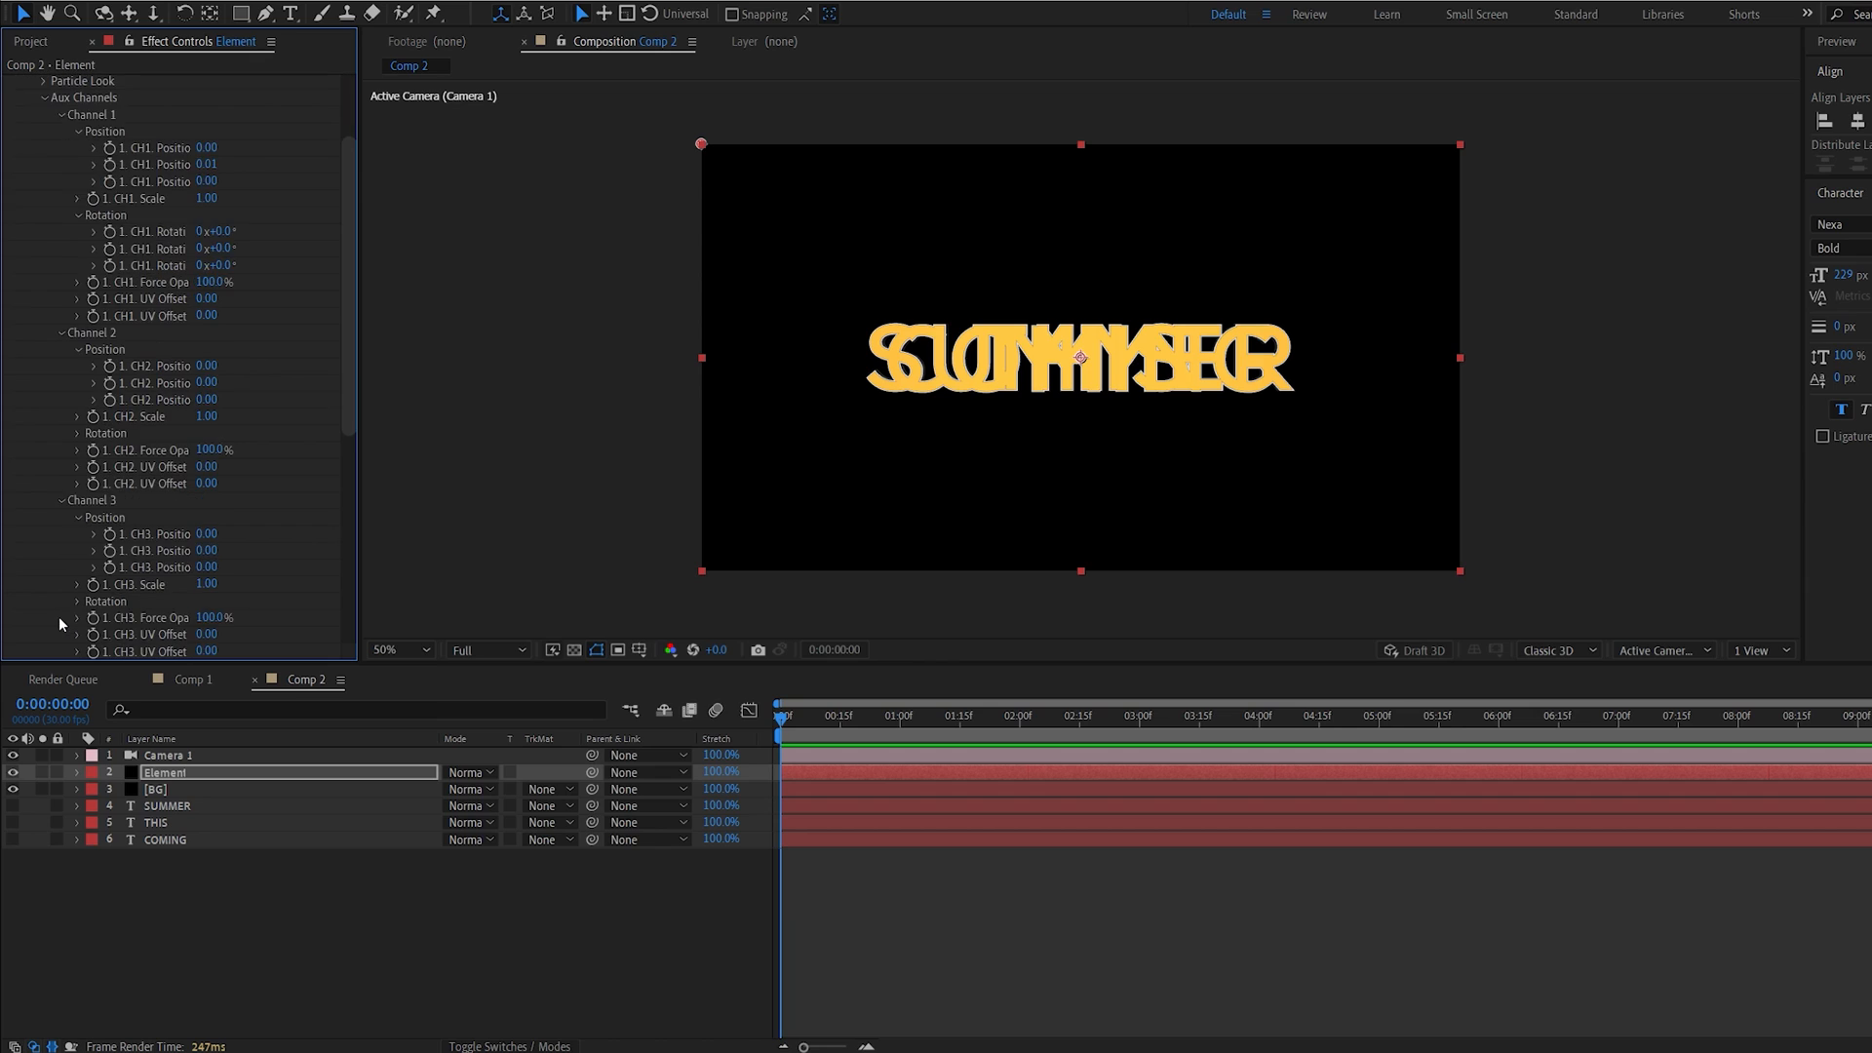
- Set Channel 2 Force Opacity to 0% so only COMING shows
{"action": "double_click", "coordinate": [213, 361]}
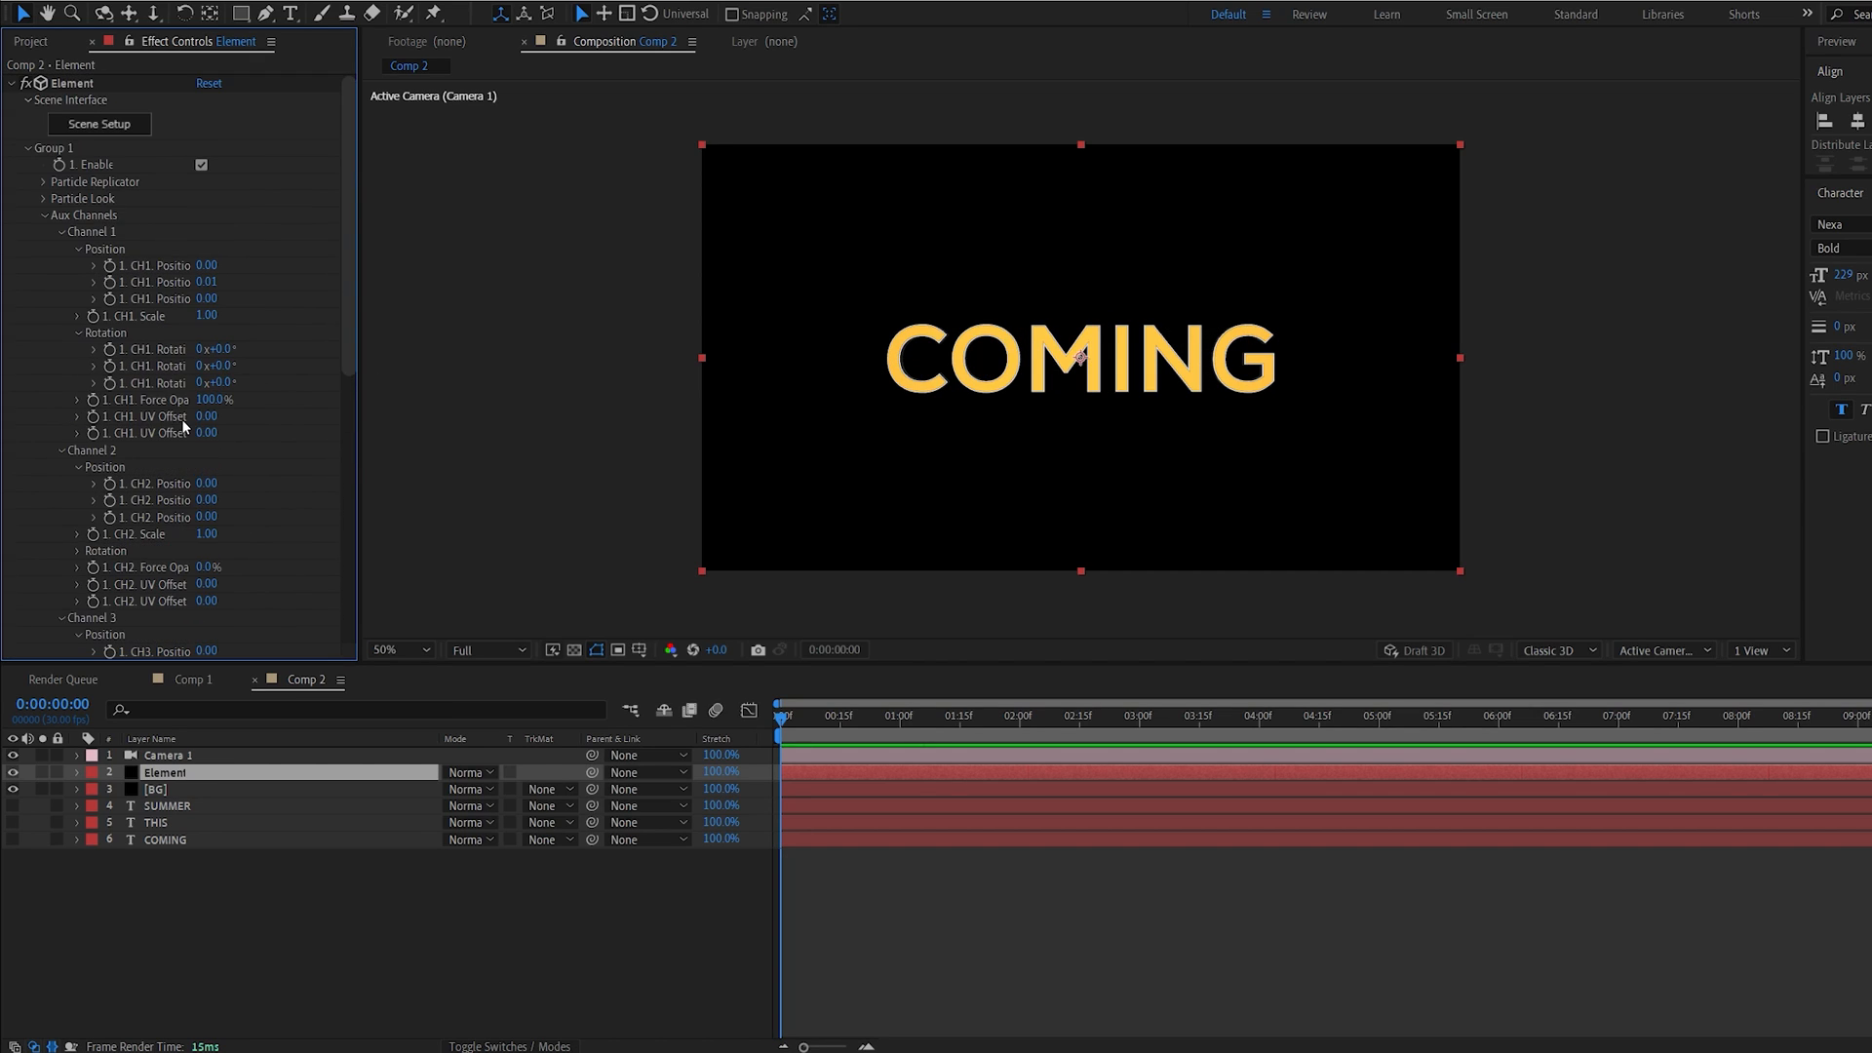
{"action": "mouse_move", "coordinate": [669, 680]}
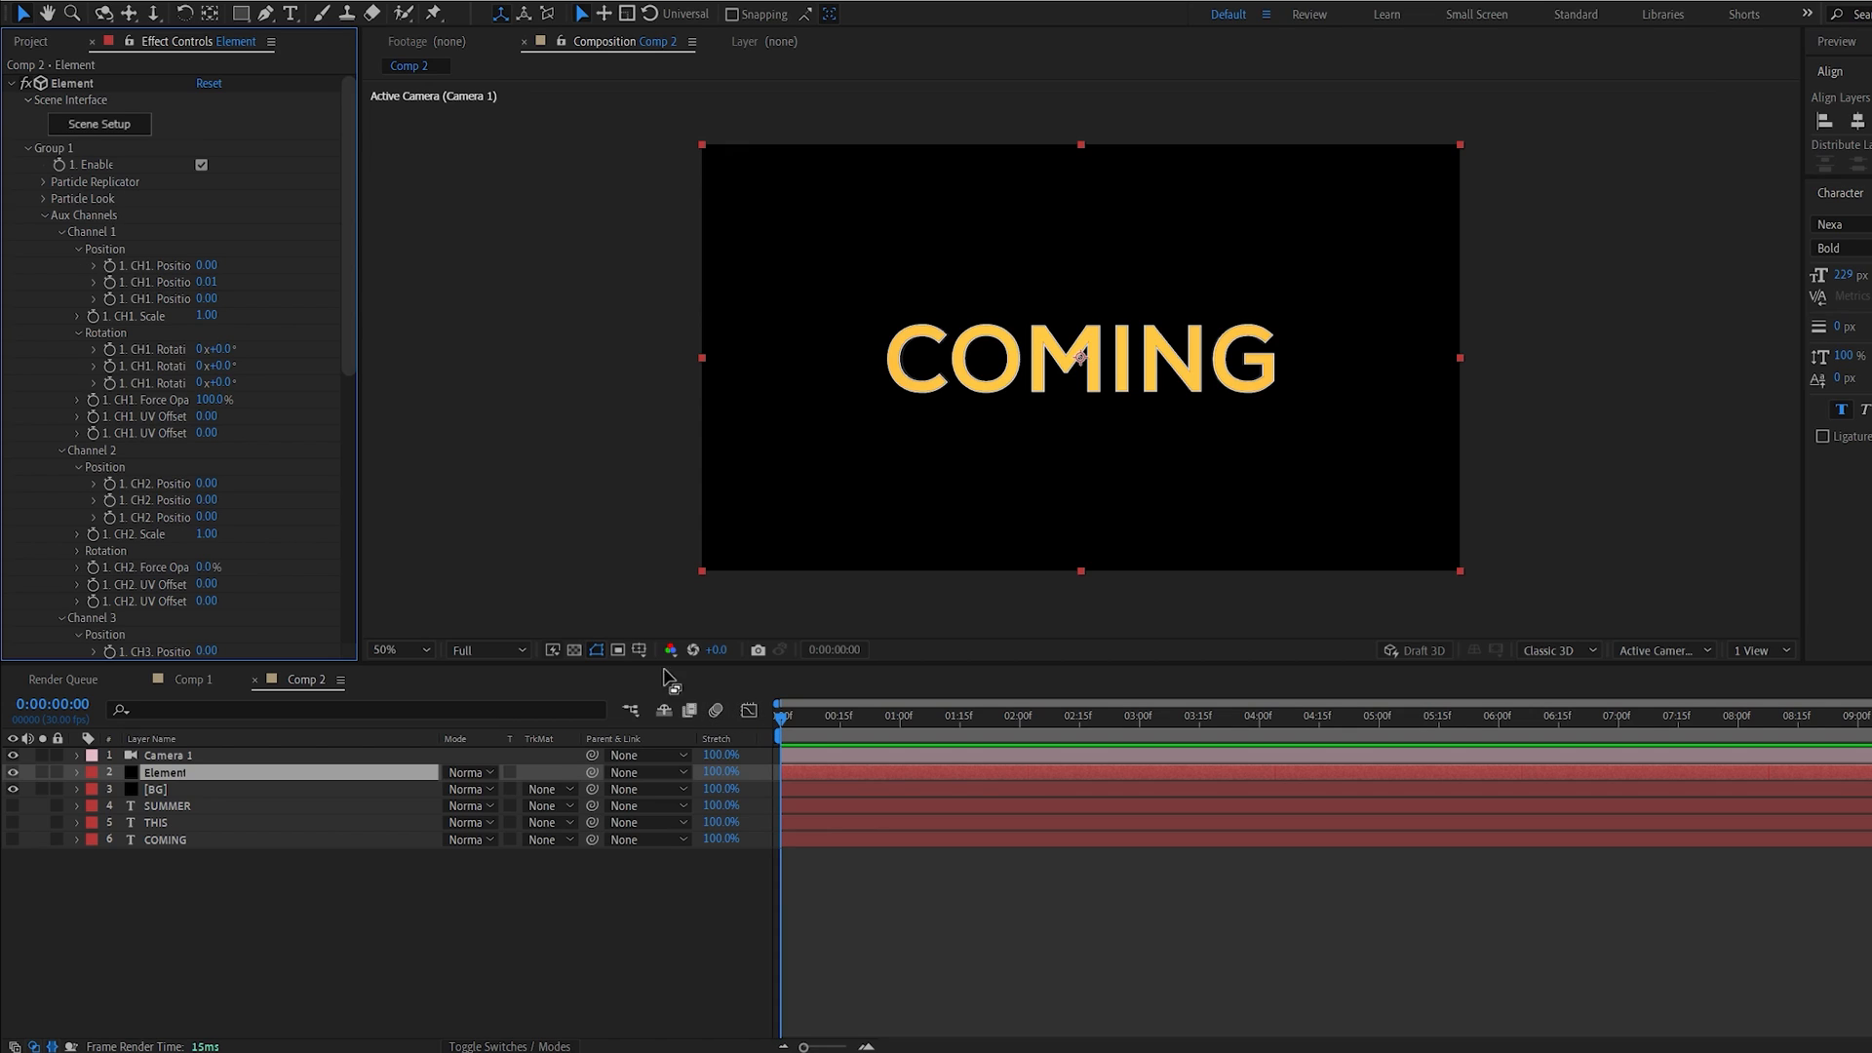
{"action": "mouse_move", "coordinate": [106, 358]}
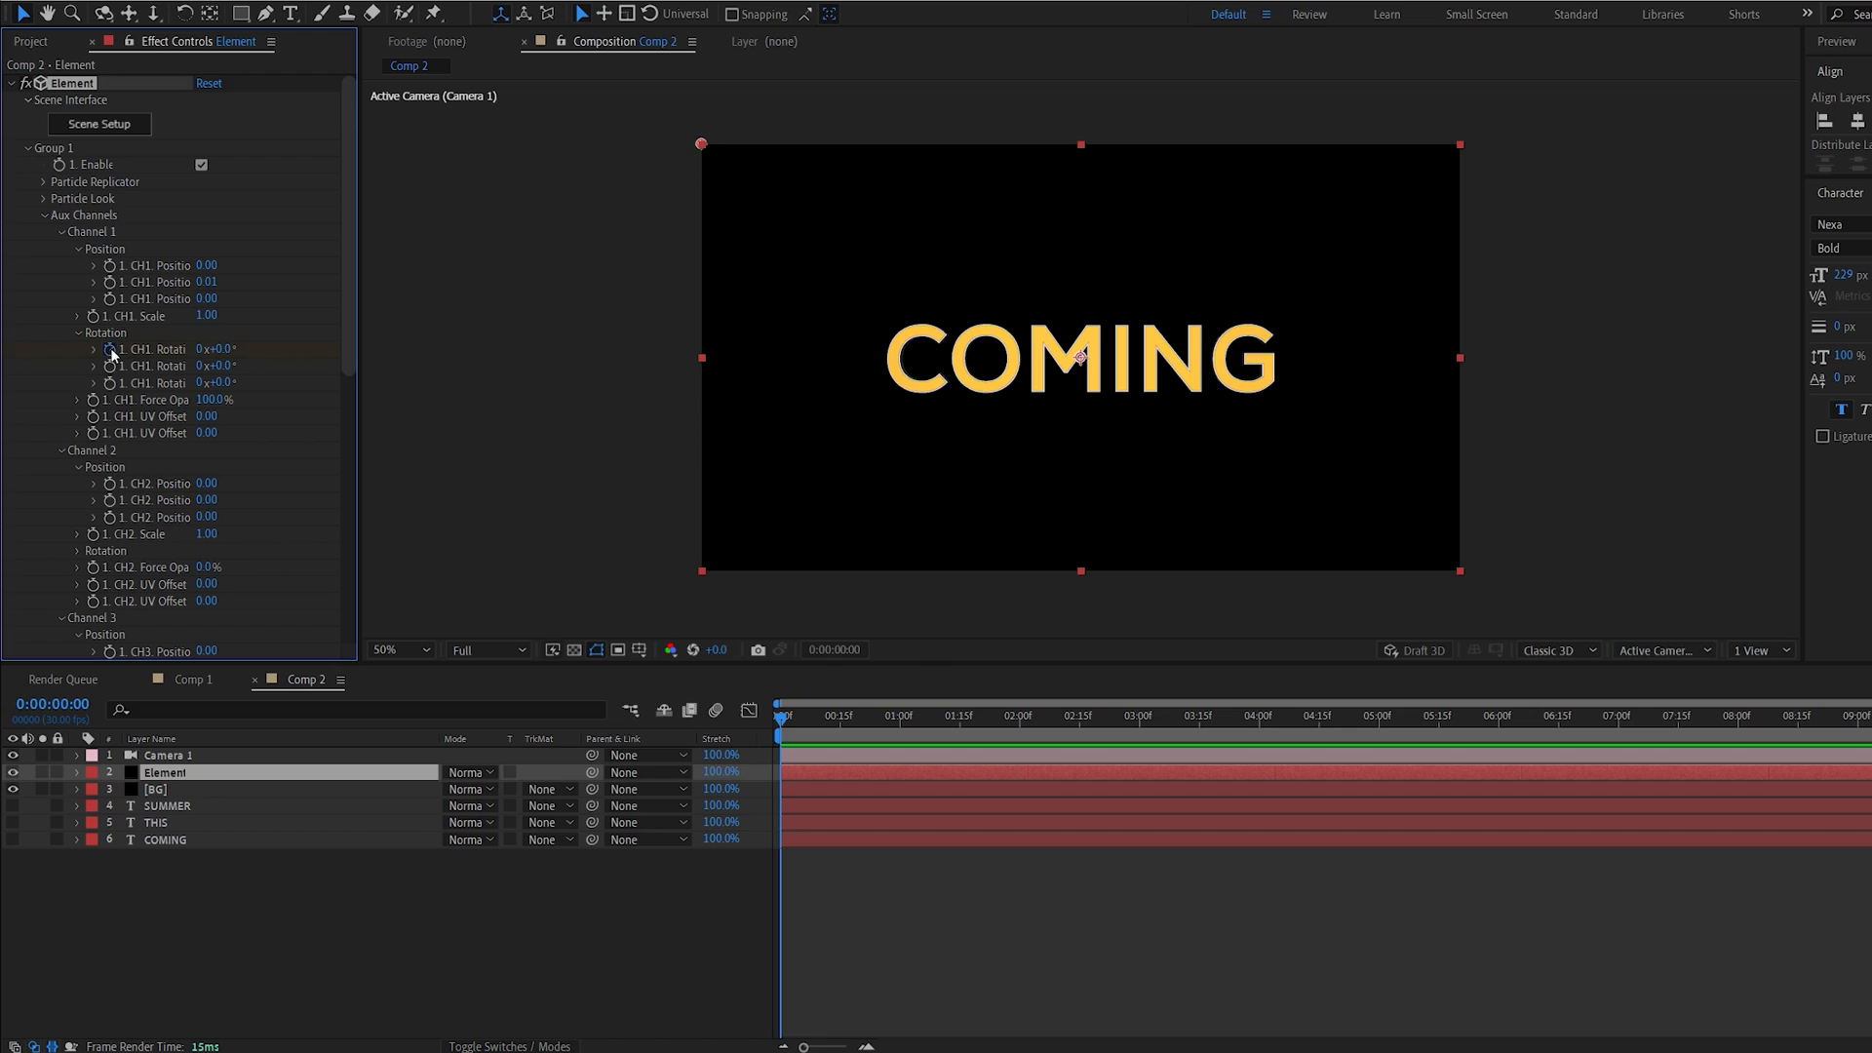
- Keyframe CH1 Rotation X from 0° to 180° along the timeline
{"action": "left_click", "coordinate": [221, 349]}
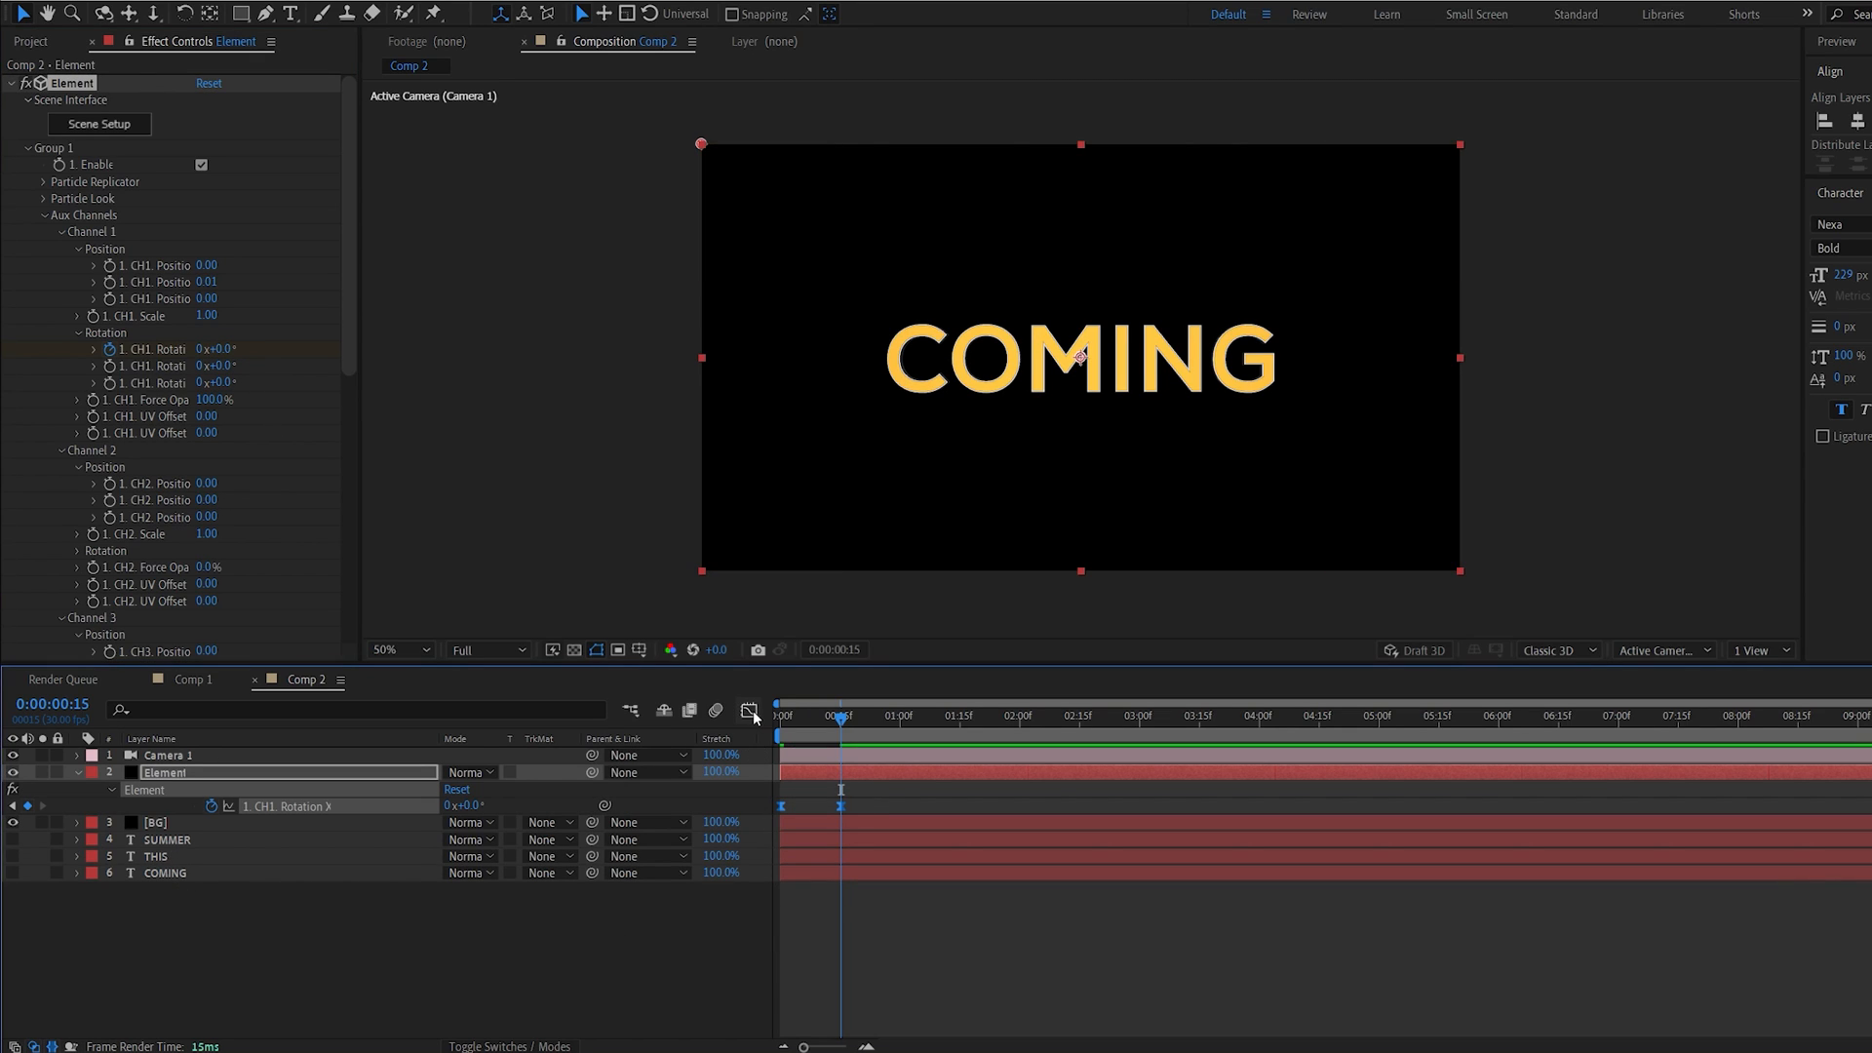
{"action": "left_click", "coordinate": [752, 711]}
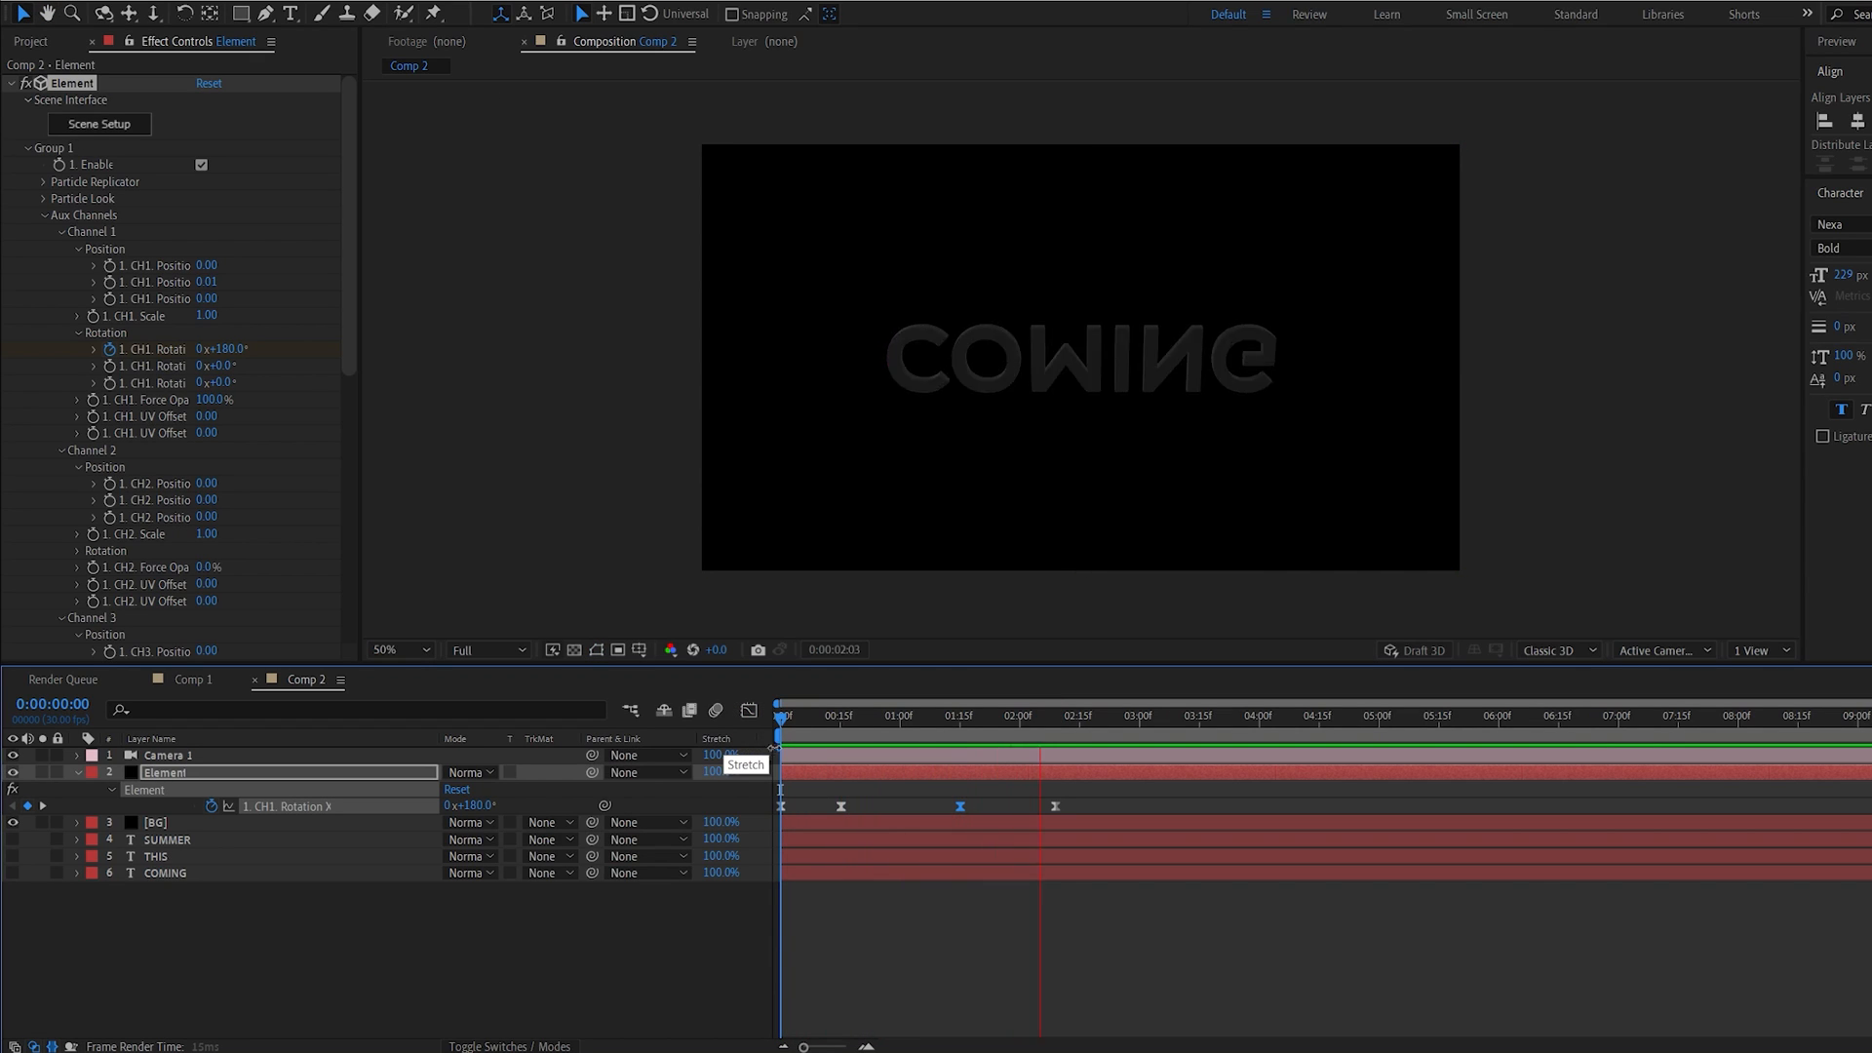
{"action": "left_click", "coordinate": [990, 714]}
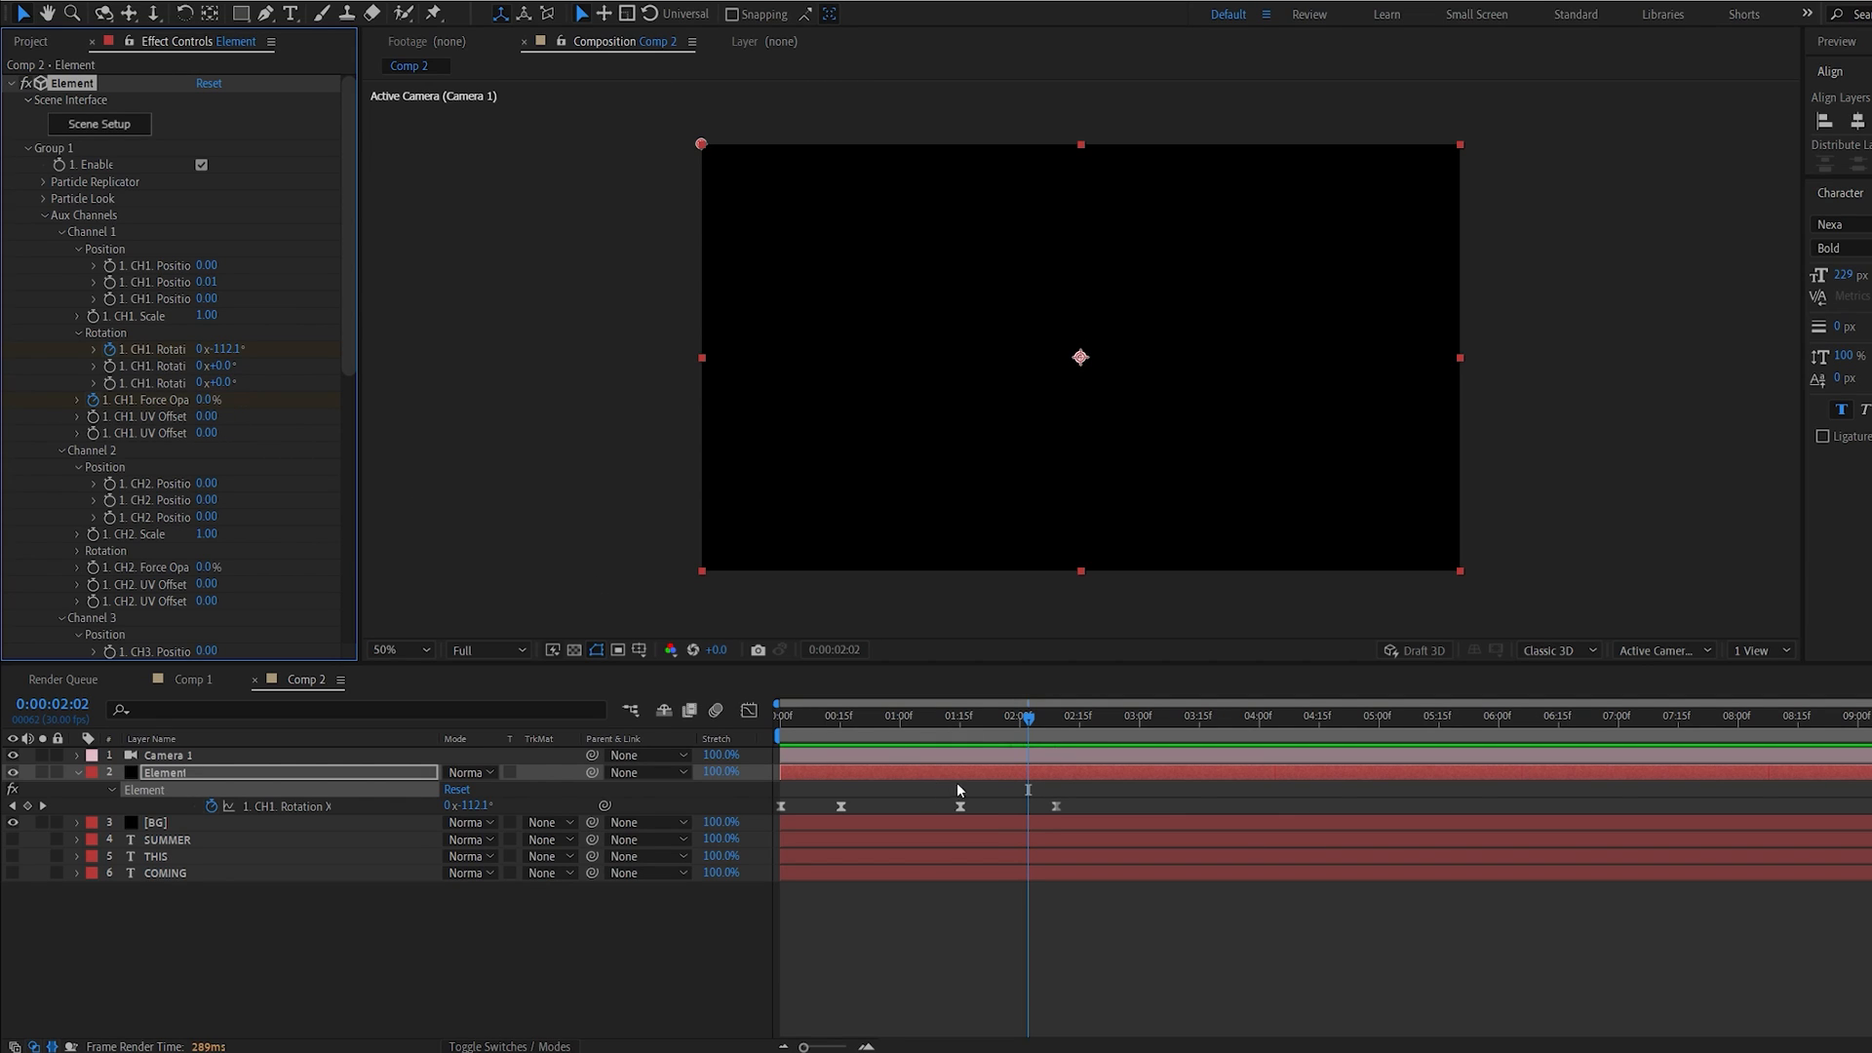
- Key CH1 Force Opacity to 0% mid-flip and scrub to the final keyframe
{"action": "left_click", "coordinate": [955, 714]}
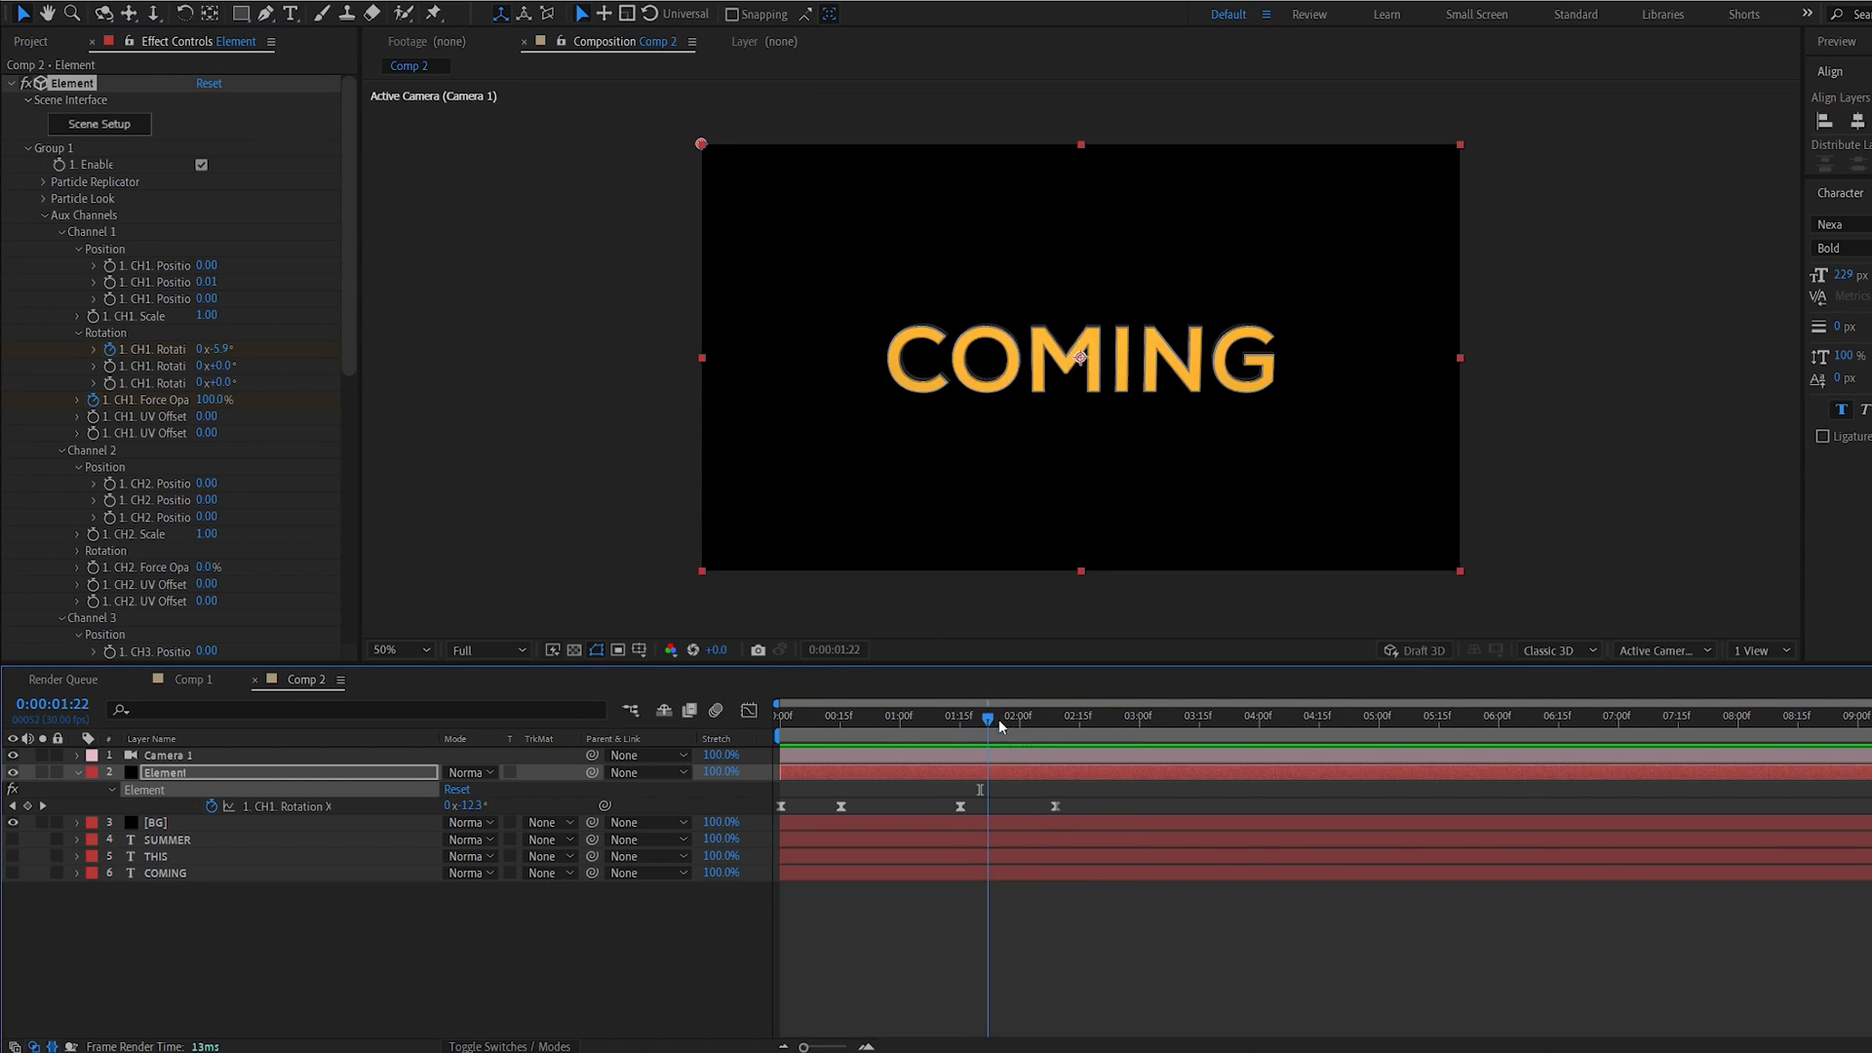
{"action": "left_click_drag", "start_coordinate": [988, 718], "coordinate": [1053, 719]}
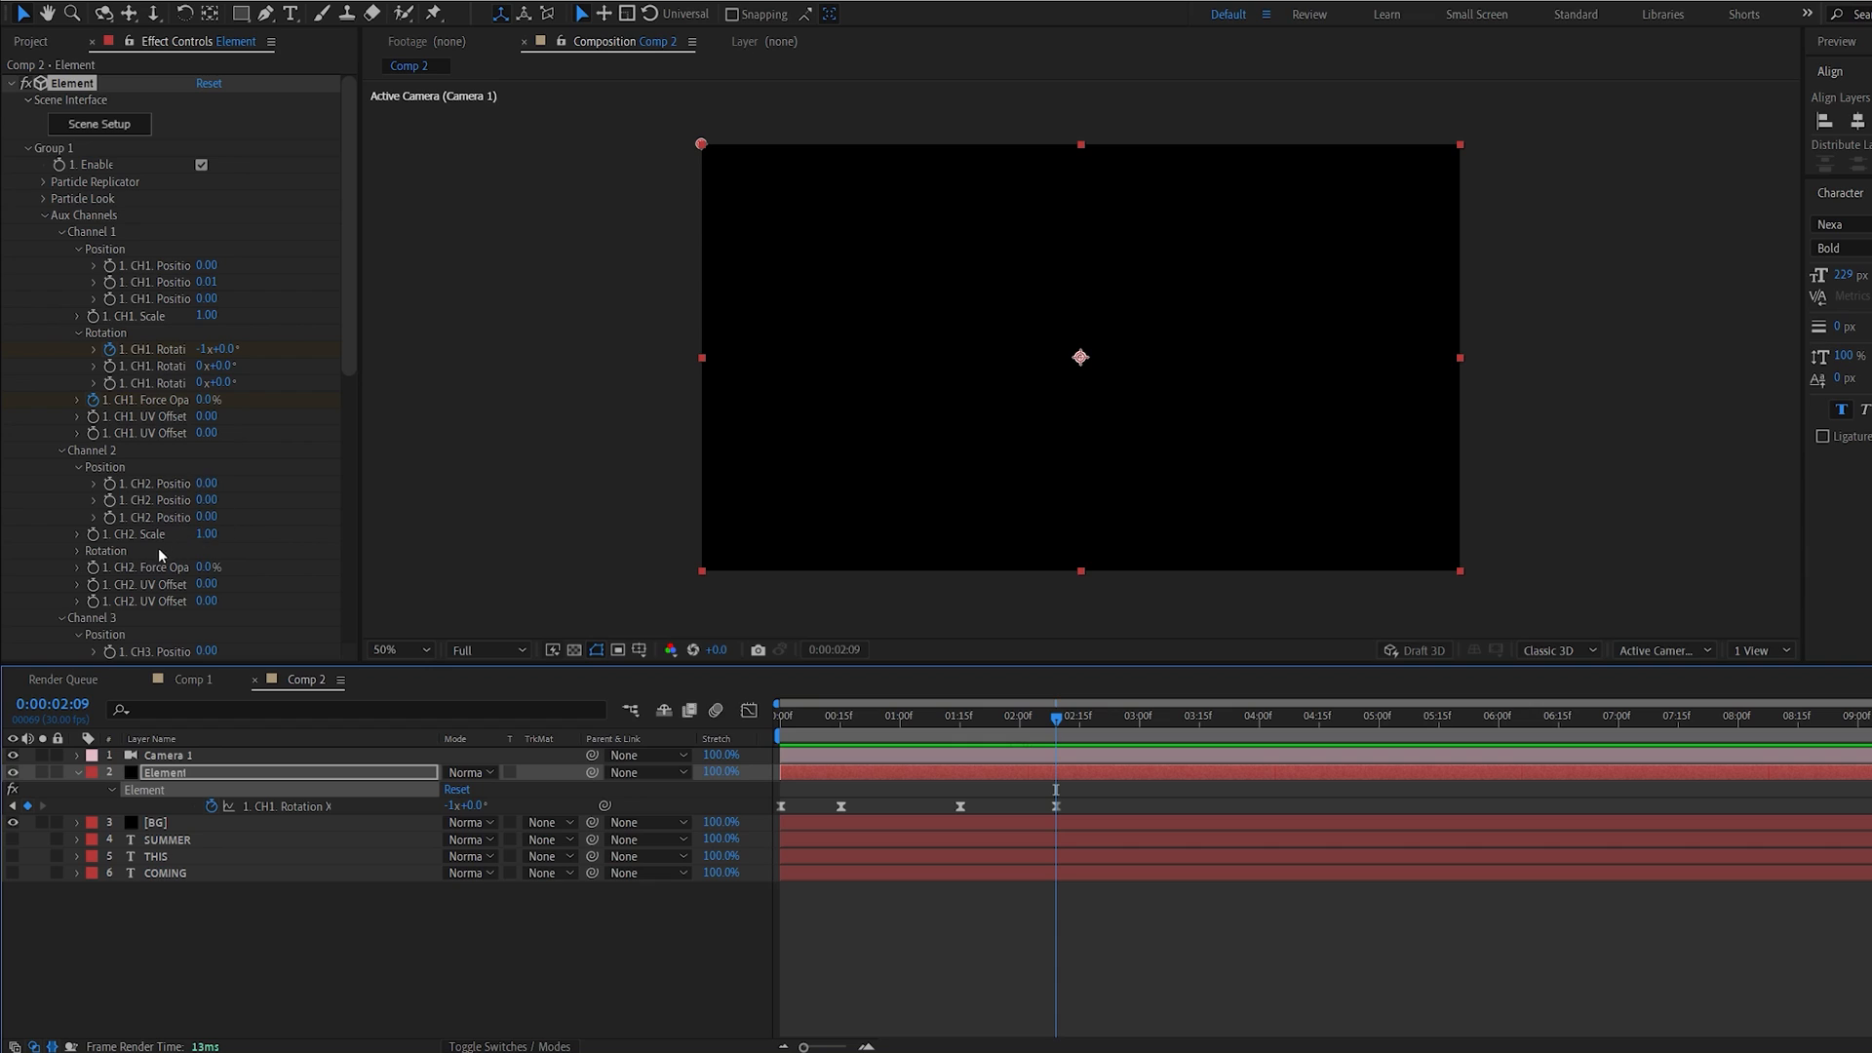
{"action": "mouse_move", "coordinate": [208, 550]}
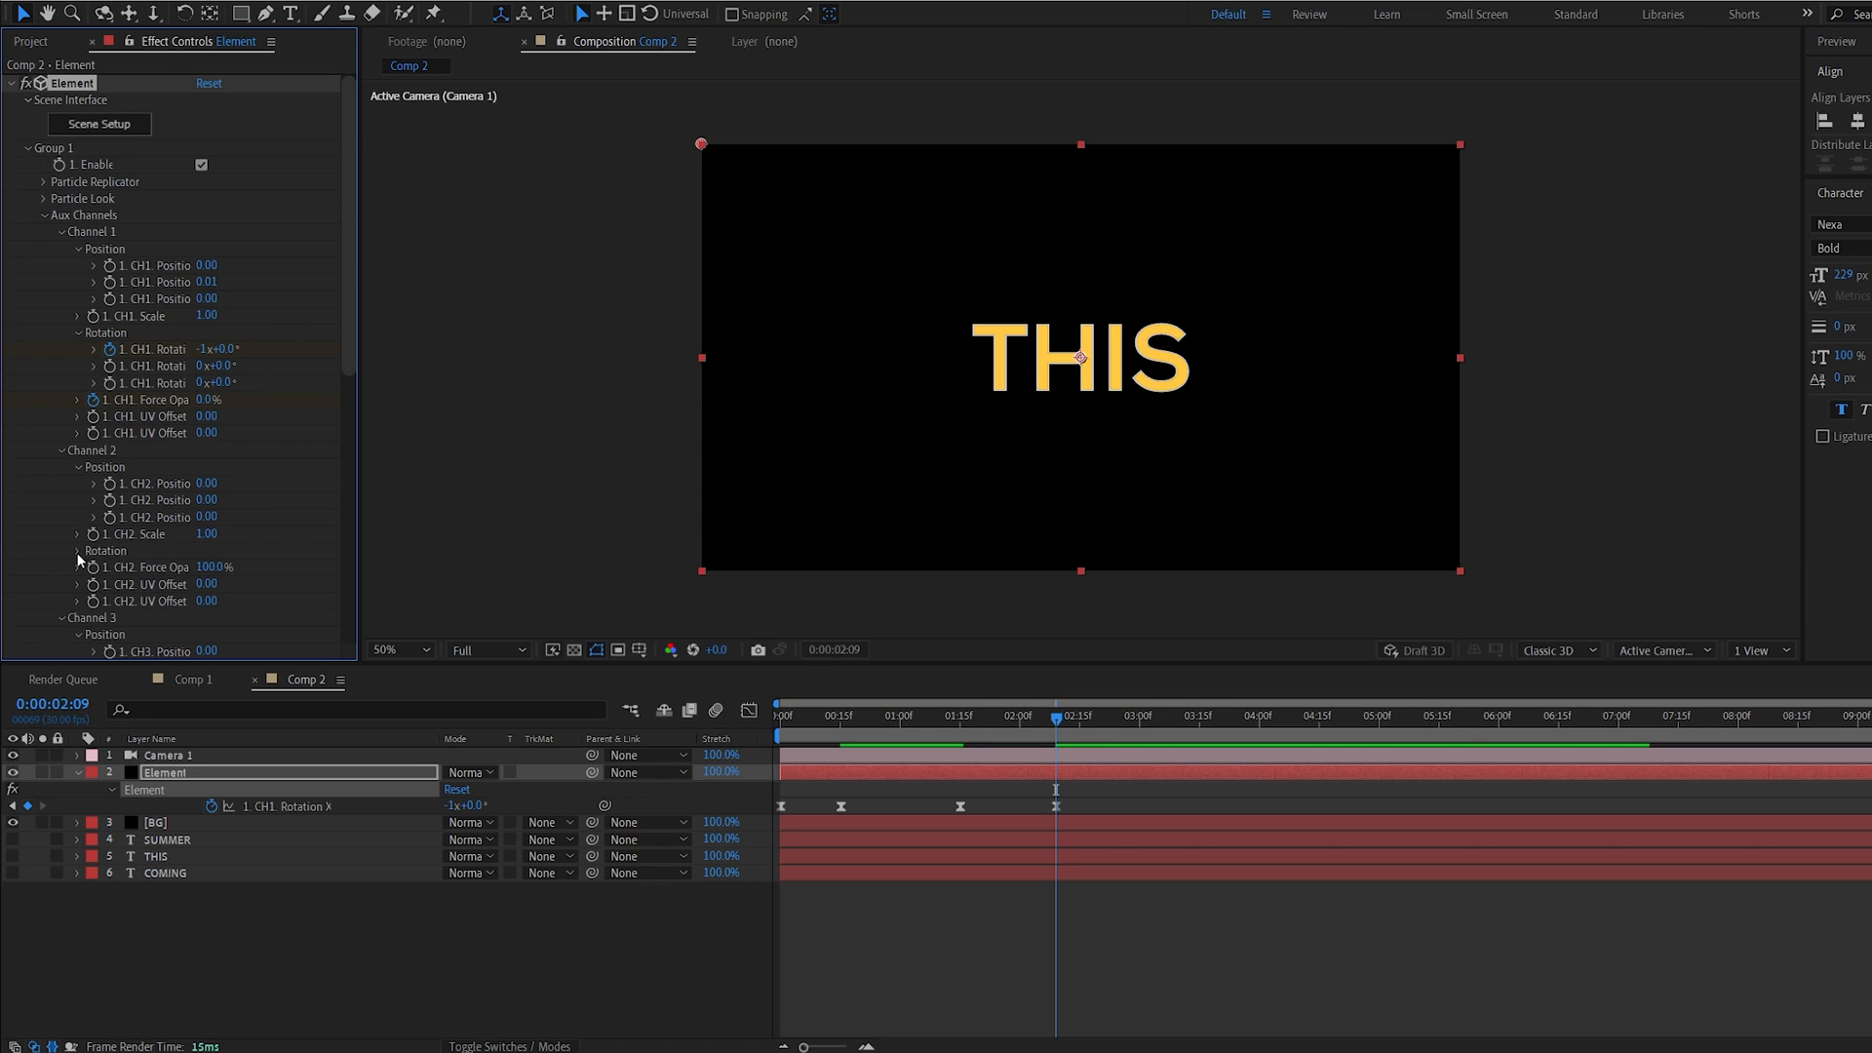
- Keyframe CH2 Rotation X from 250° to -1x+0° and scrub the switch point
{"action": "left_click", "coordinate": [76, 550]}
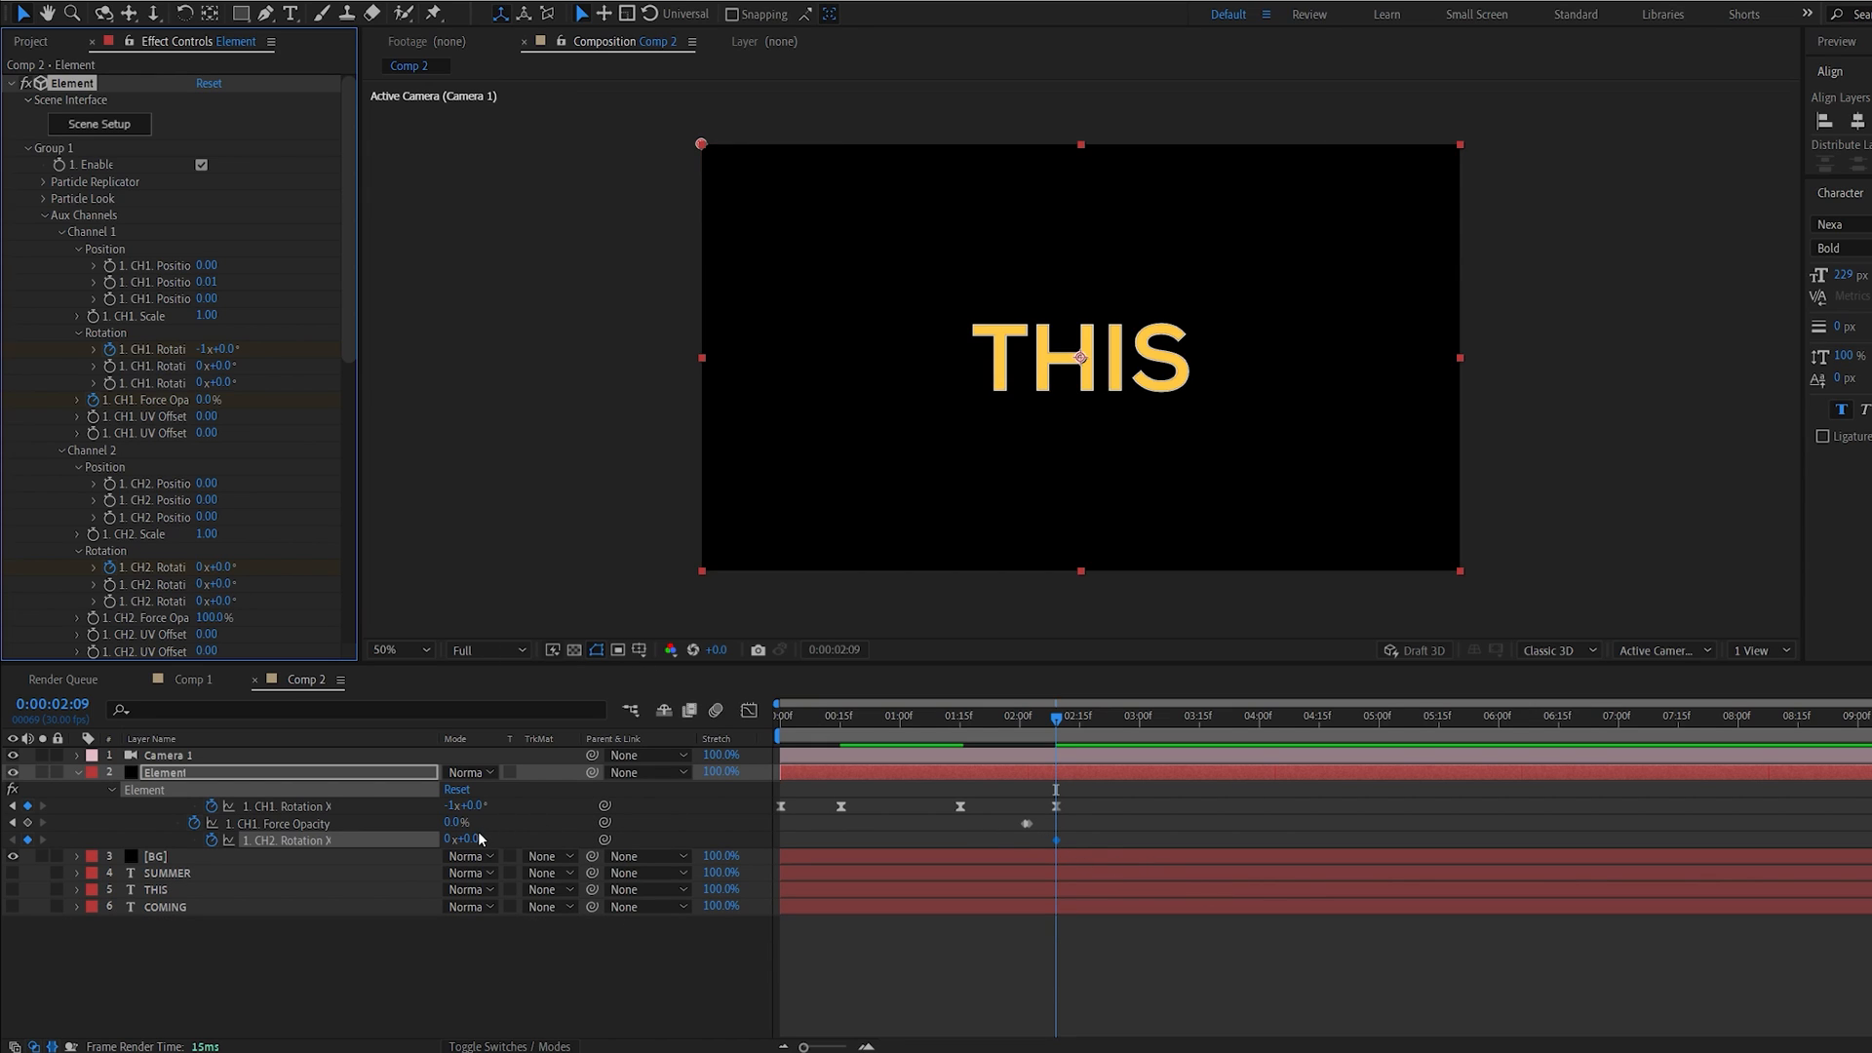
{"action": "double_click", "coordinate": [466, 839]}
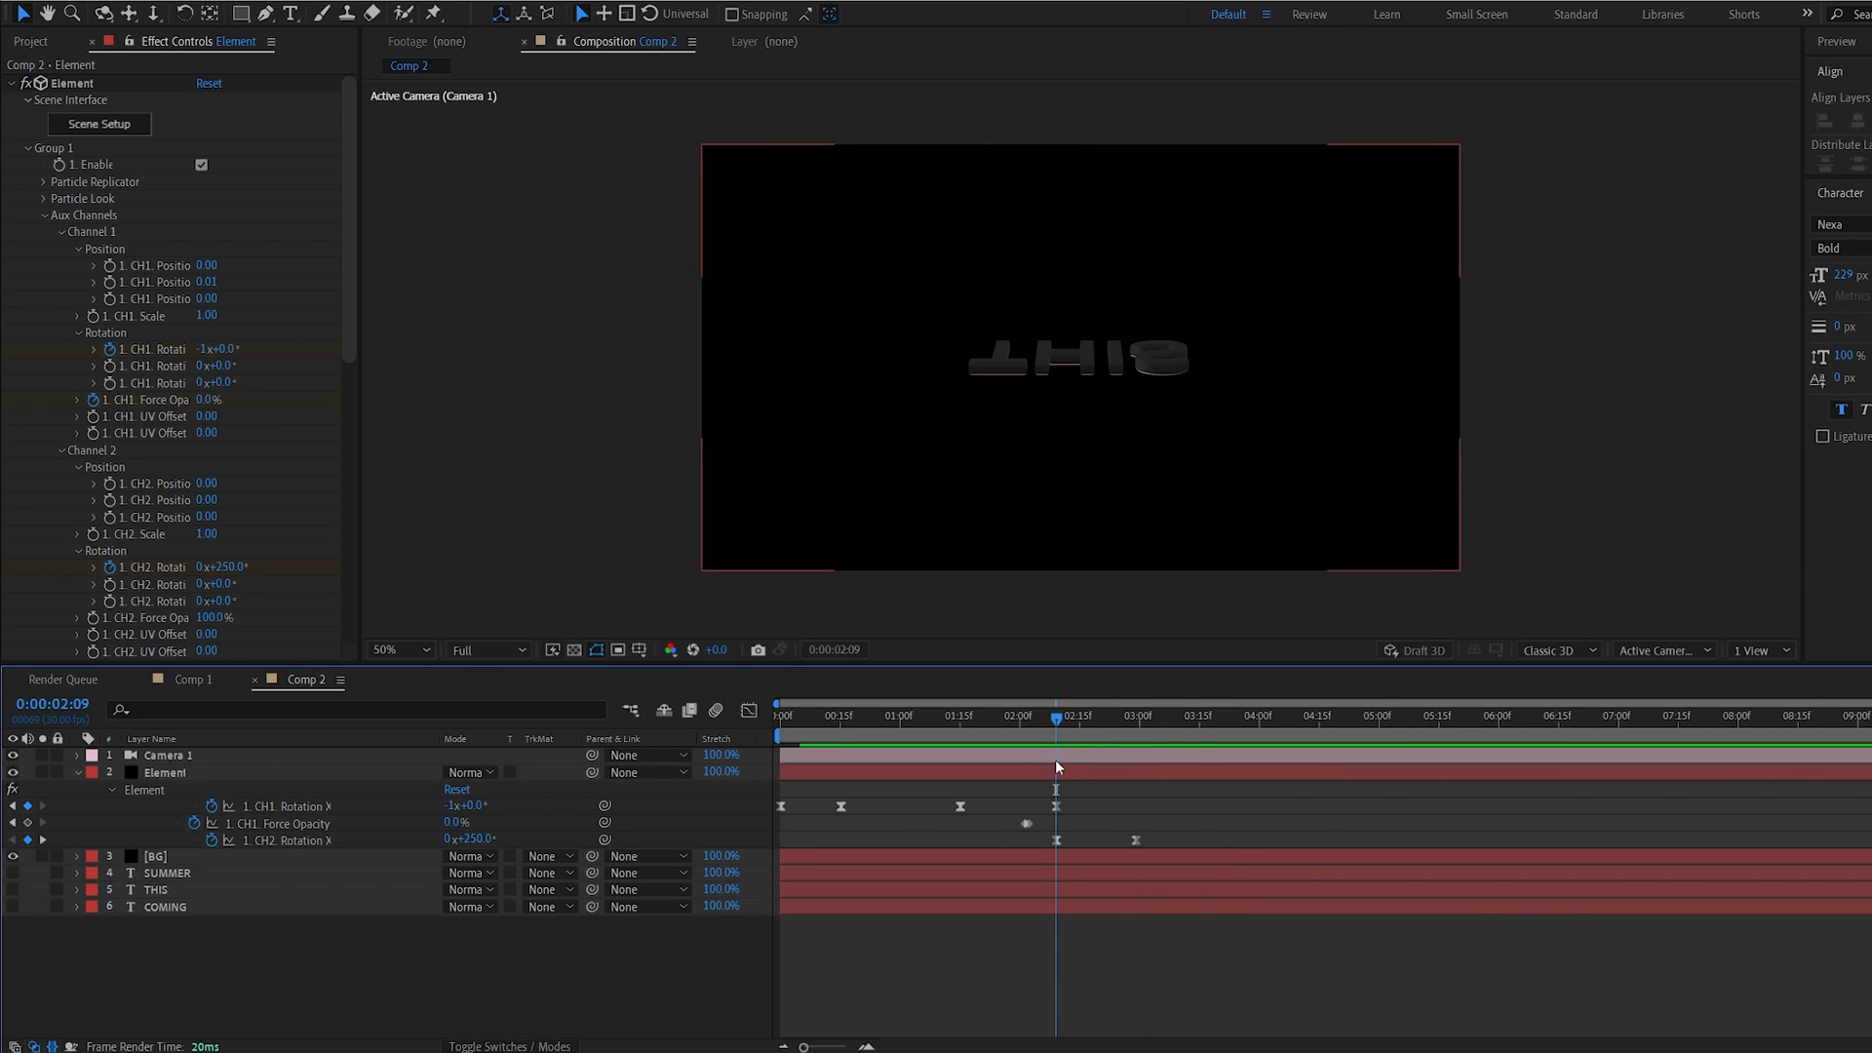
{"action": "left_click_drag", "start_coordinate": [1055, 720], "coordinate": [1174, 719]}
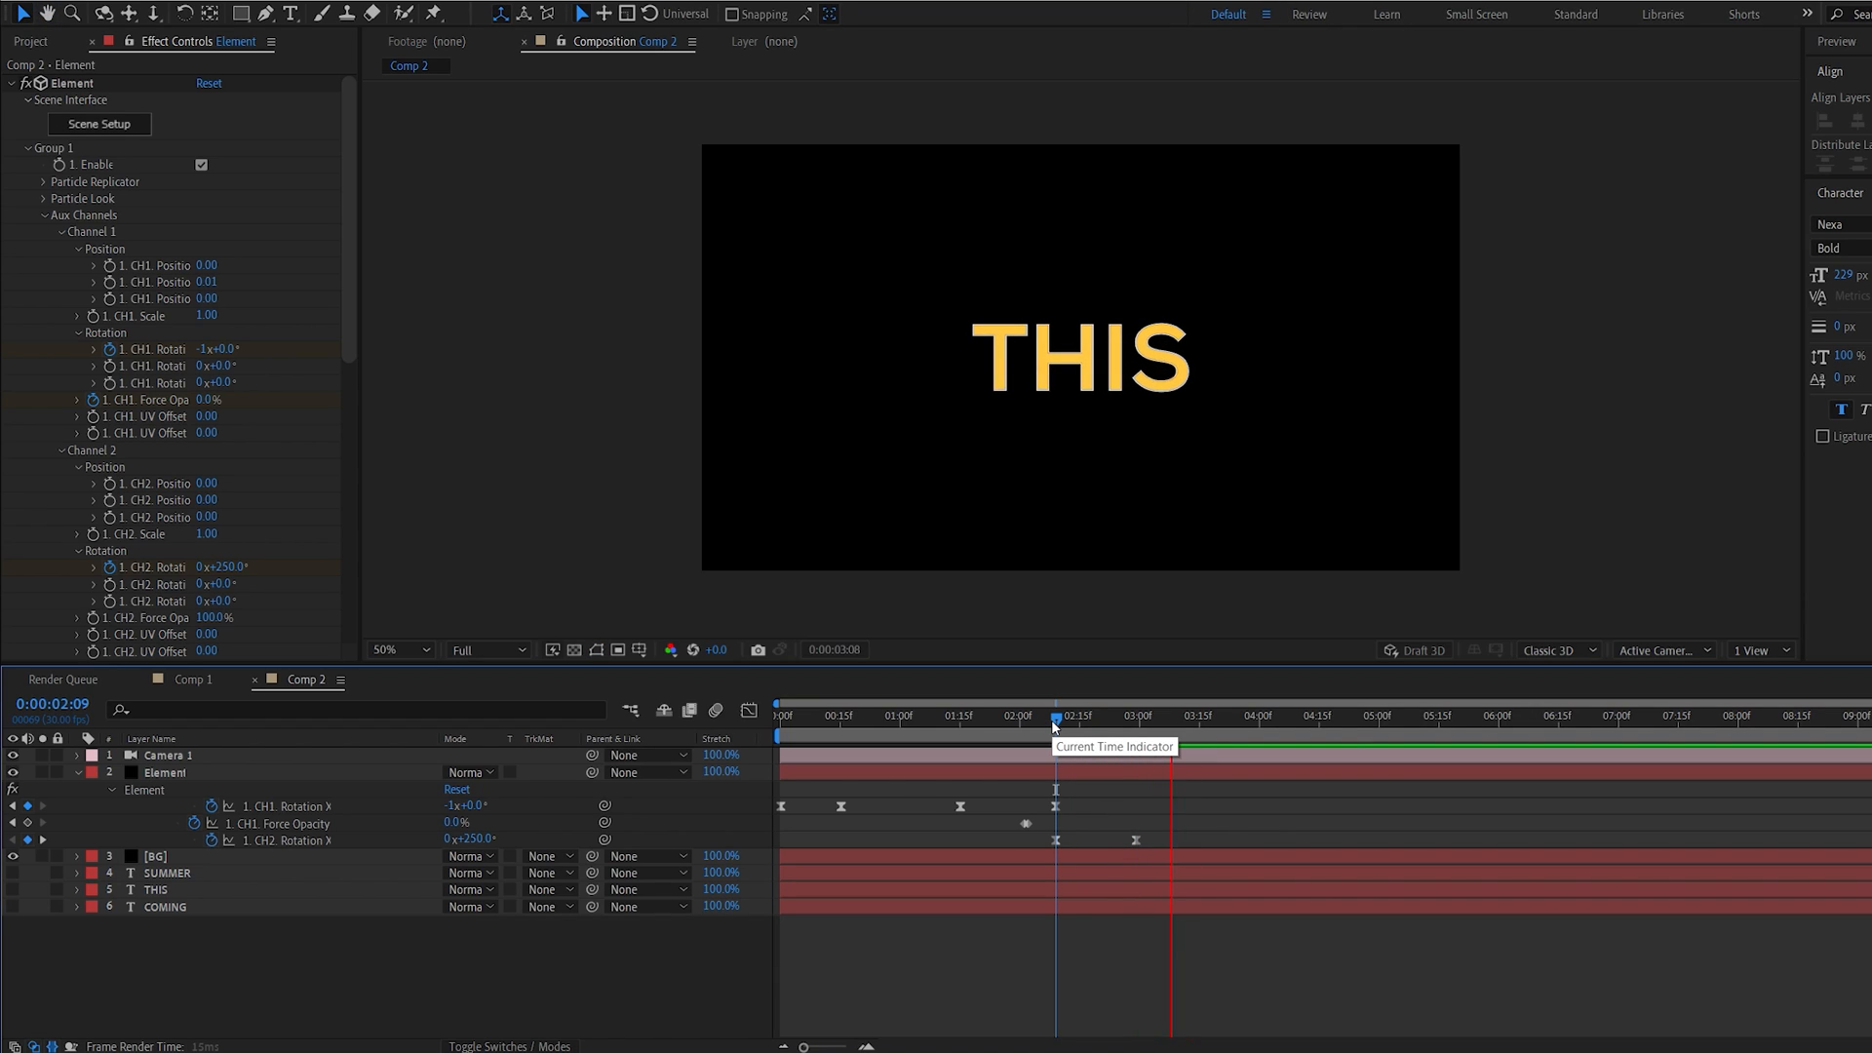
{"action": "left_click_drag", "start_coordinate": [1055, 714], "coordinate": [1021, 715]}
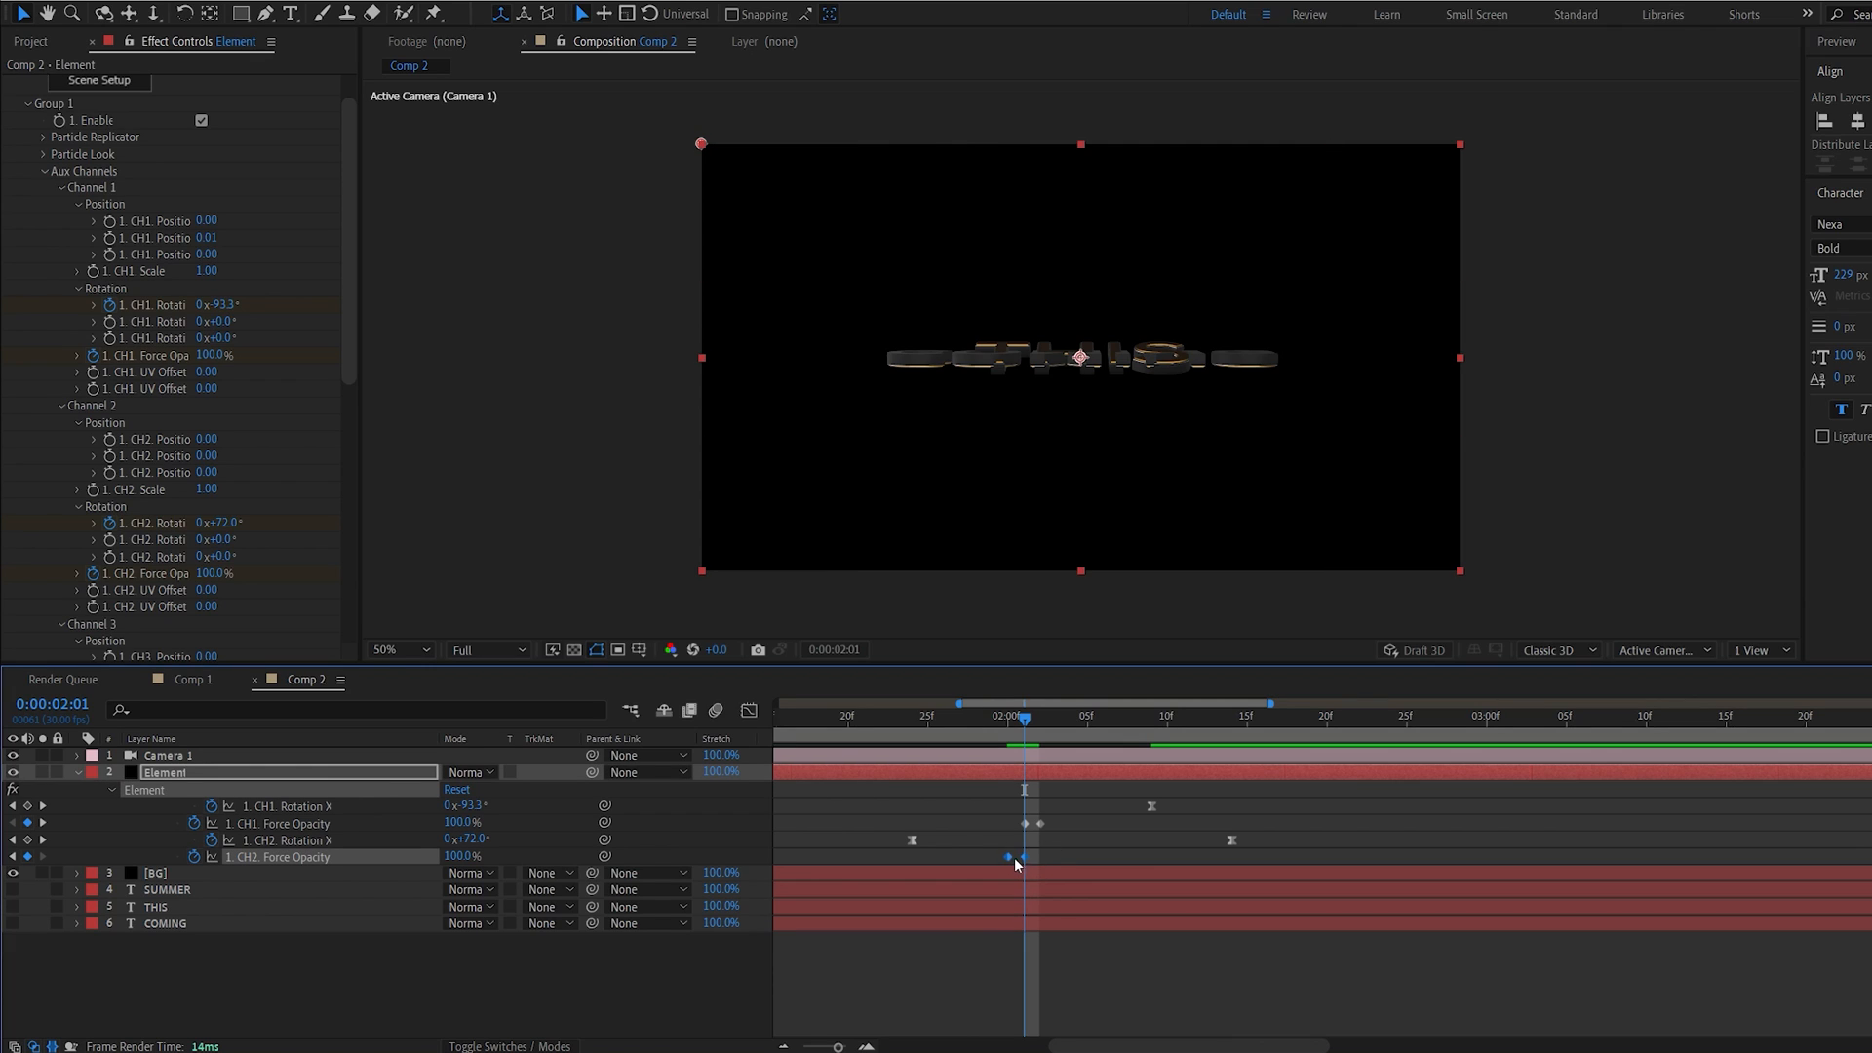
- Align the CH2 Force Opacity keyframe with the CH1 opacity keyframe
{"action": "left_click_drag", "start_coordinate": [1023, 715], "coordinate": [989, 733]}
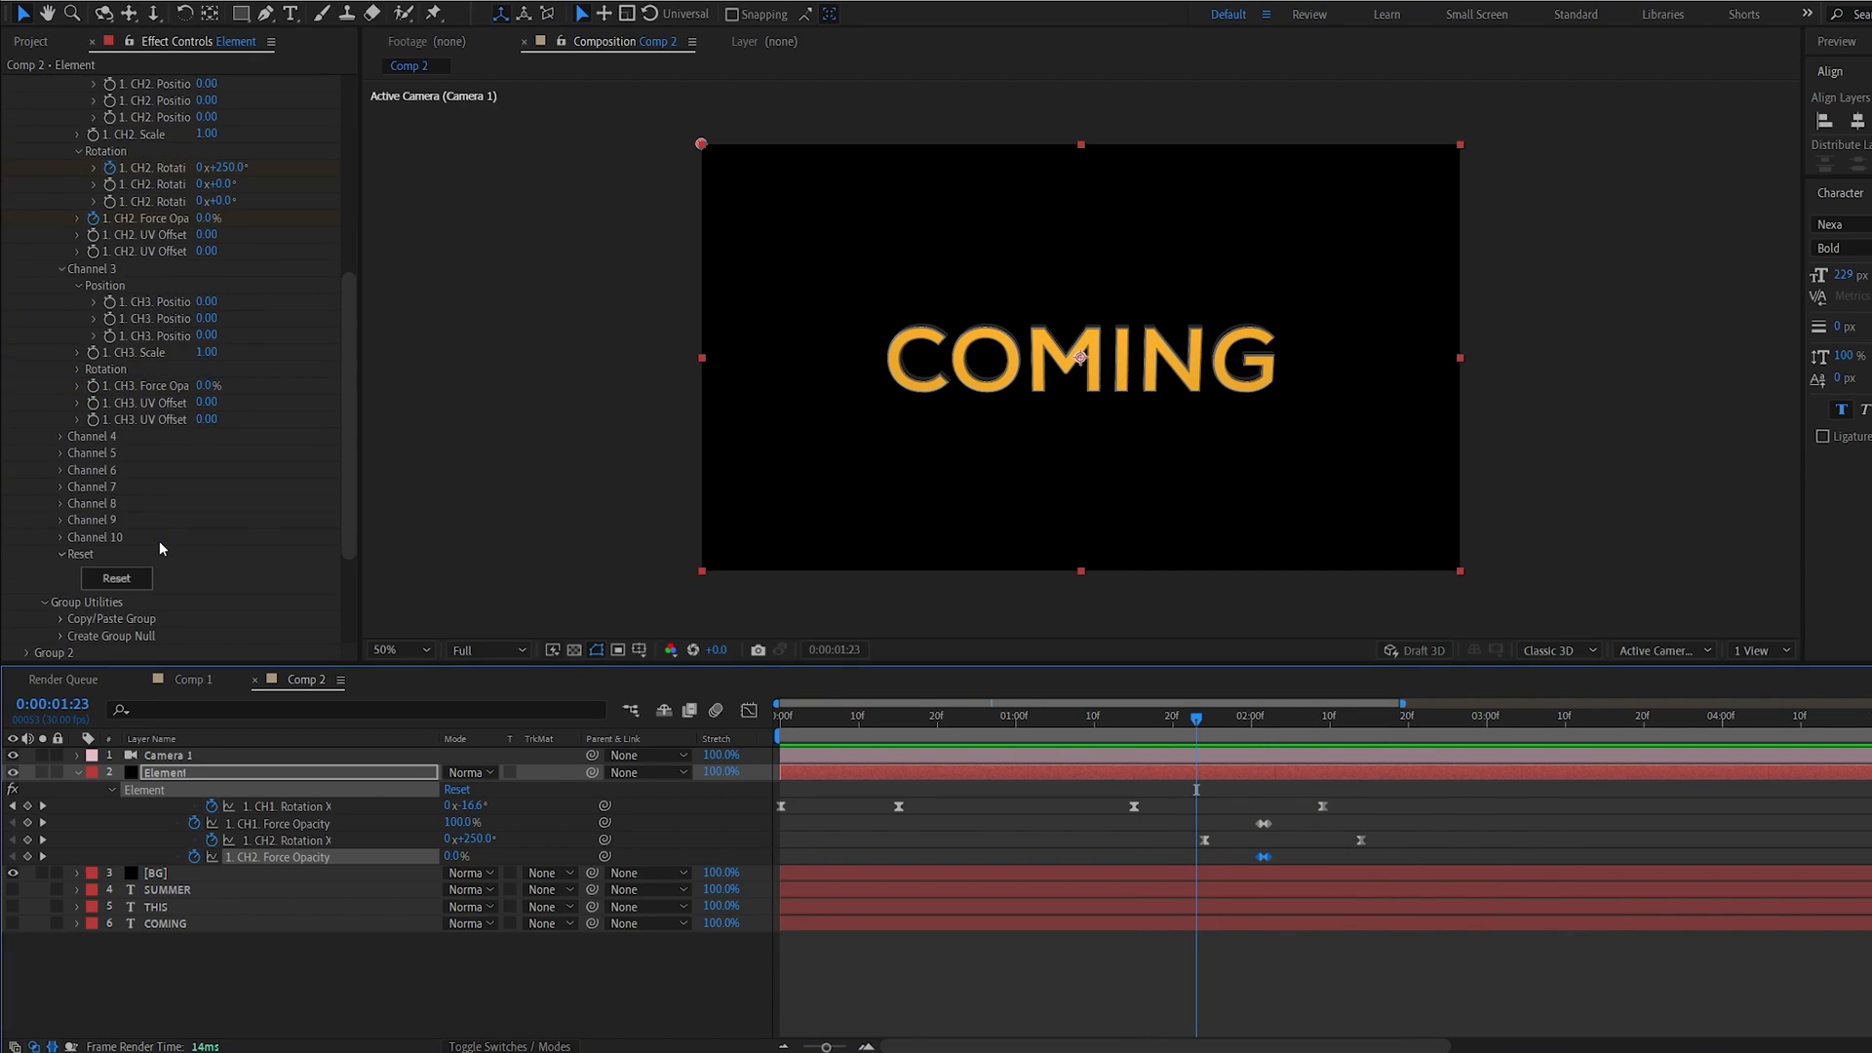
- Scrub the COMING-to-THIS flip to preview it with 180° shutter-angle motion blur
{"action": "scroll", "scroll_direction": "down", "scroll_amount": 3}
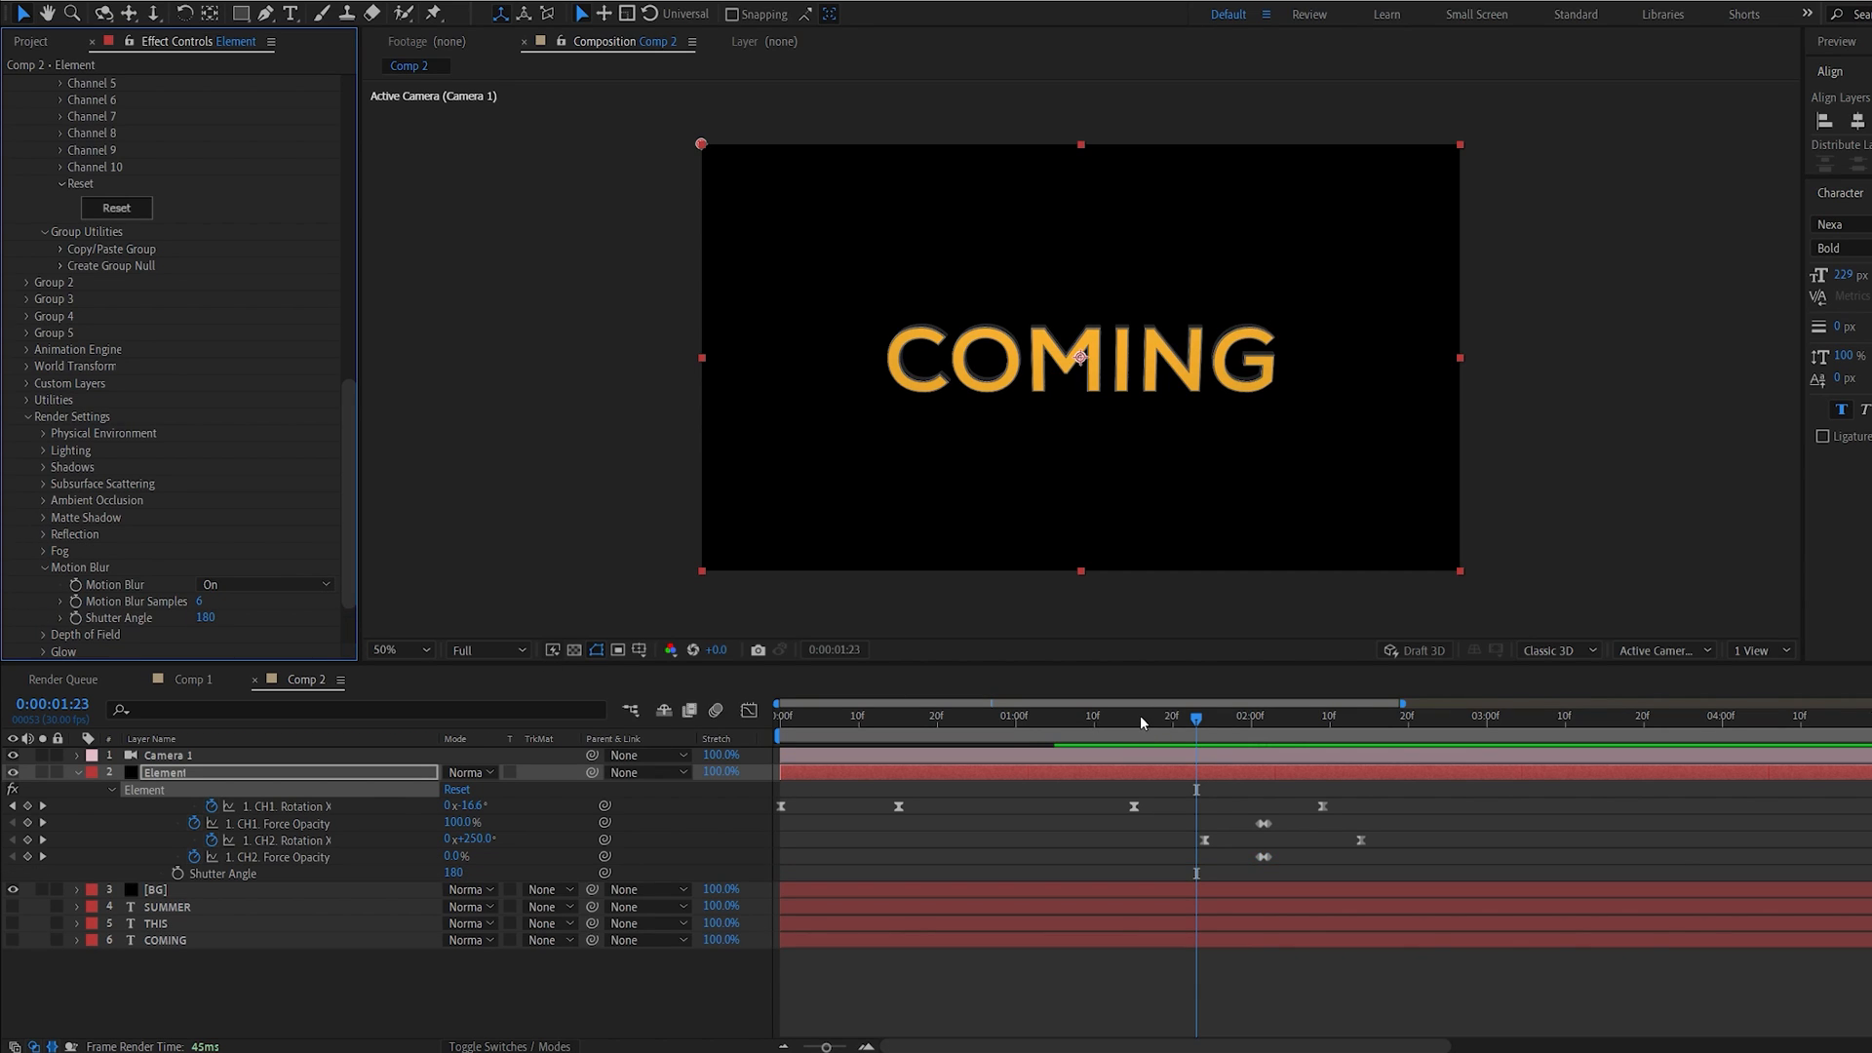
{"action": "left_click_drag", "start_coordinate": [1193, 714], "coordinate": [1140, 714]}
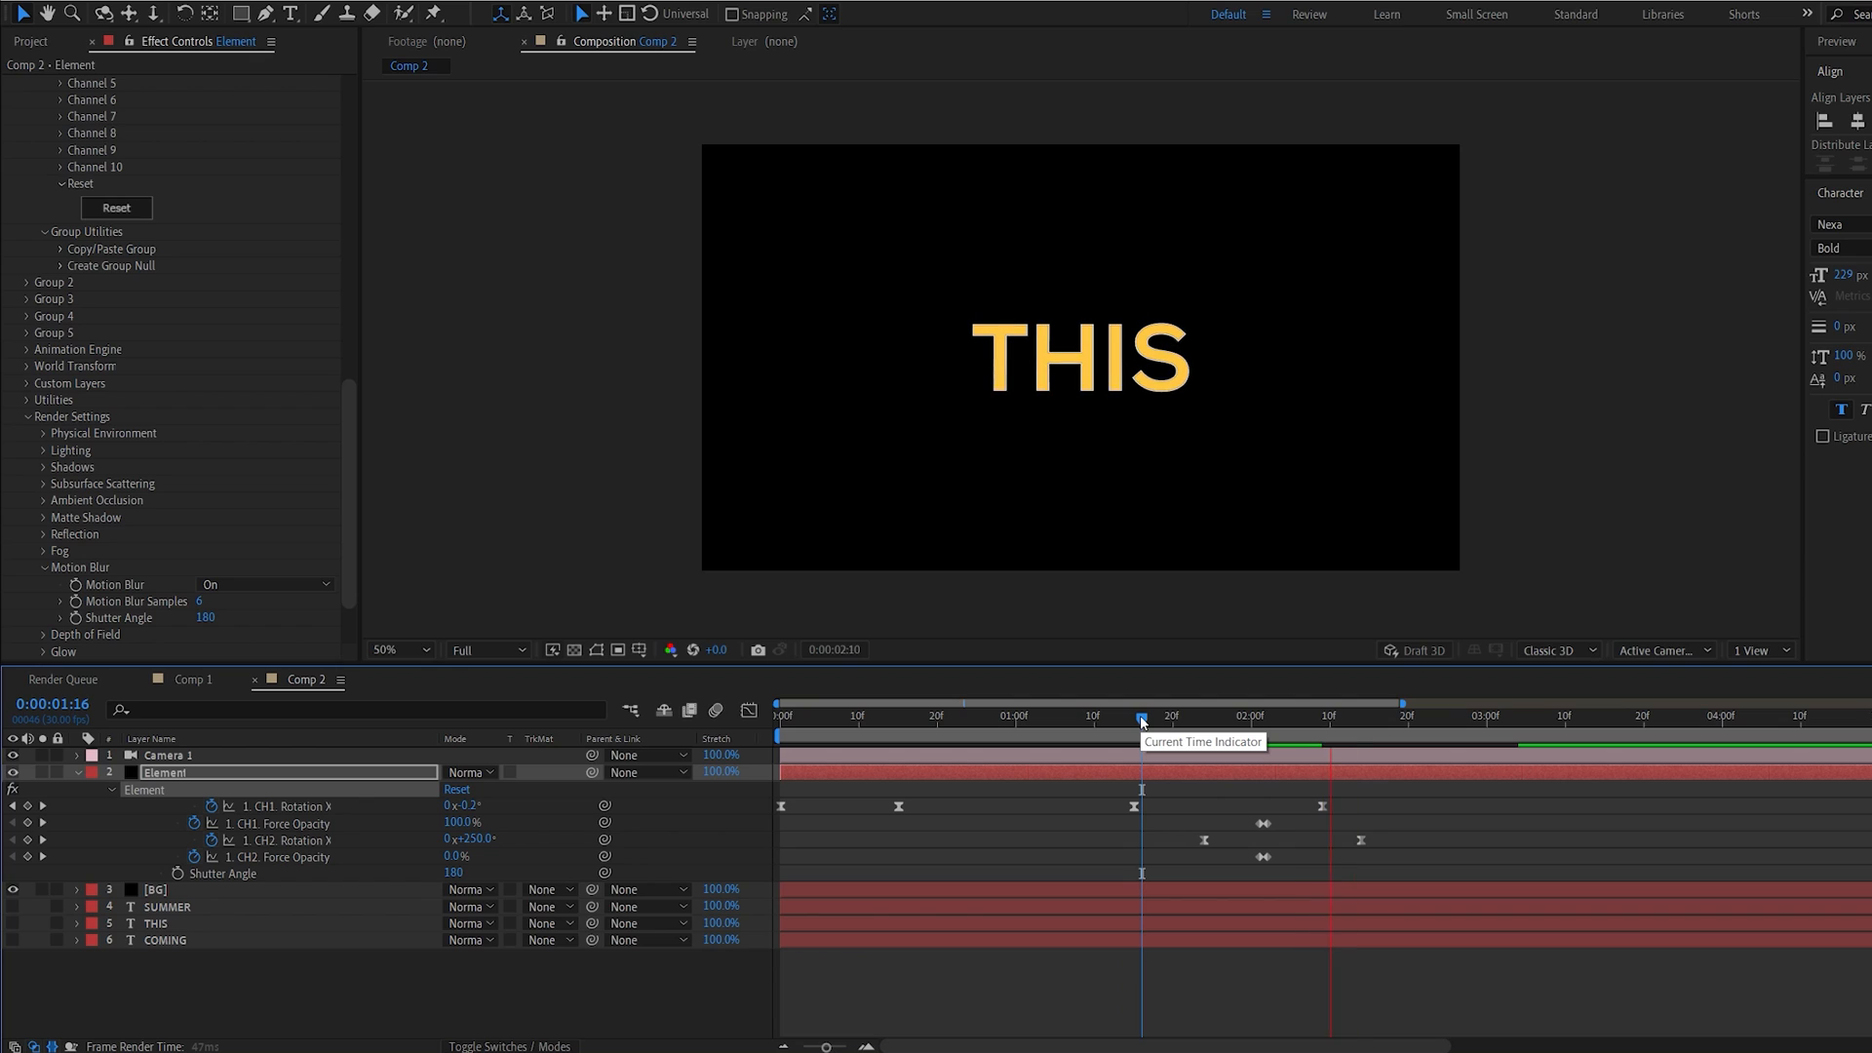
{"action": "left_click_drag", "start_coordinate": [1140, 714], "coordinate": [1408, 713]}
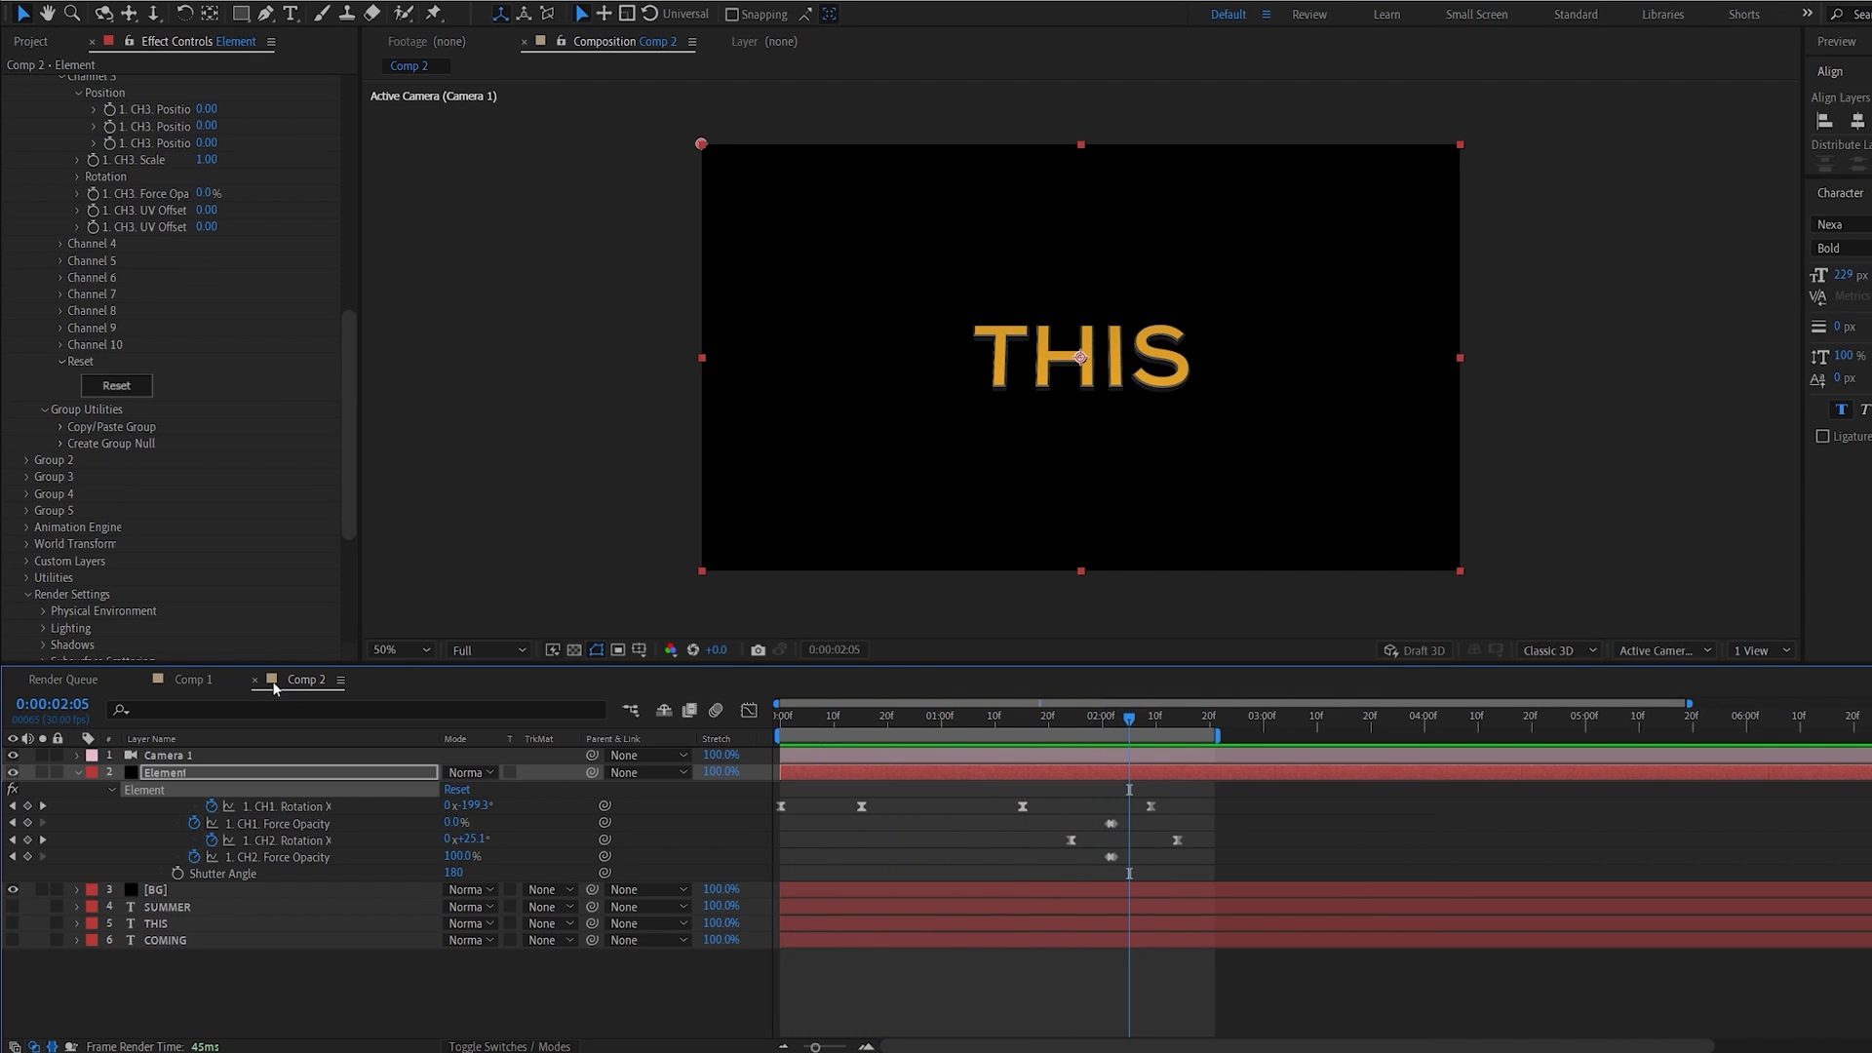
- In Comp 1, change the Channel 2 Rotation X keyframe to 1x+180°
{"action": "left_click", "coordinate": [192, 679]}
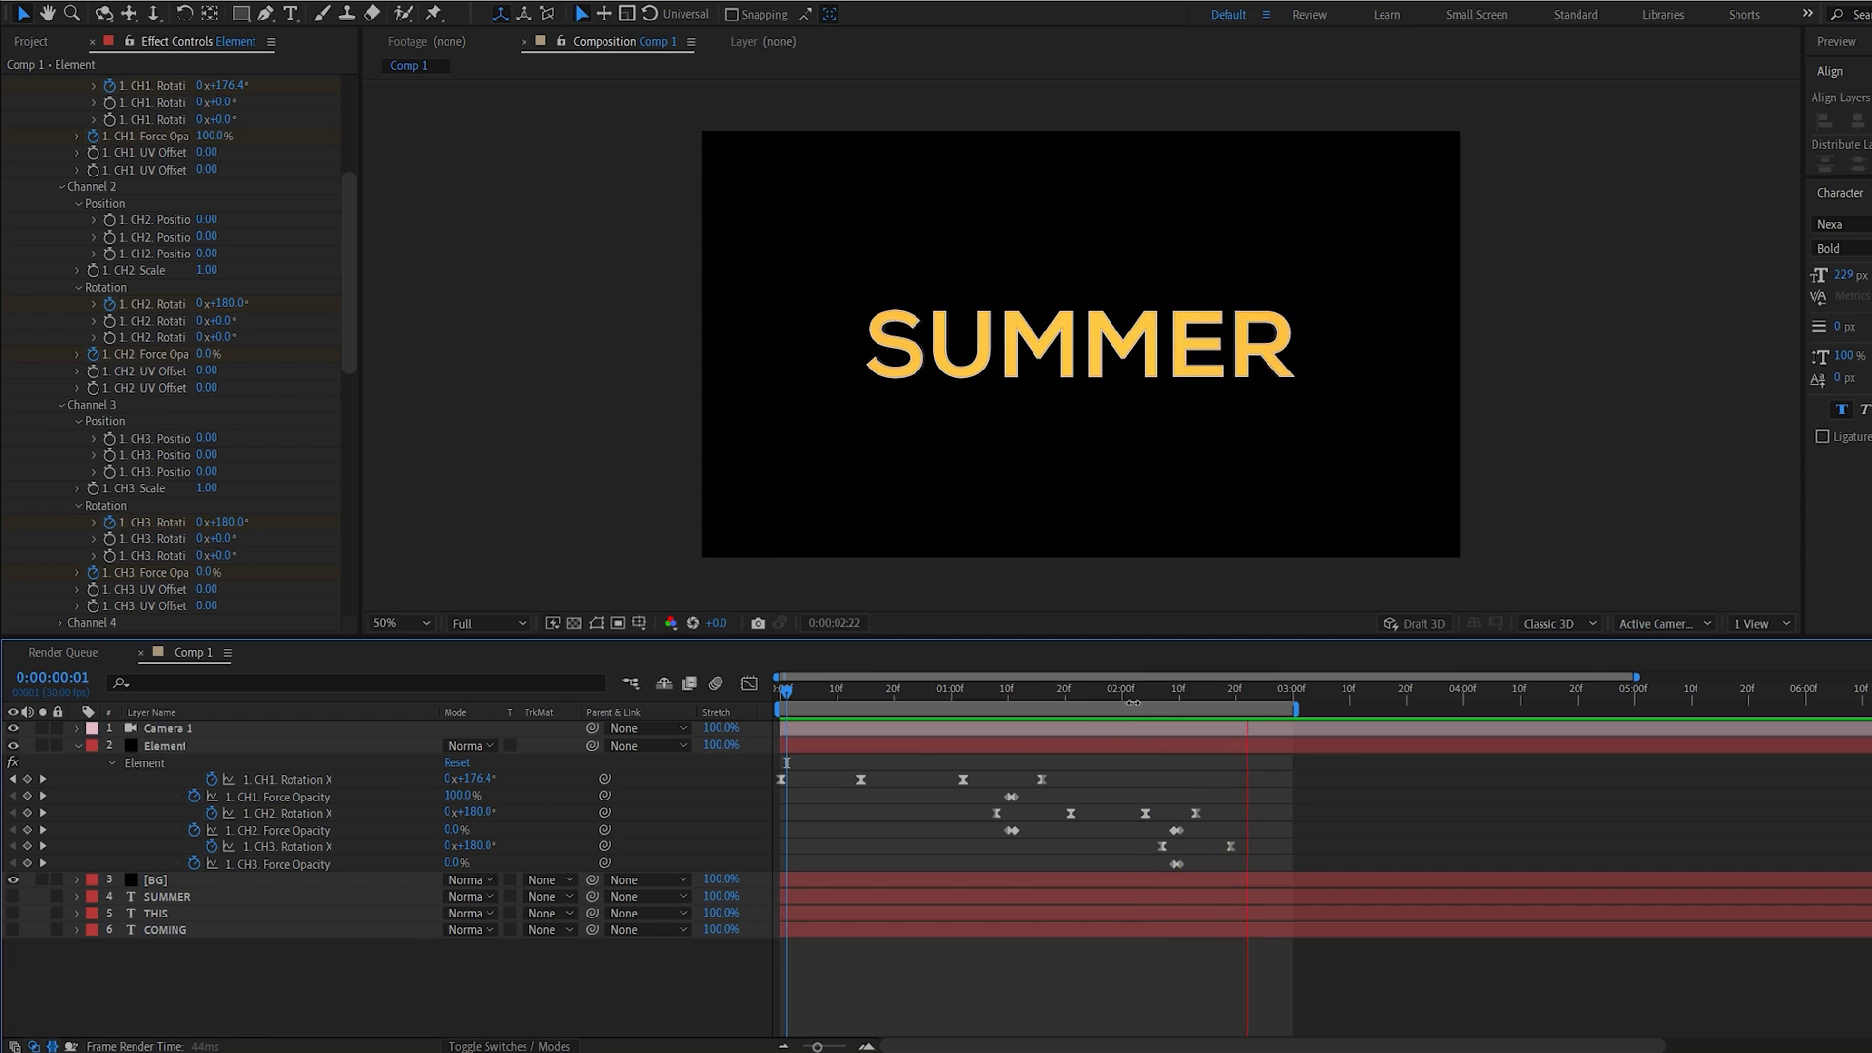
{"action": "left_click", "coordinate": [1076, 695]}
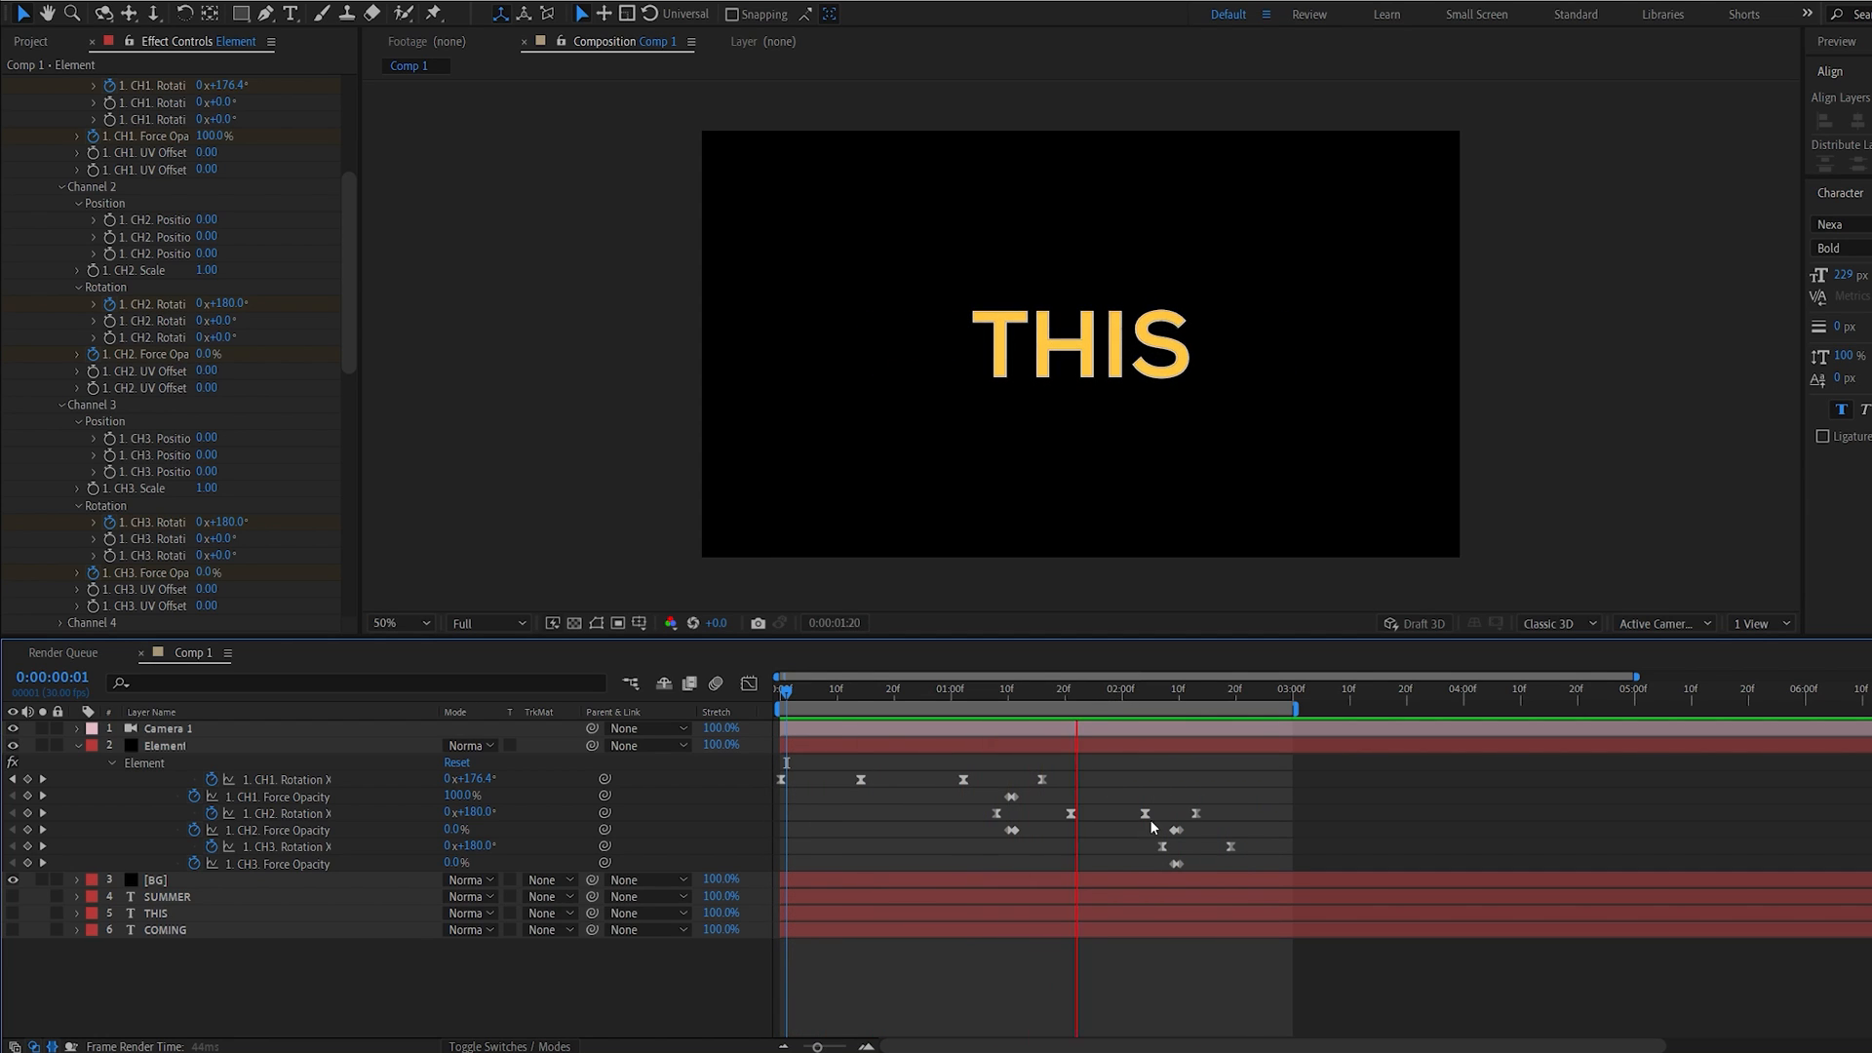
{"action": "left_click", "coordinate": [907, 689]}
{"action": "type", "text": "1"}
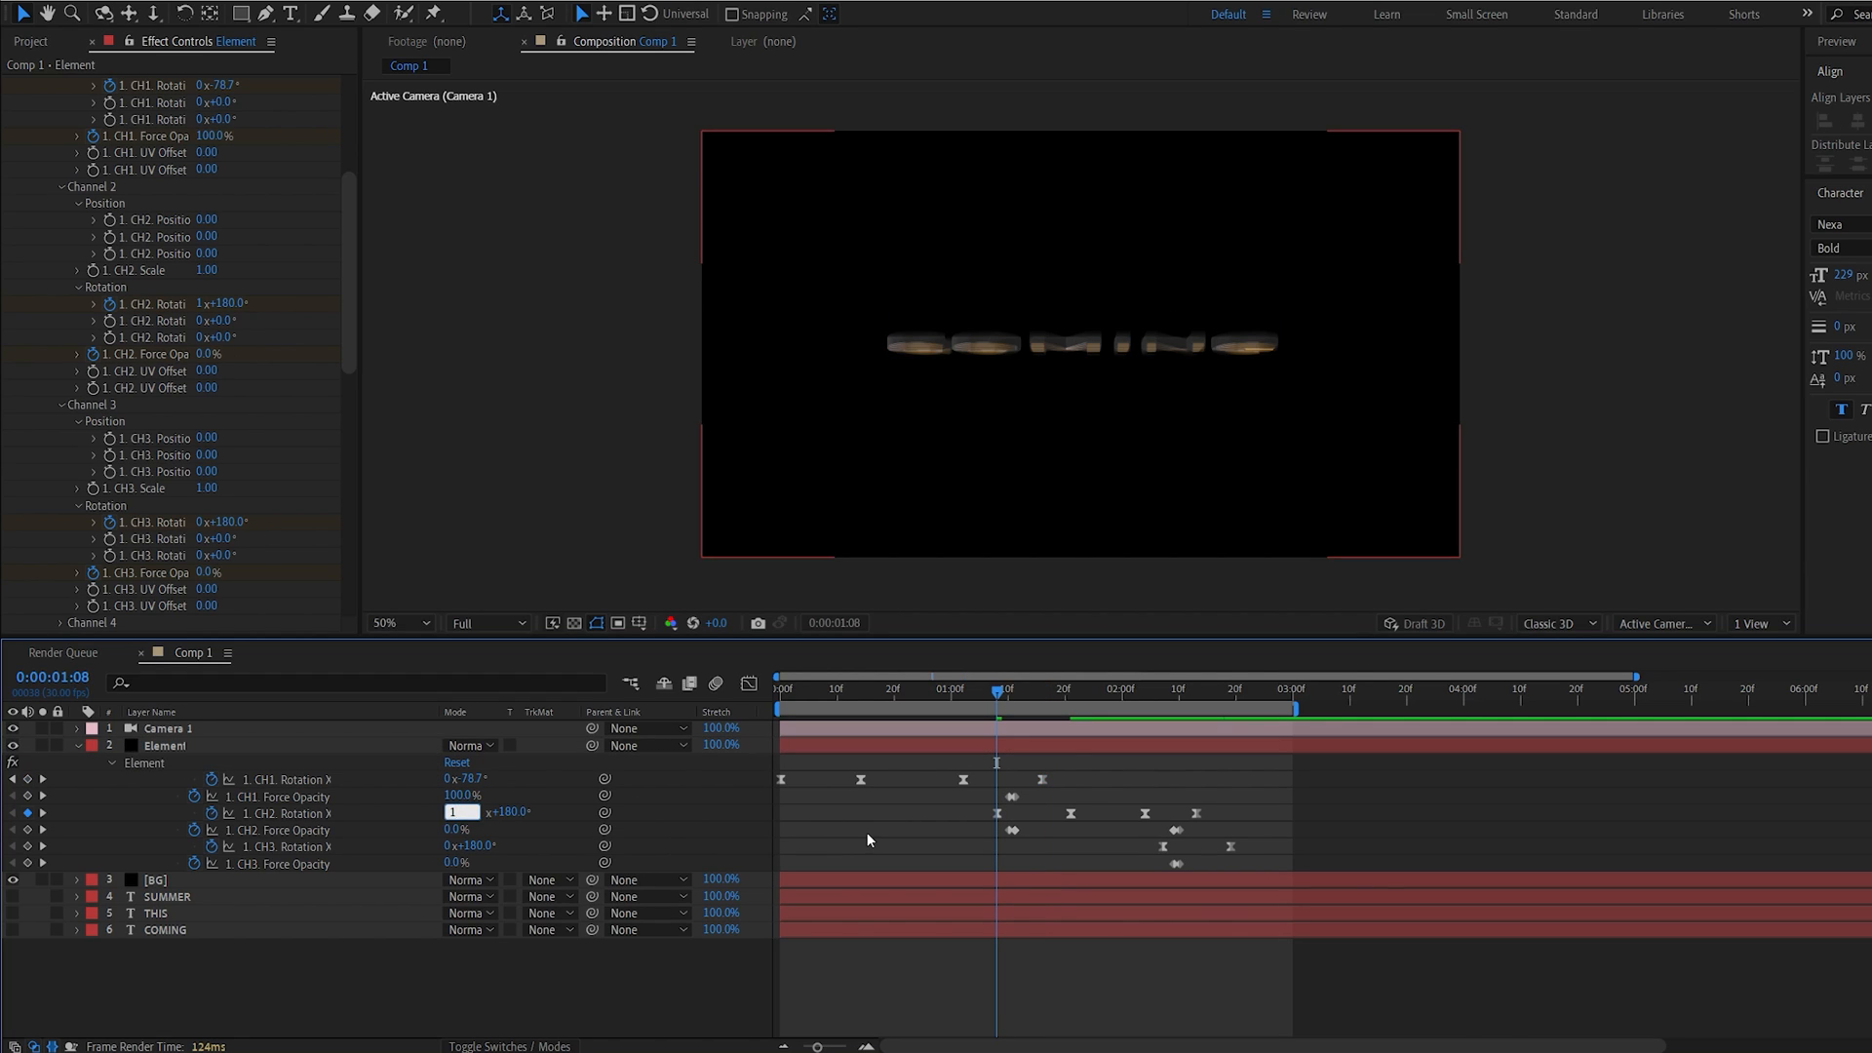
{"action": "left_click", "coordinate": [1006, 689]}
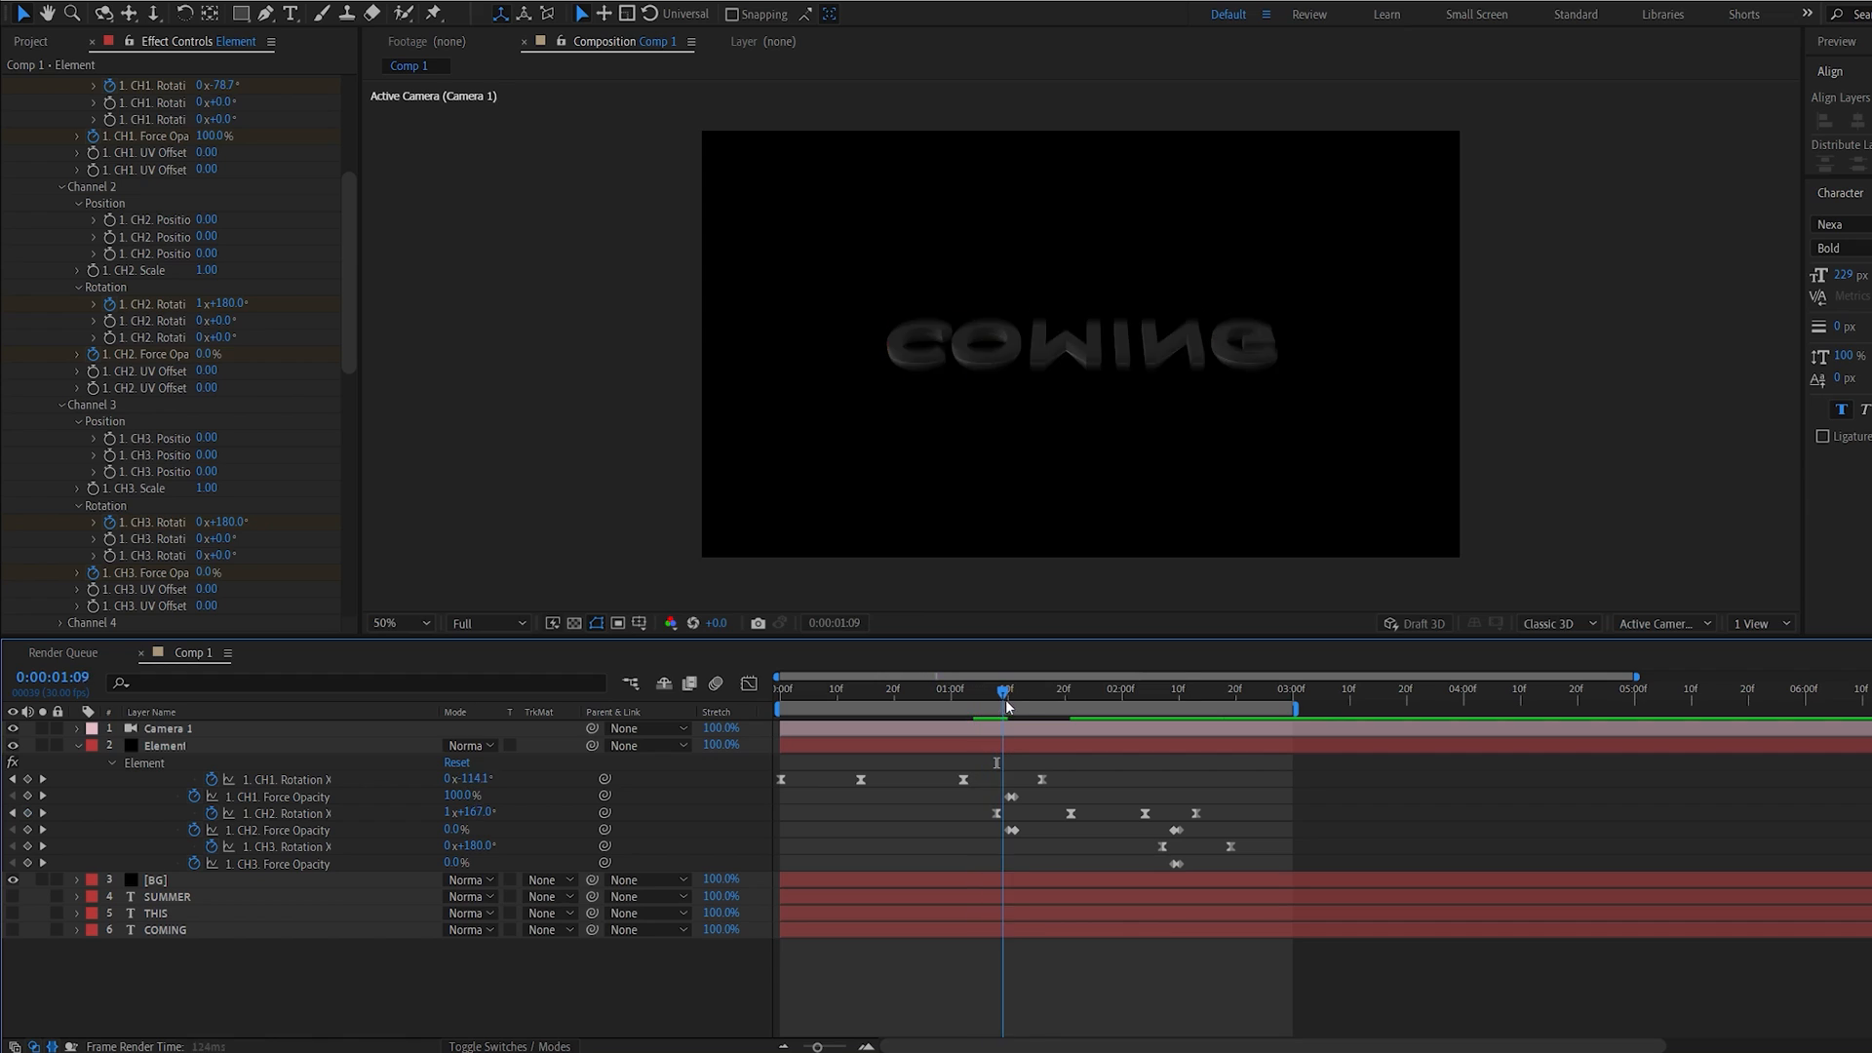